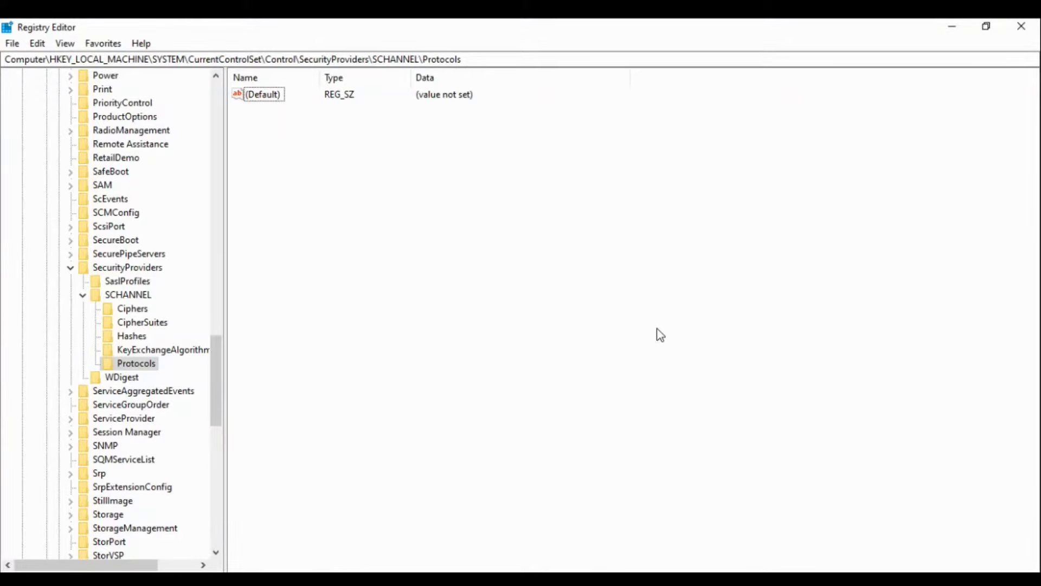
{"action": "mouse_move", "coordinate": [654, 331]}
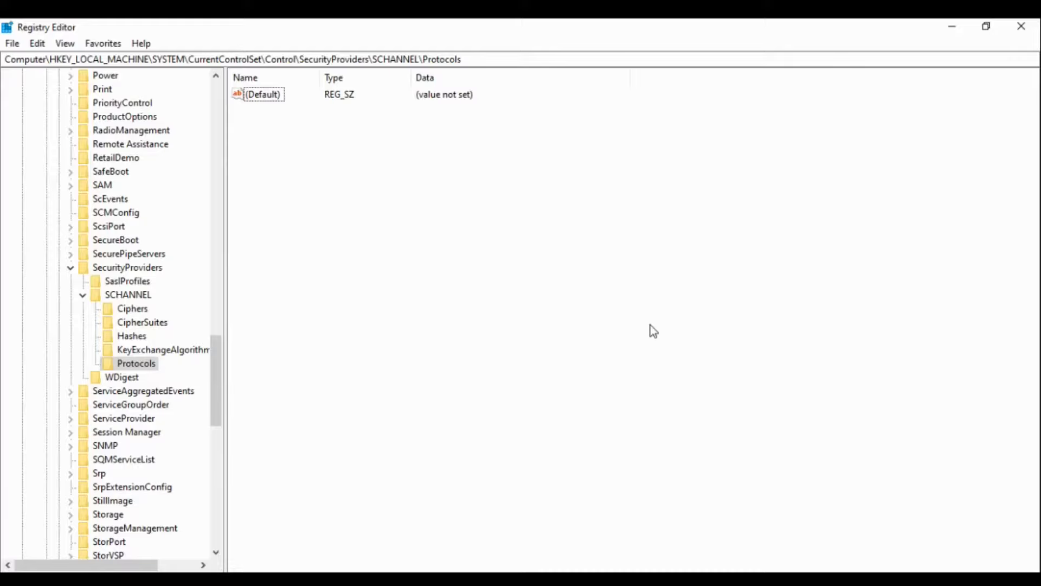
{"action": "mouse_move", "coordinate": [627, 317]}
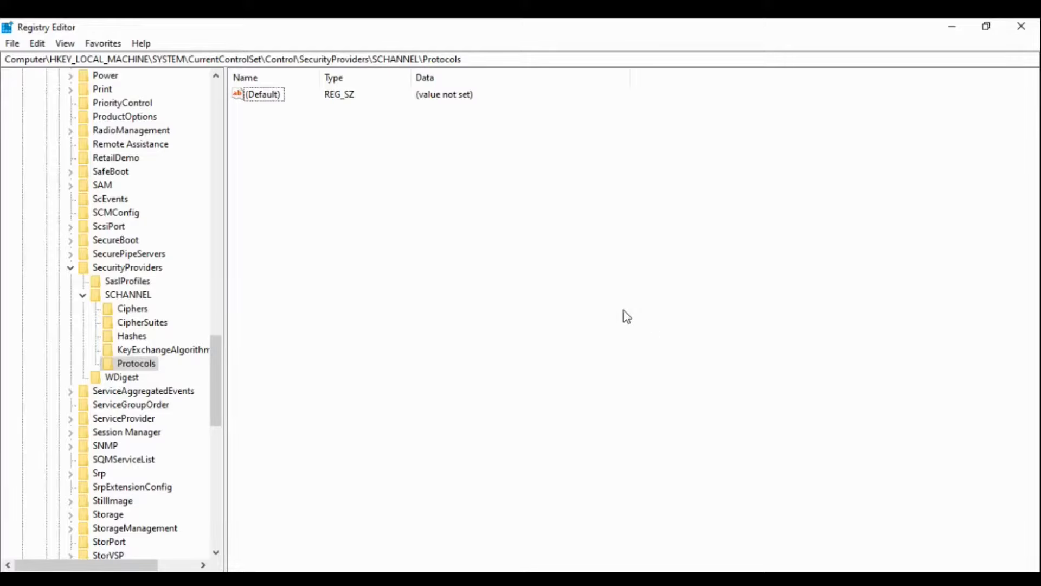
{"action": "mouse_move", "coordinate": [475, 327]}
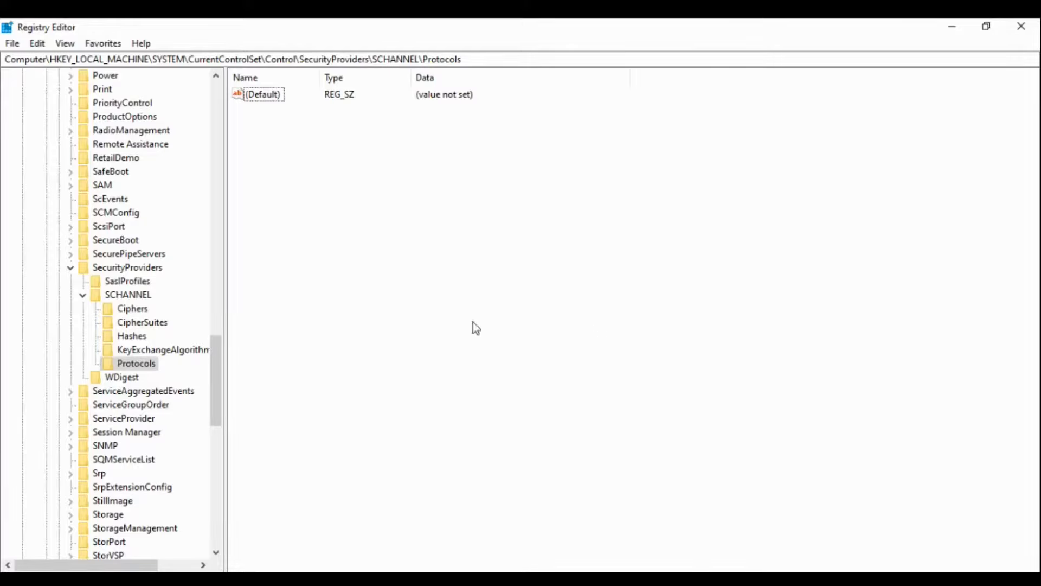
{"action": "mouse_move", "coordinate": [317, 334]}
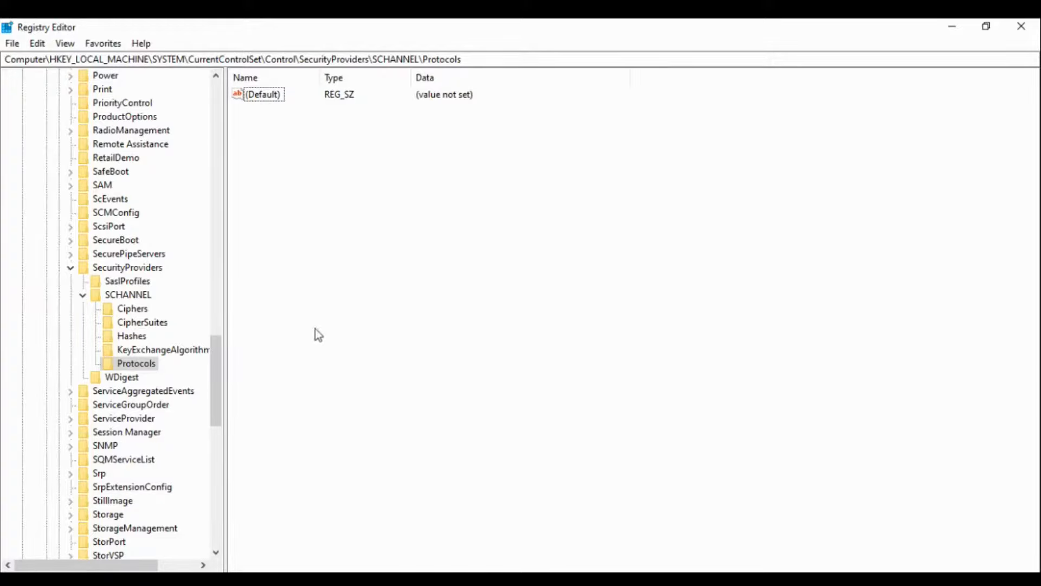
- Scroll up and select the full SCHANNEL\Protocols key path in the address bar
{"action": "scroll", "scroll_direction": "up", "scroll_amount": 3}
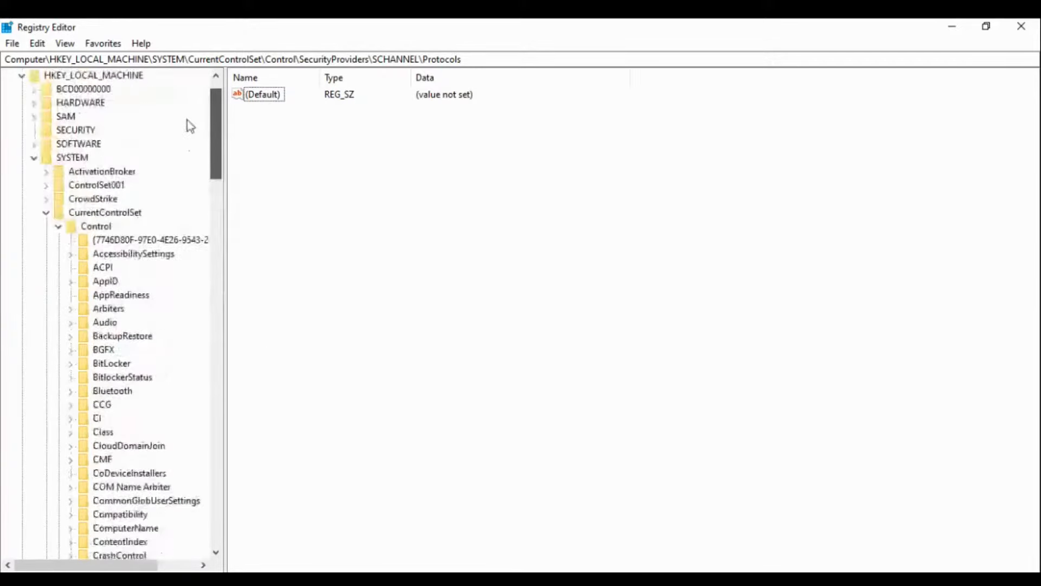
{"action": "scroll", "scroll_direction": "up", "scroll_amount": 3}
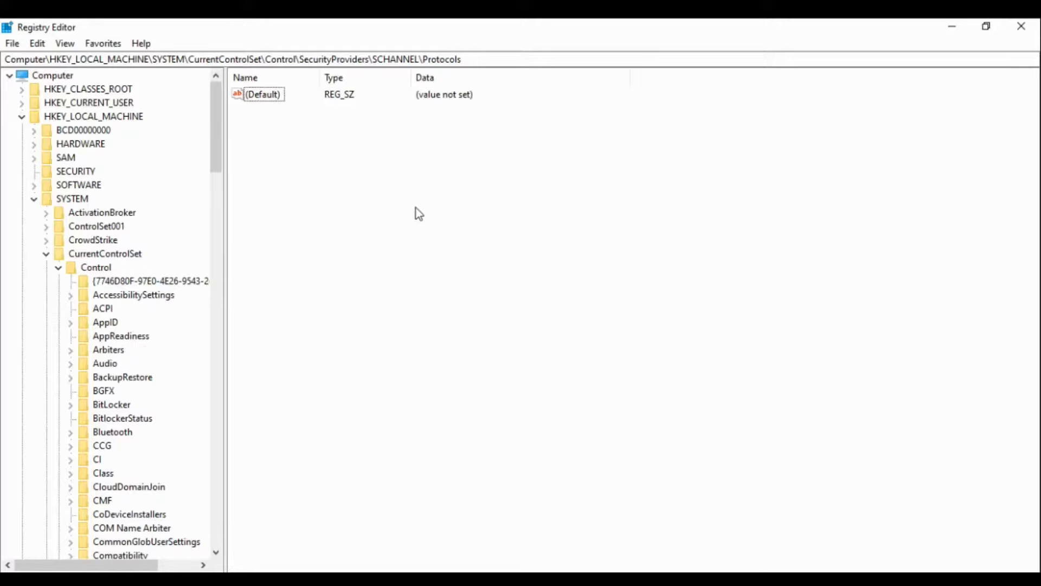
{"action": "mouse_move", "coordinate": [313, 218]}
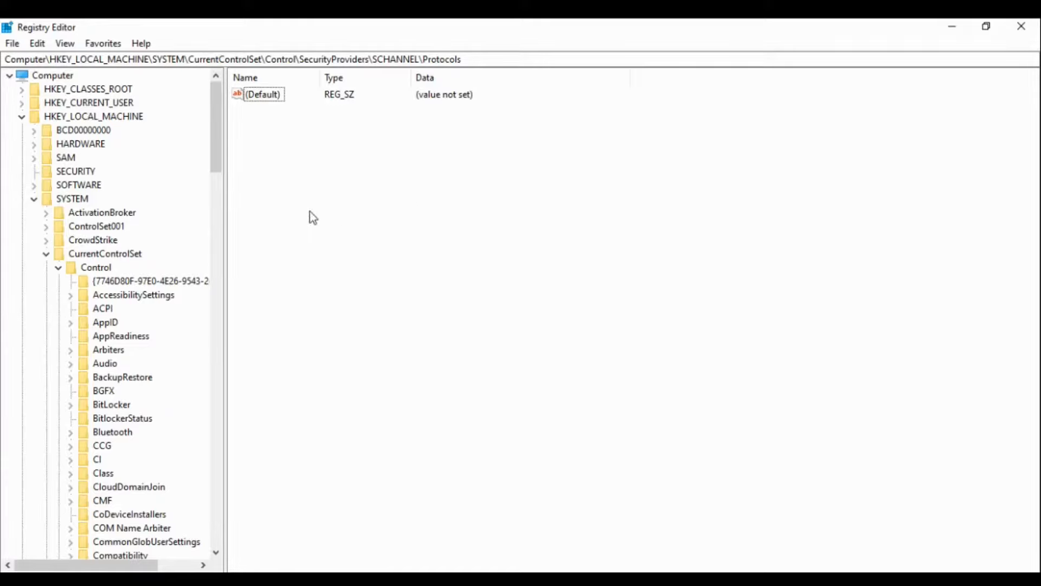
{"action": "mouse_move", "coordinate": [291, 237]}
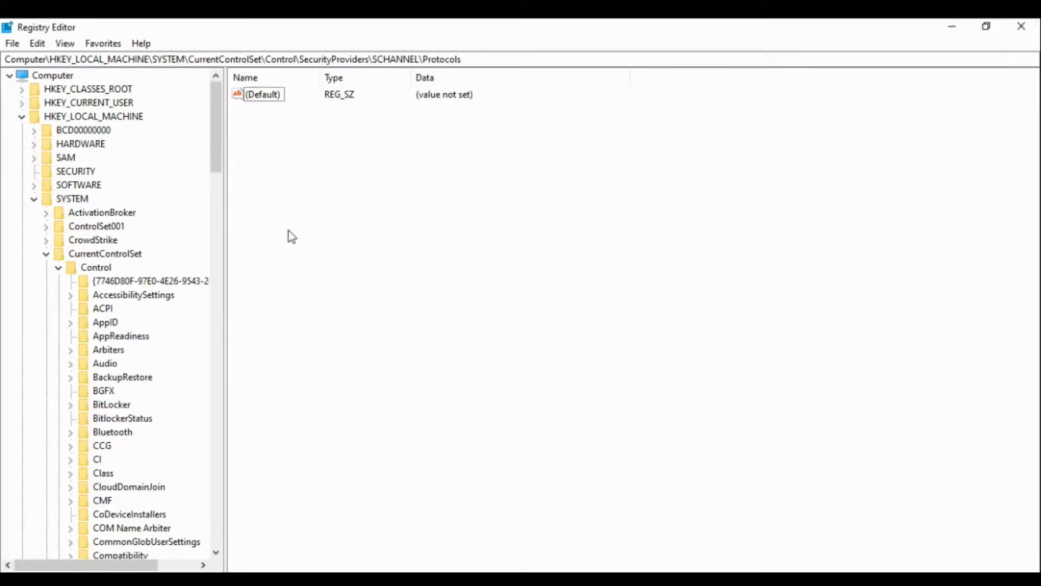
{"action": "mouse_move", "coordinate": [489, 340]}
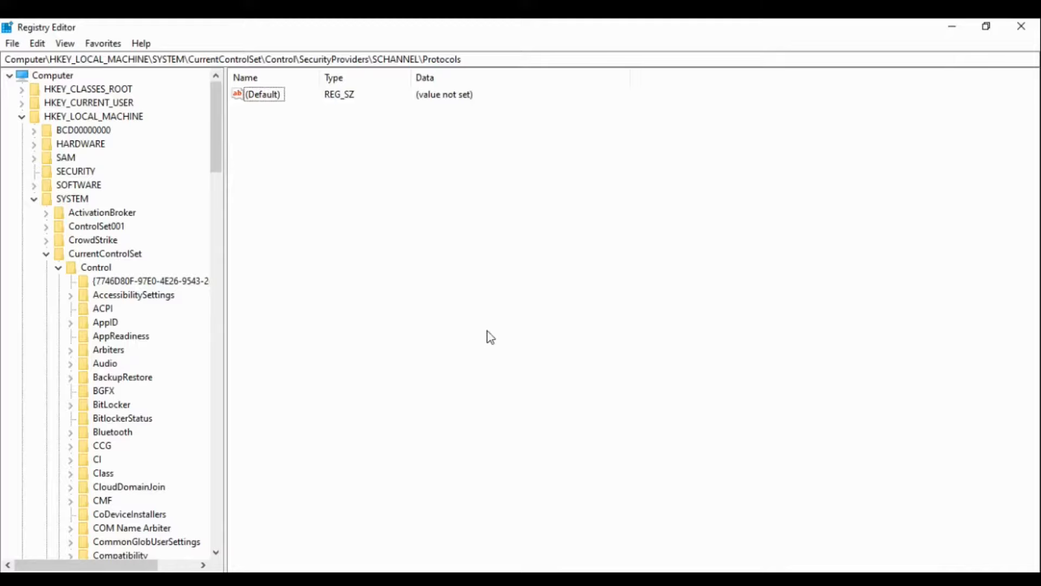
{"action": "mouse_move", "coordinate": [516, 304]}
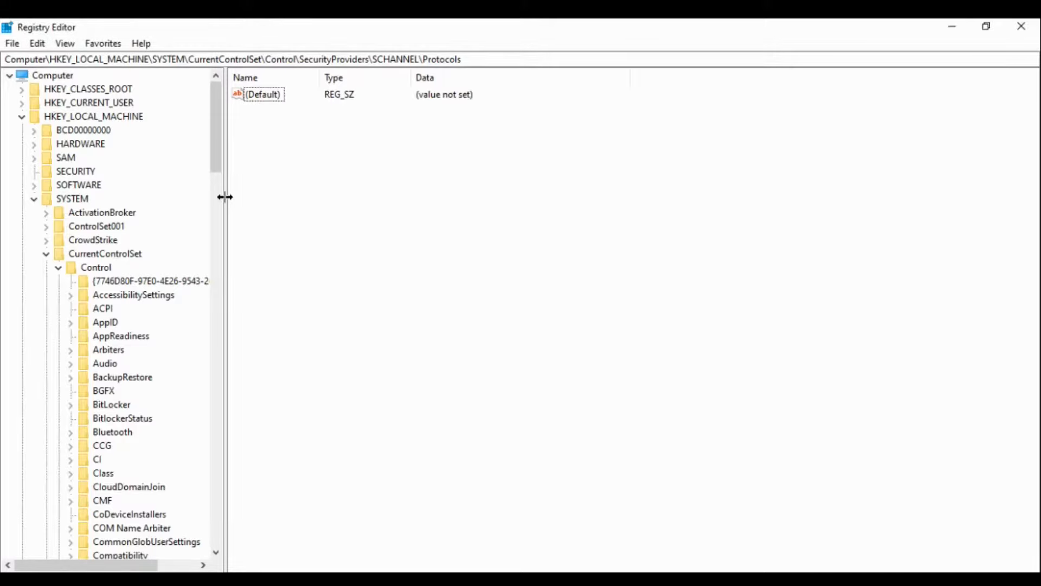
{"action": "mouse_move", "coordinate": [261, 193]}
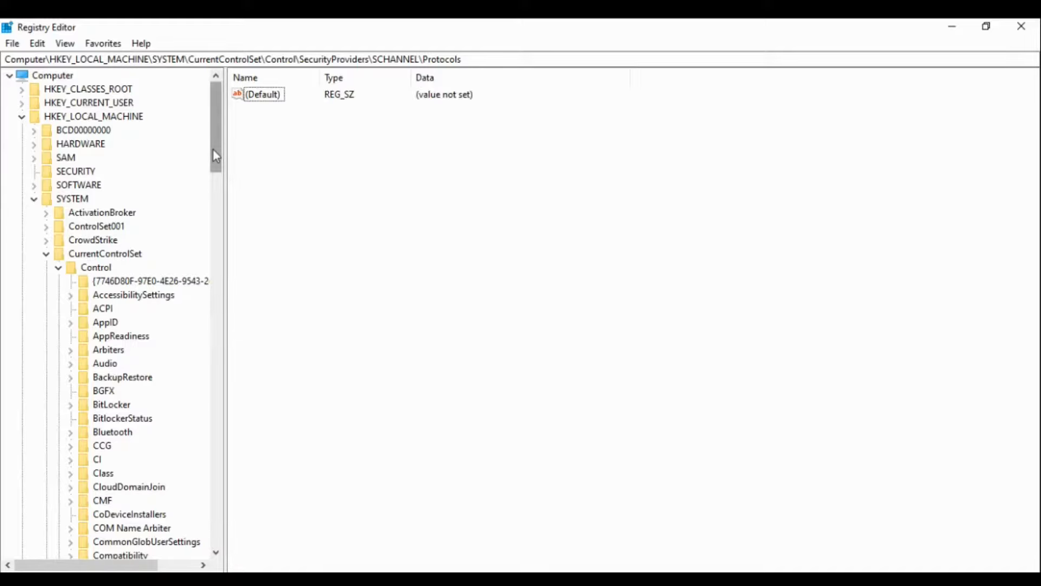
{"action": "mouse_move", "coordinate": [820, 192]}
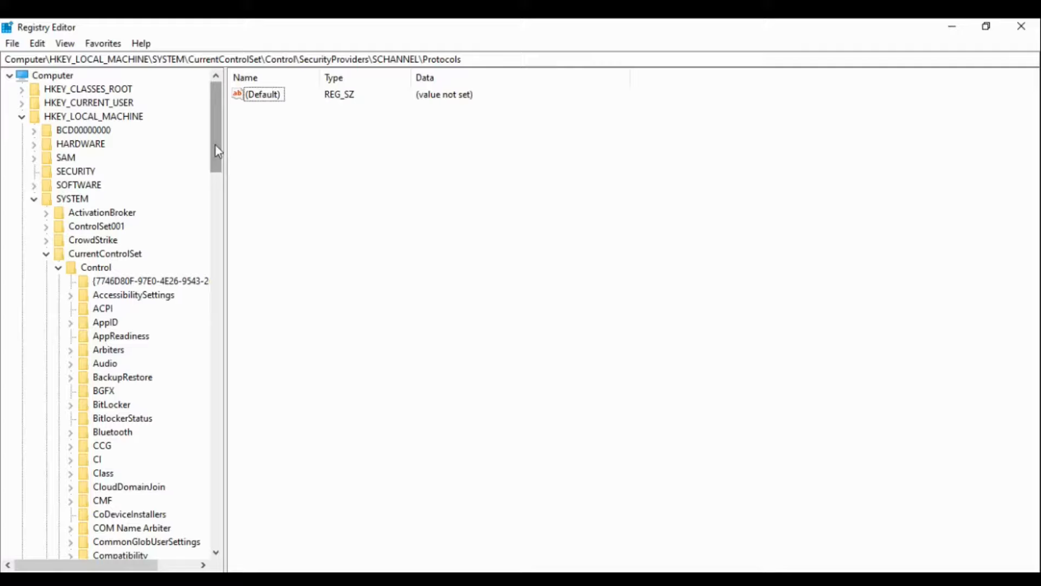
{"action": "left_click", "coordinate": [475, 59]}
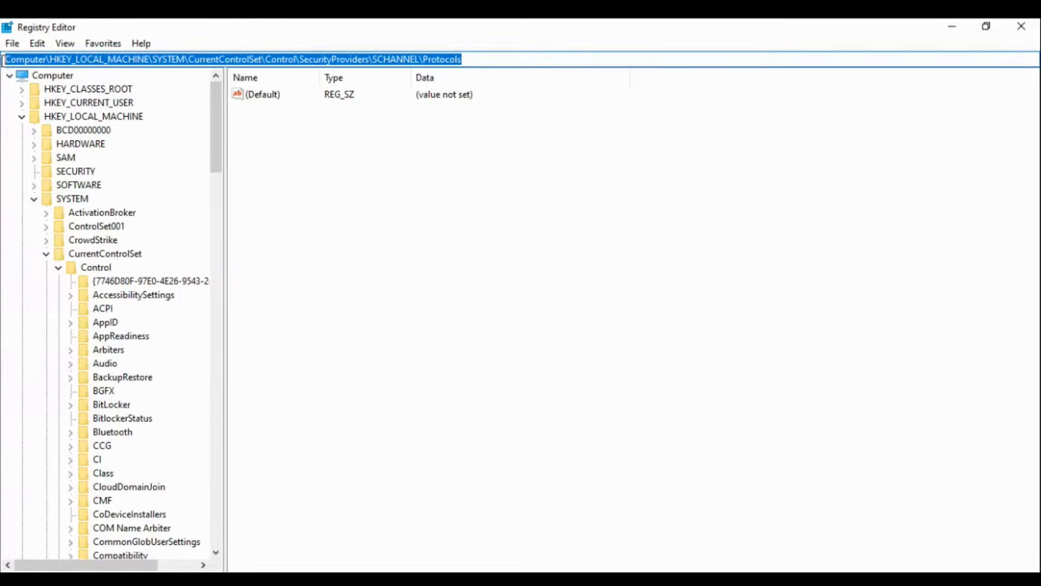
{"action": "left_click", "coordinate": [471, 59]}
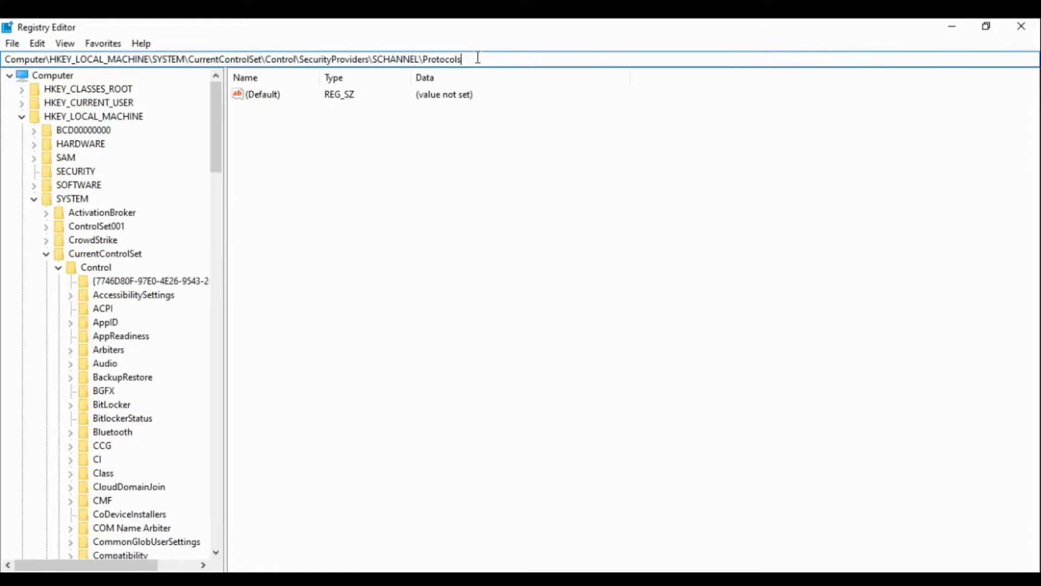
{"action": "triple_click", "coordinate": [233, 59]}
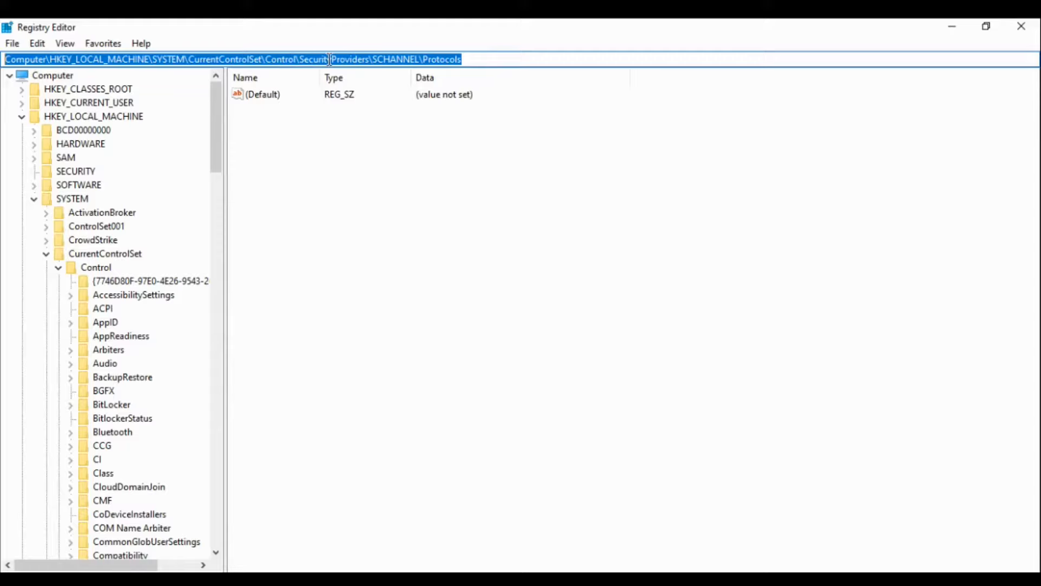
{"action": "left_click", "coordinate": [478, 59]}
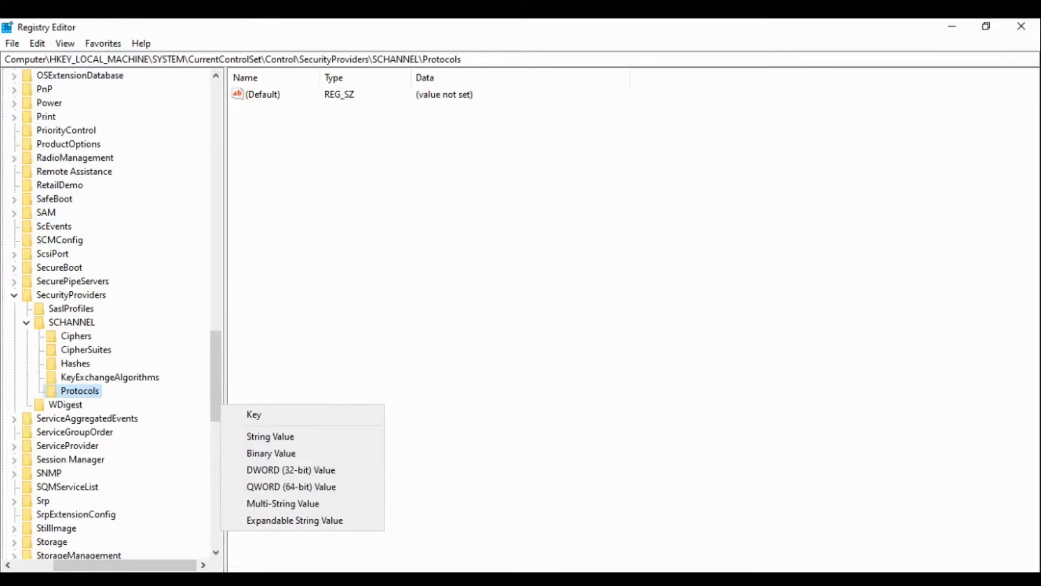
- Create SSL 2.0 and SSL 3.0 subkeys under Protocols
{"action": "left_click", "coordinate": [254, 414]}
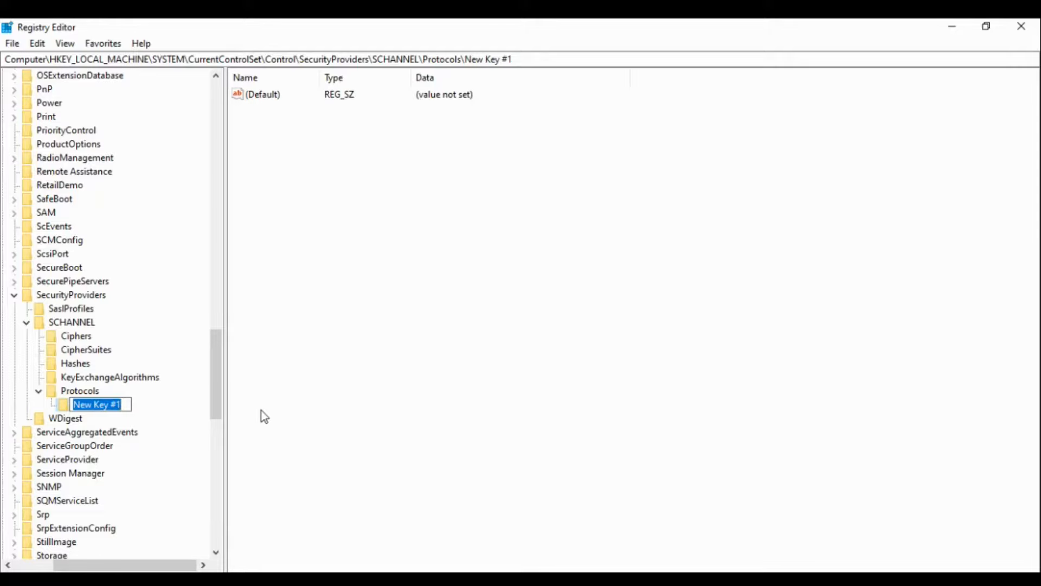
{"action": "type", "text": "SSL 2.0"}
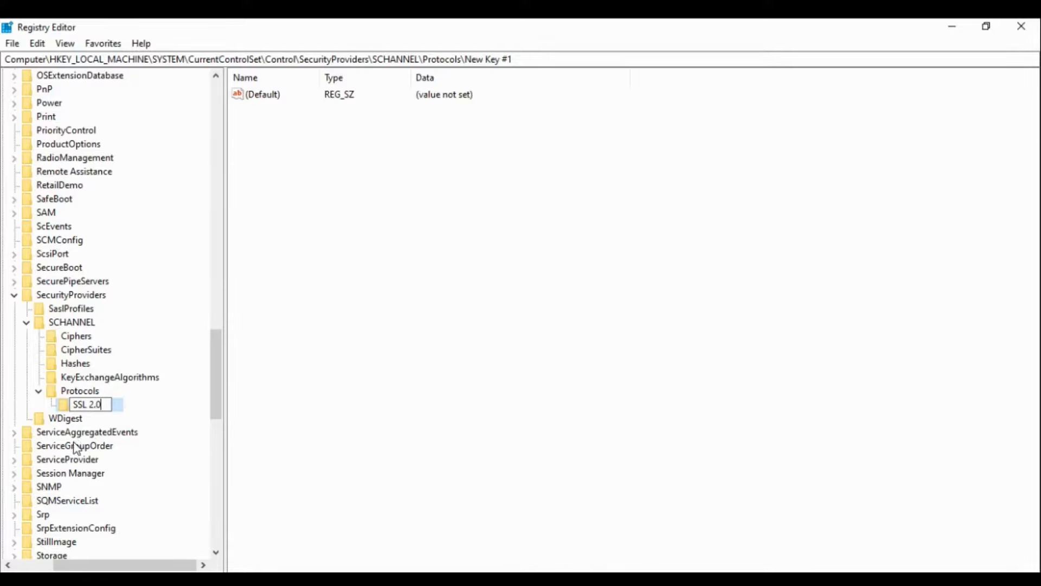
{"action": "mouse_move", "coordinate": [155, 416]}
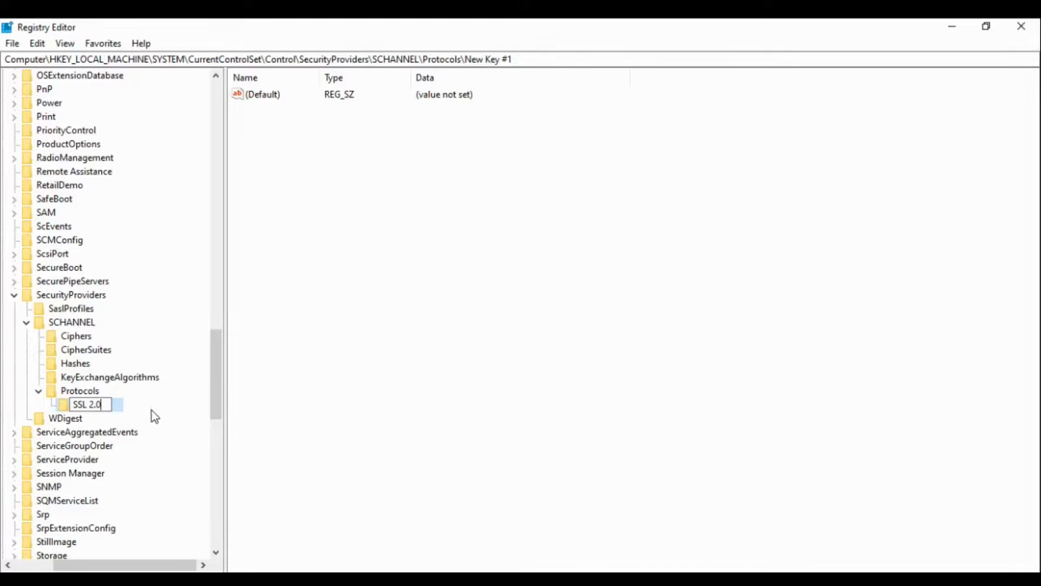
{"action": "key", "text": "Return"}
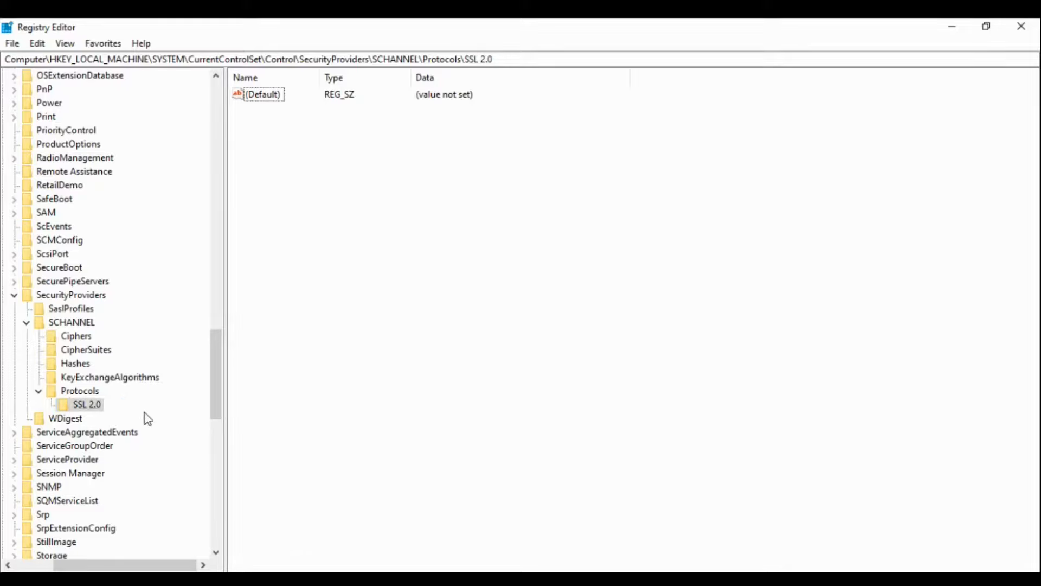
{"action": "mouse_move", "coordinate": [153, 419]}
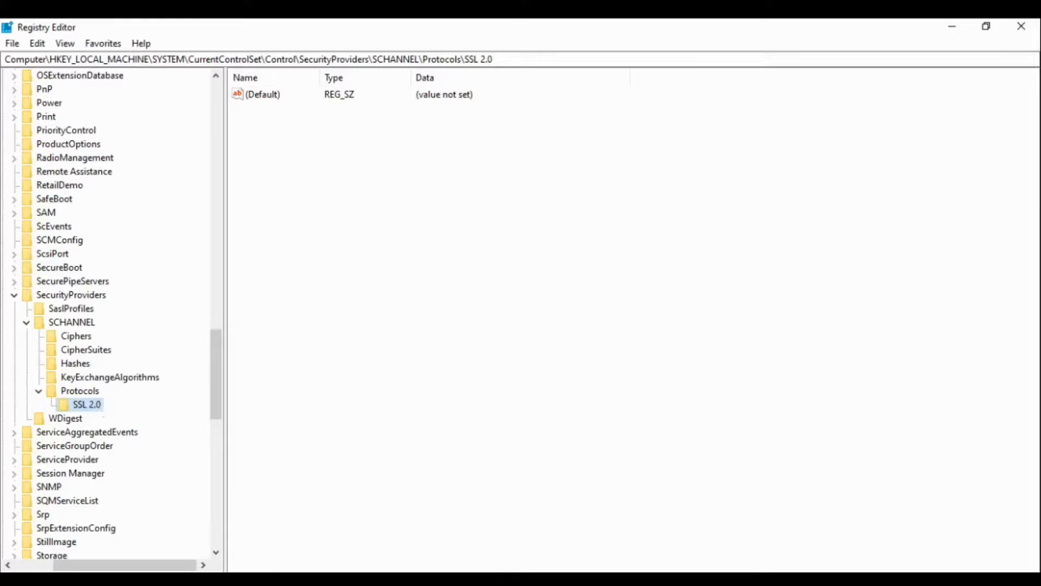
{"action": "left_click", "coordinate": [80, 391]}
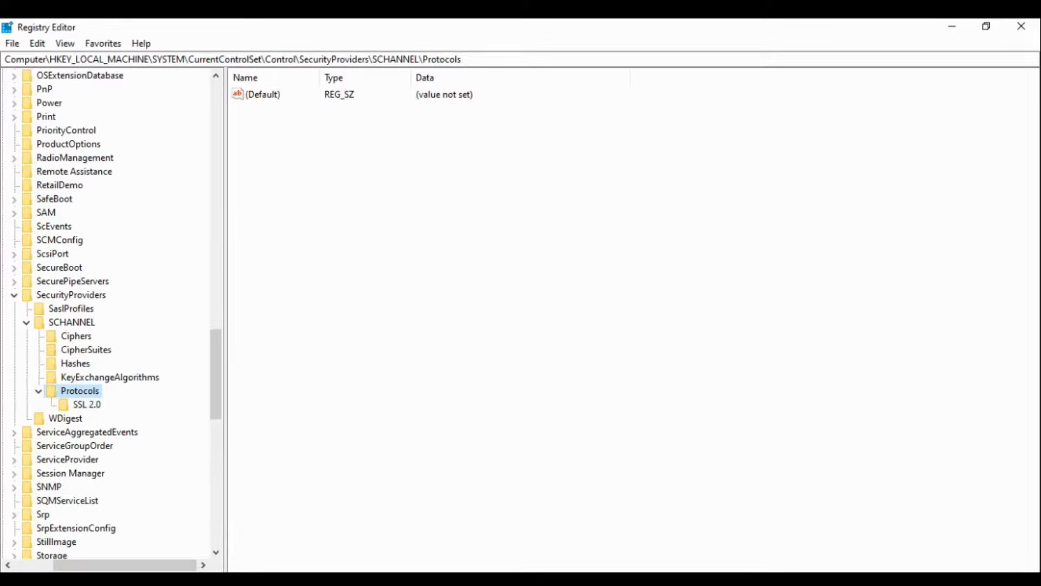
{"action": "left_click", "coordinate": [79, 390]}
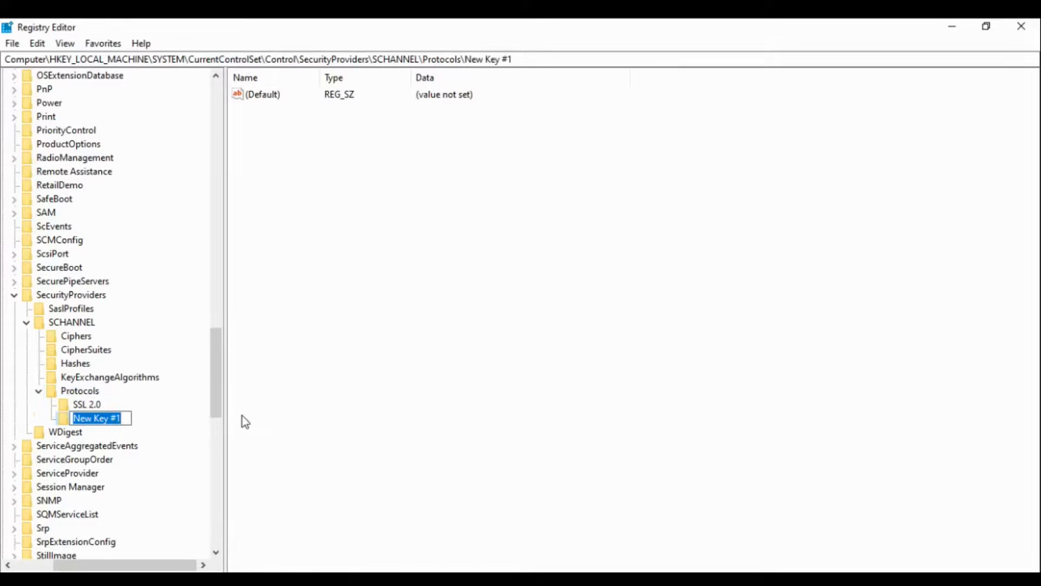
{"action": "type", "text": "SSL 3."}
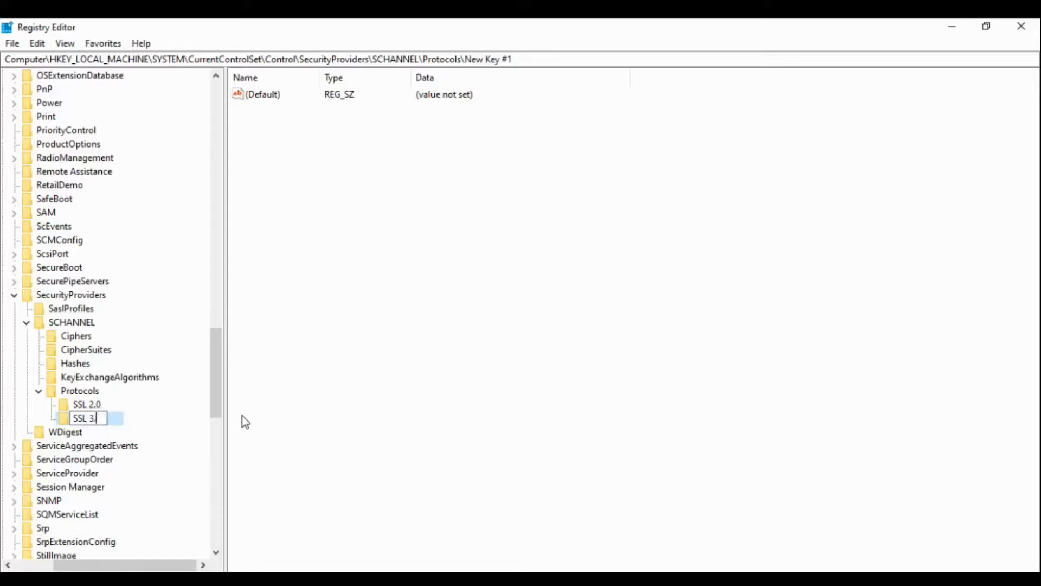
{"action": "key", "text": "Return"}
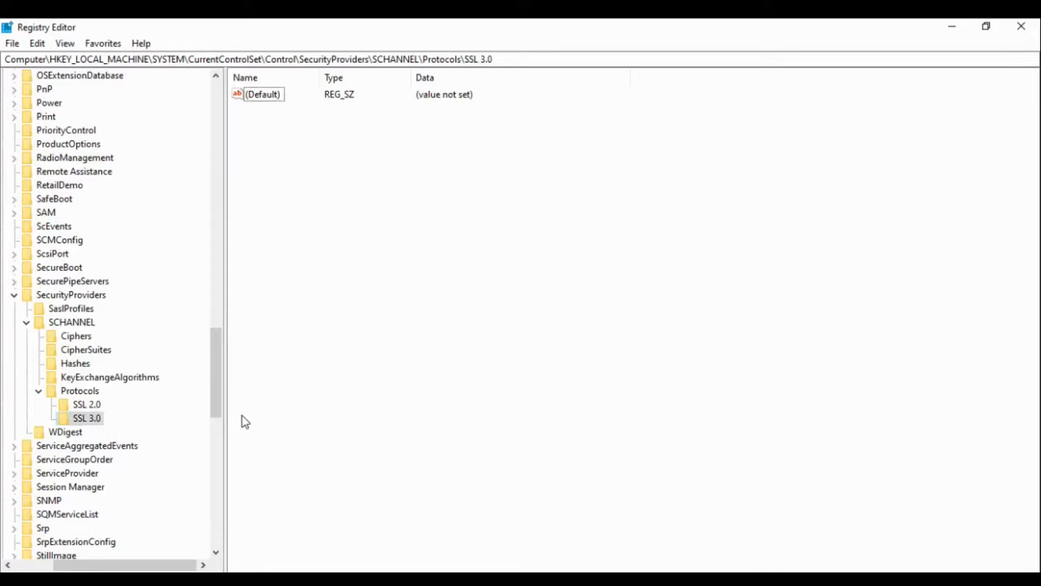
- Add a TLS 1.0 subkey under Protocols
{"action": "left_click", "coordinate": [79, 391]}
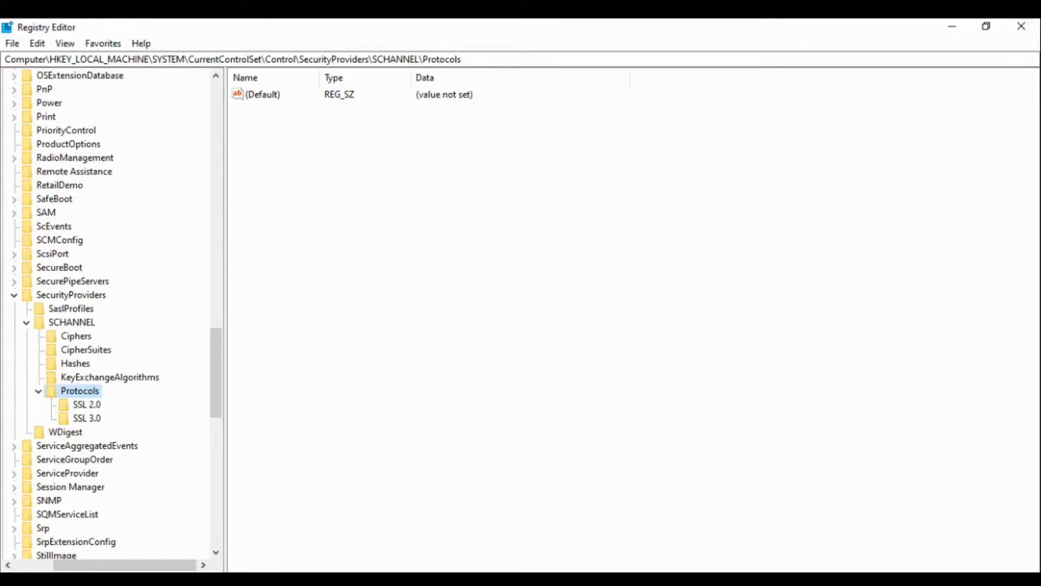
{"action": "mouse_move", "coordinate": [289, 139]}
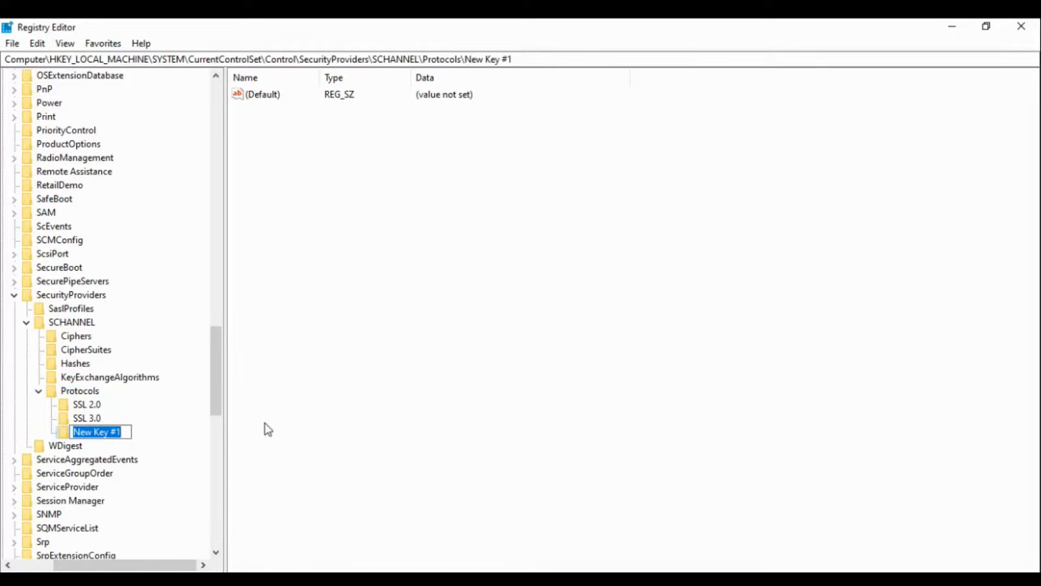
{"action": "type", "text": "SSL"}
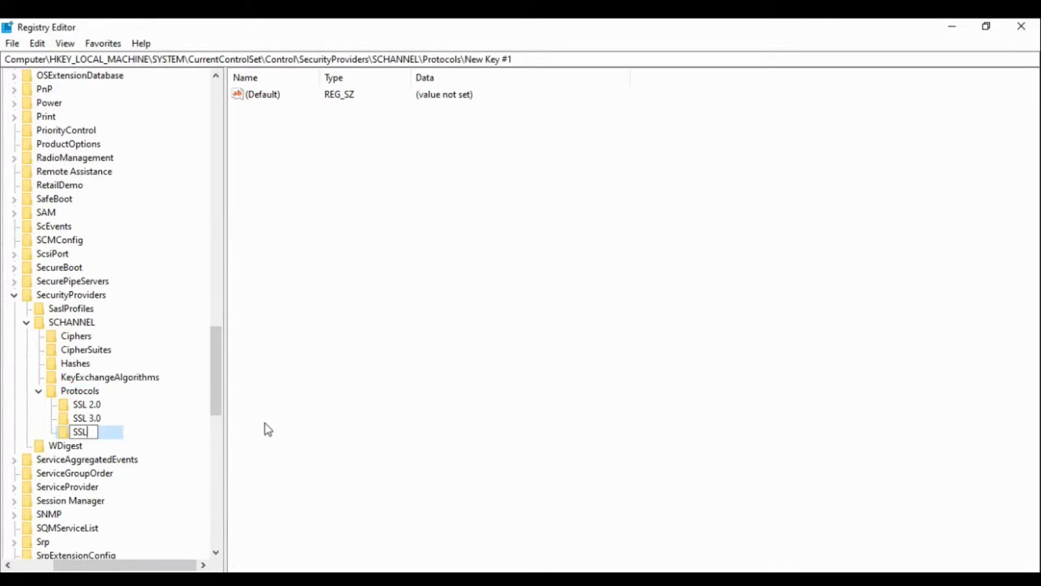
{"action": "type", "text": "TLs"}
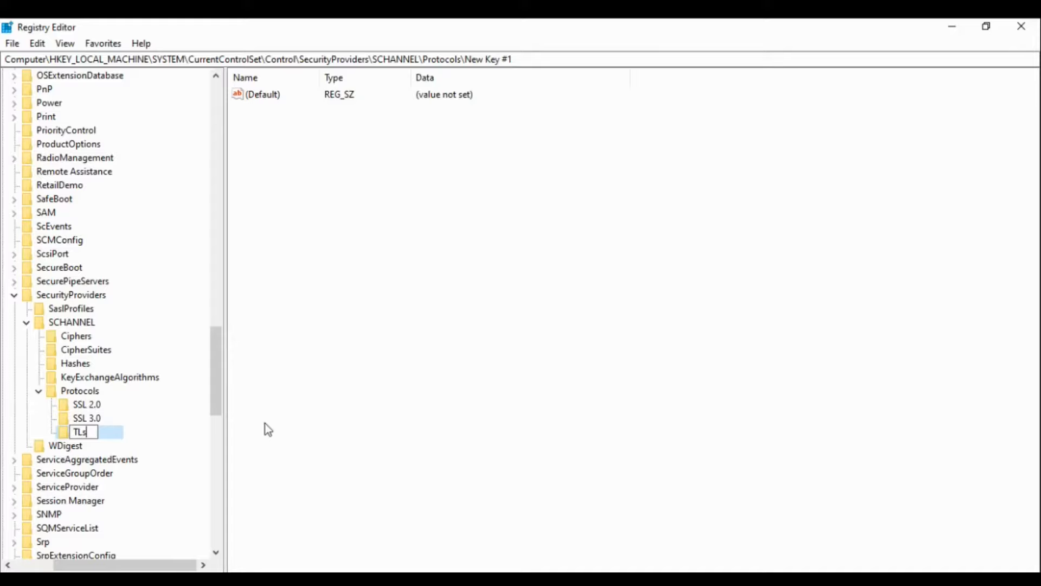
{"action": "type", "text": "S"}
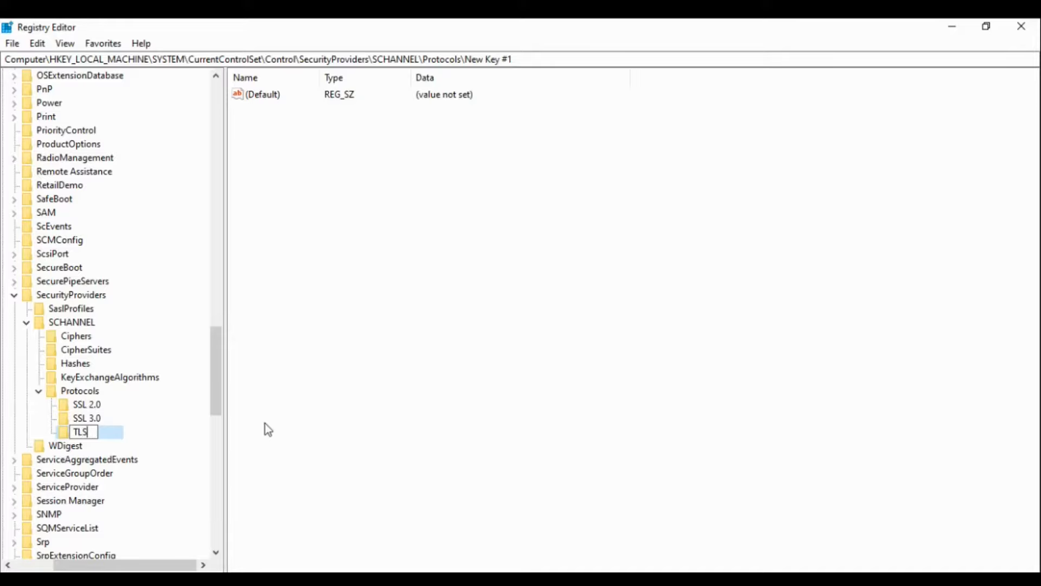
{"action": "type", "text": "1"}
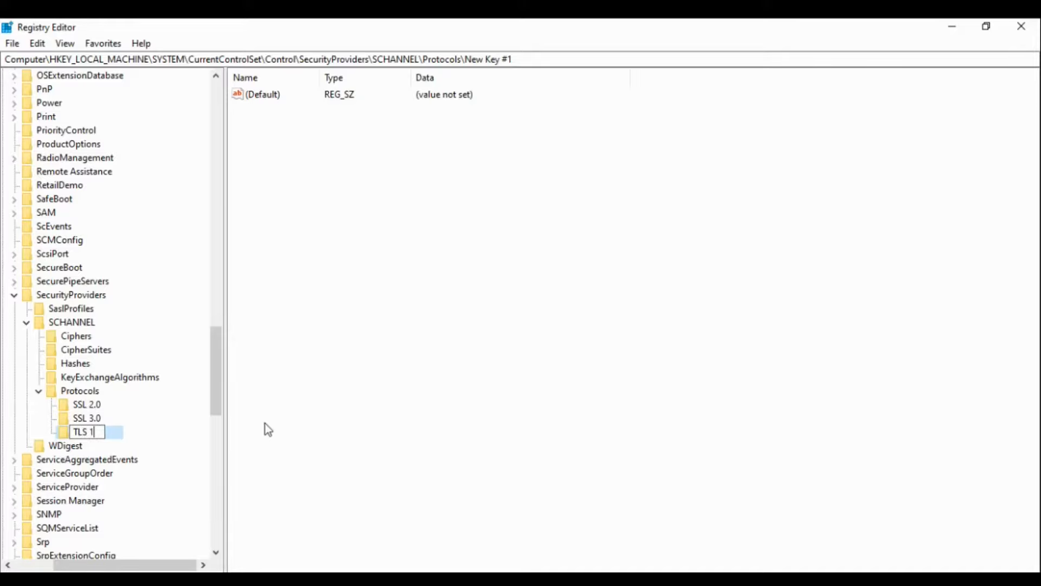
{"action": "key", "text": "Return"}
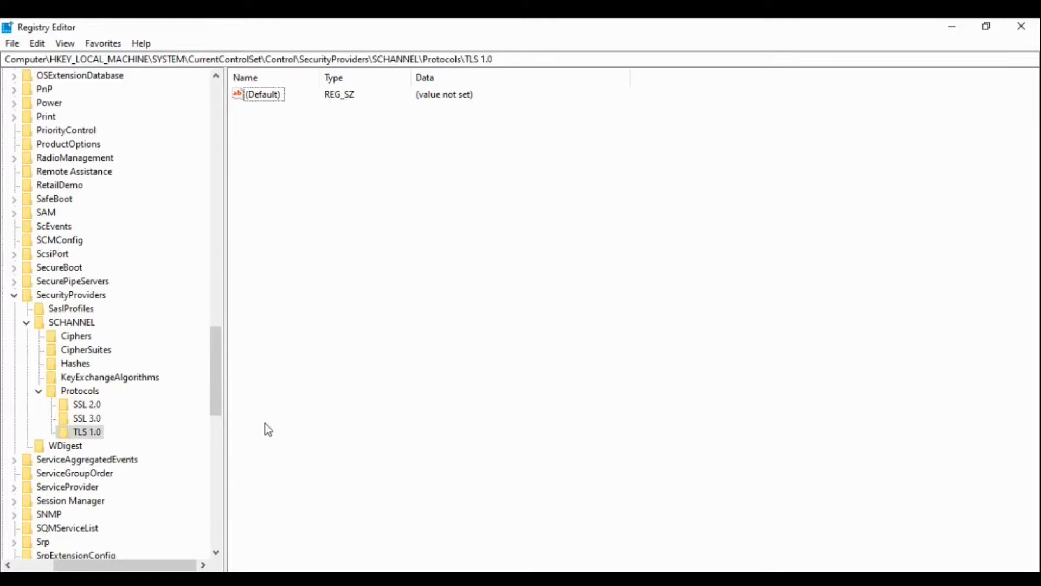
- Add TLS 1.1 and TLS 1.2 subkeys under Protocols
{"action": "left_click", "coordinate": [80, 390]}
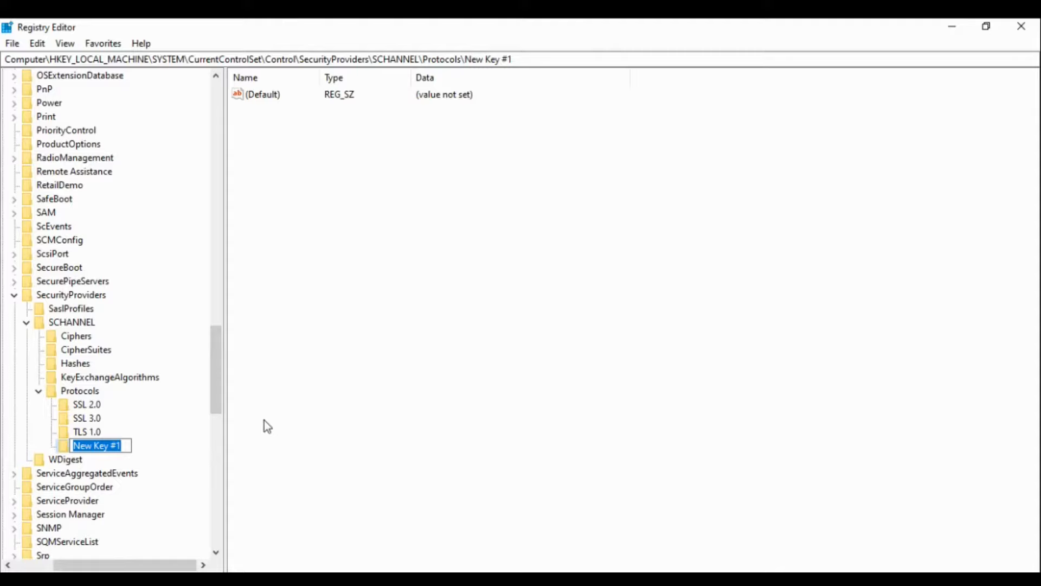
{"action": "type", "text": "TLS"}
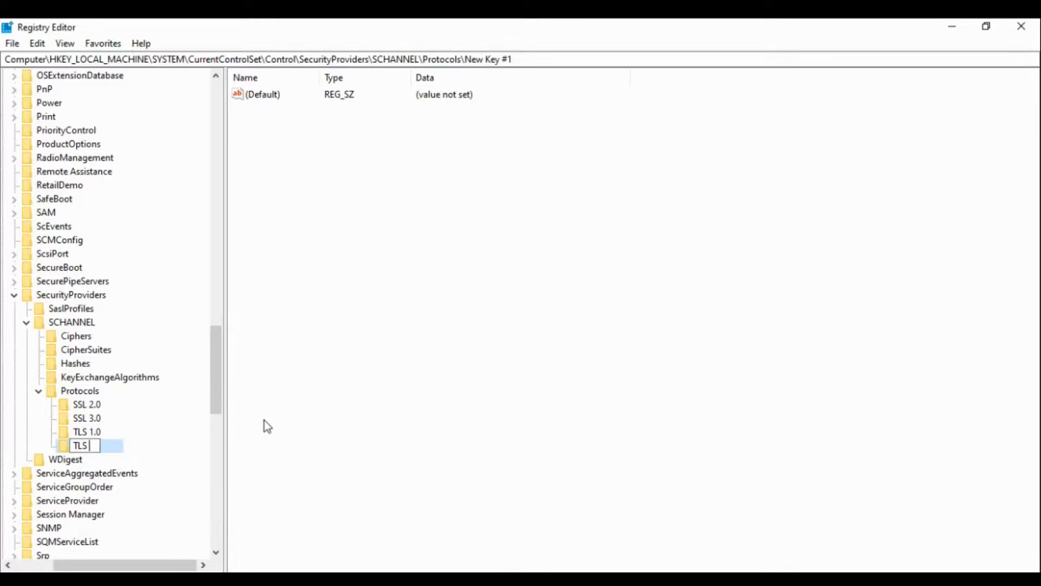
{"action": "key", "text": "Return"}
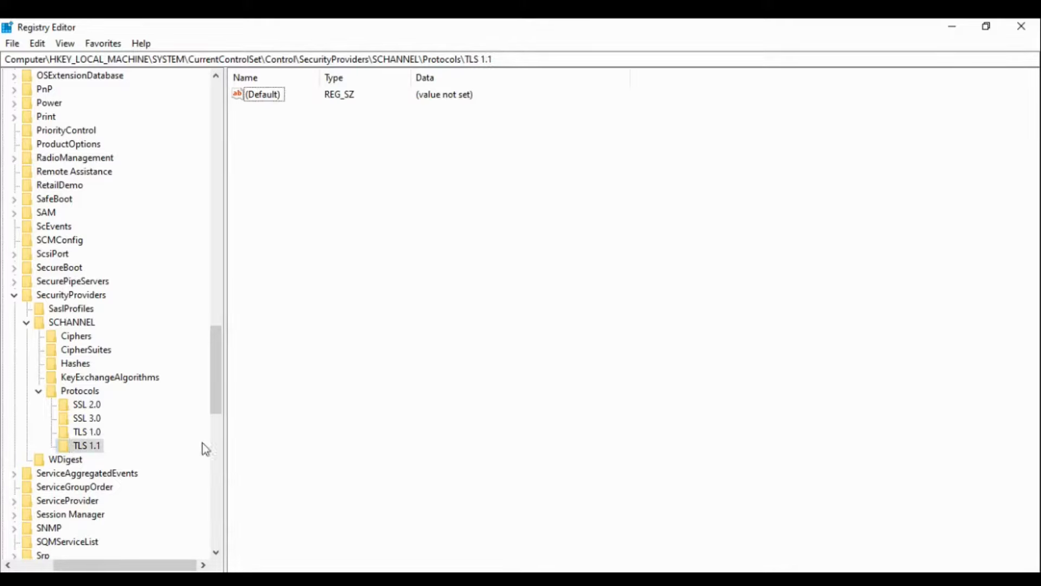
{"action": "left_click", "coordinate": [80, 391]}
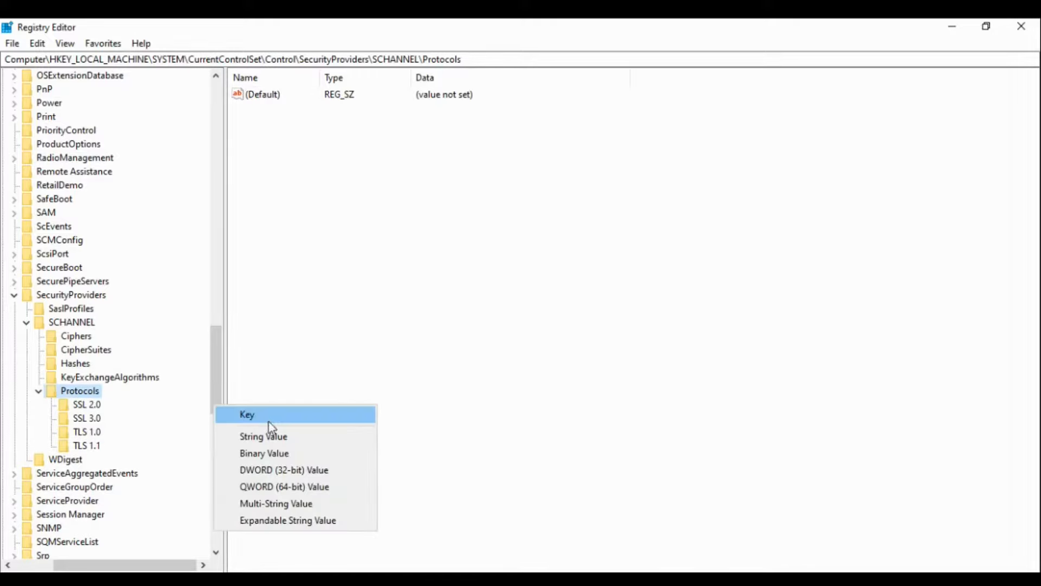
{"action": "left_click", "coordinate": [246, 414]}
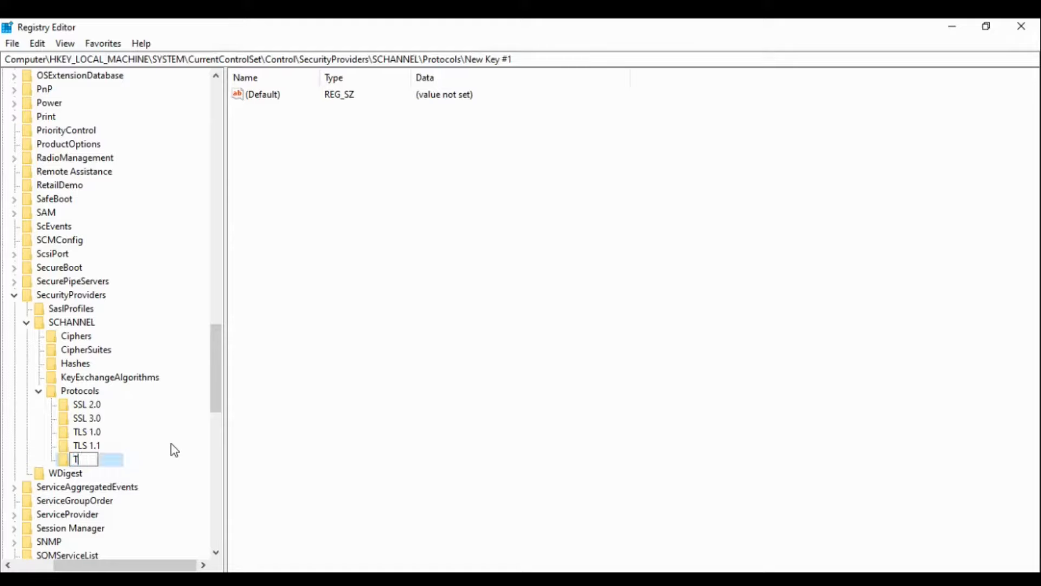
{"action": "type", "text": "LS 1.2"}
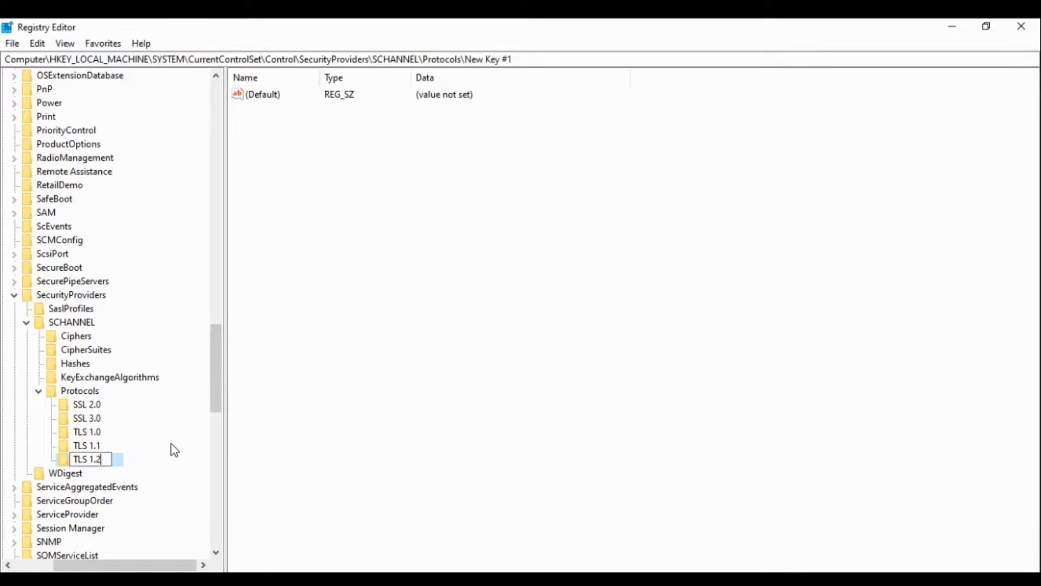
{"action": "key", "text": "Return"}
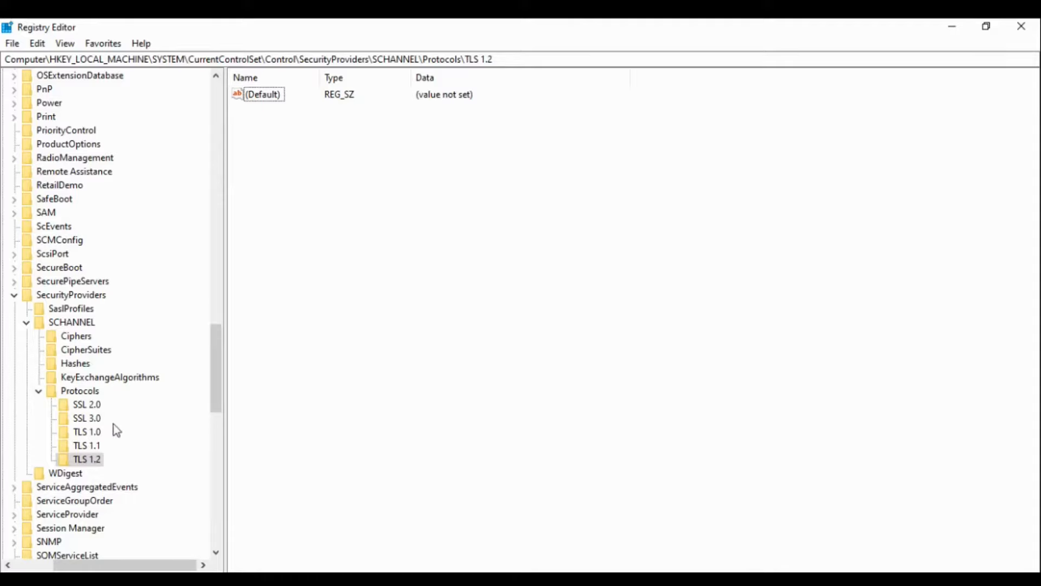
{"action": "mouse_move", "coordinate": [103, 418]}
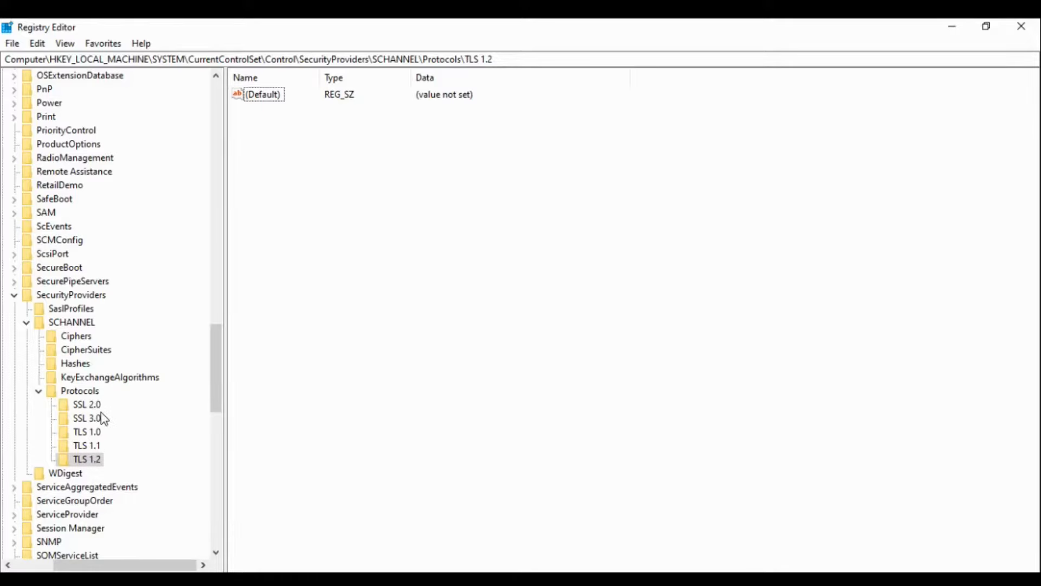
{"action": "left_click", "coordinate": [86, 405]}
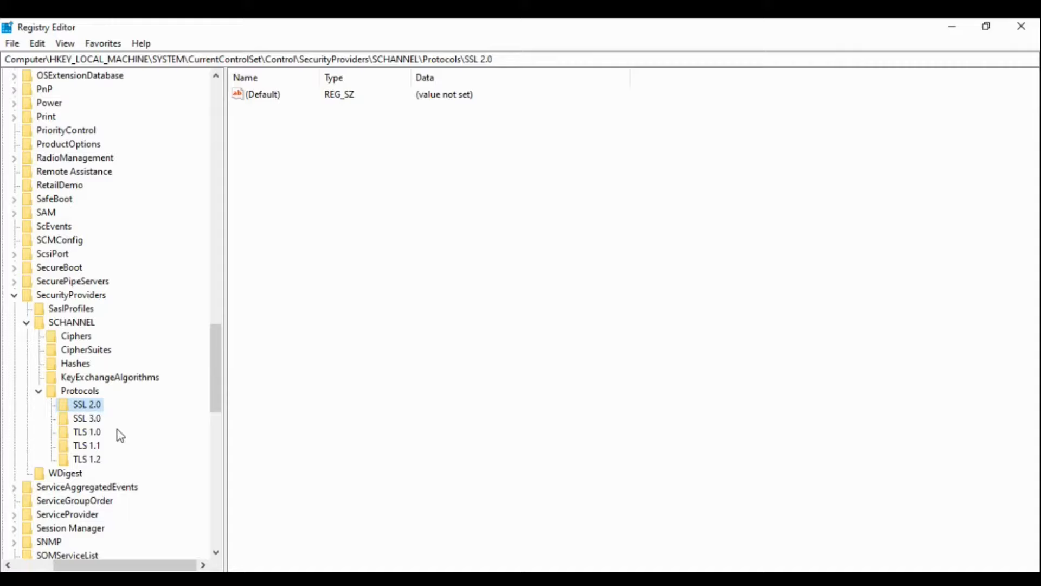
{"action": "left_click", "coordinate": [86, 432]}
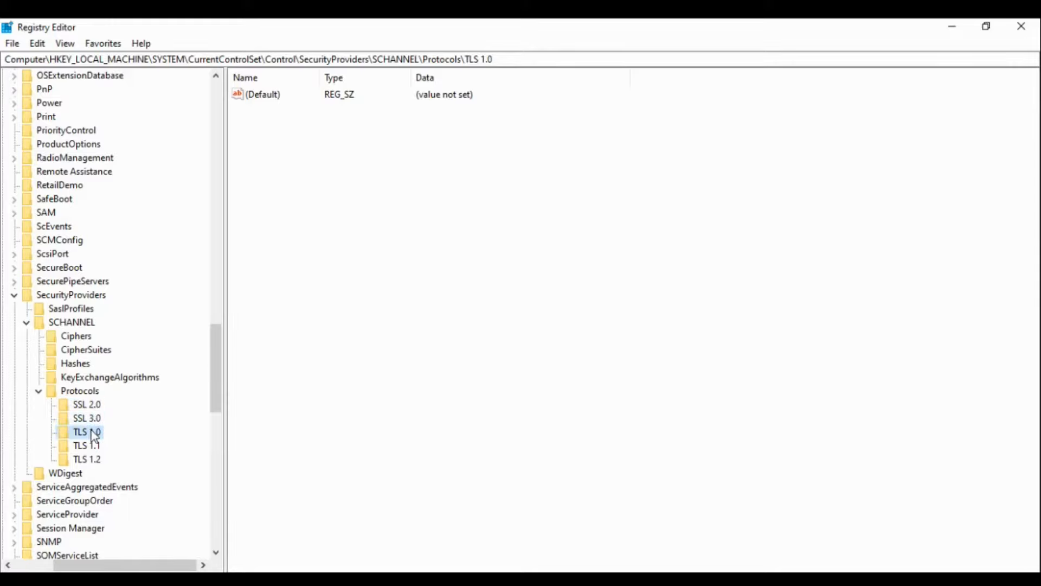
{"action": "left_click", "coordinate": [86, 446]}
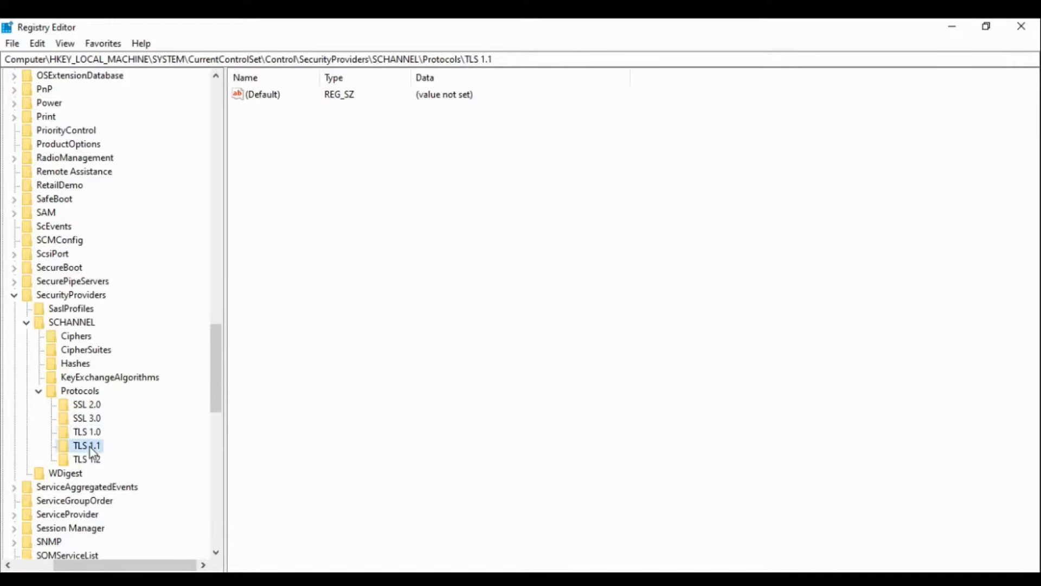
{"action": "mouse_move", "coordinate": [92, 411]}
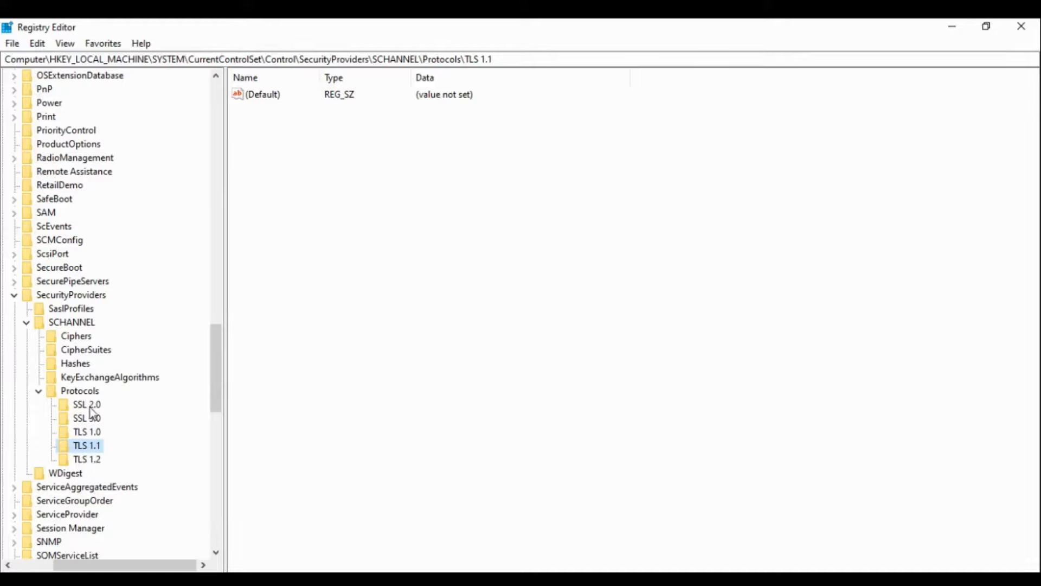
{"action": "mouse_move", "coordinate": [89, 452]}
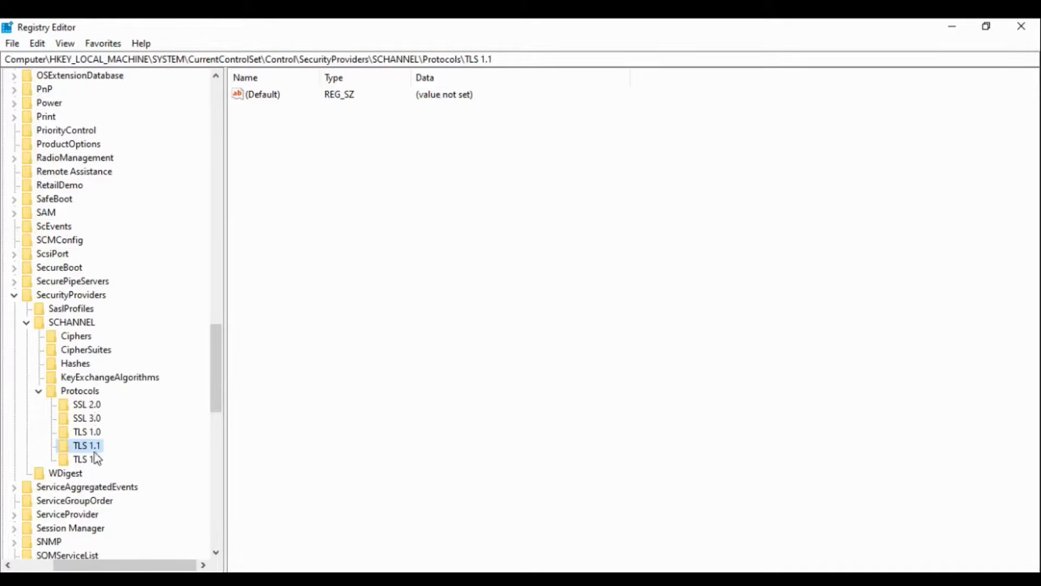
{"action": "left_click", "coordinate": [86, 459]}
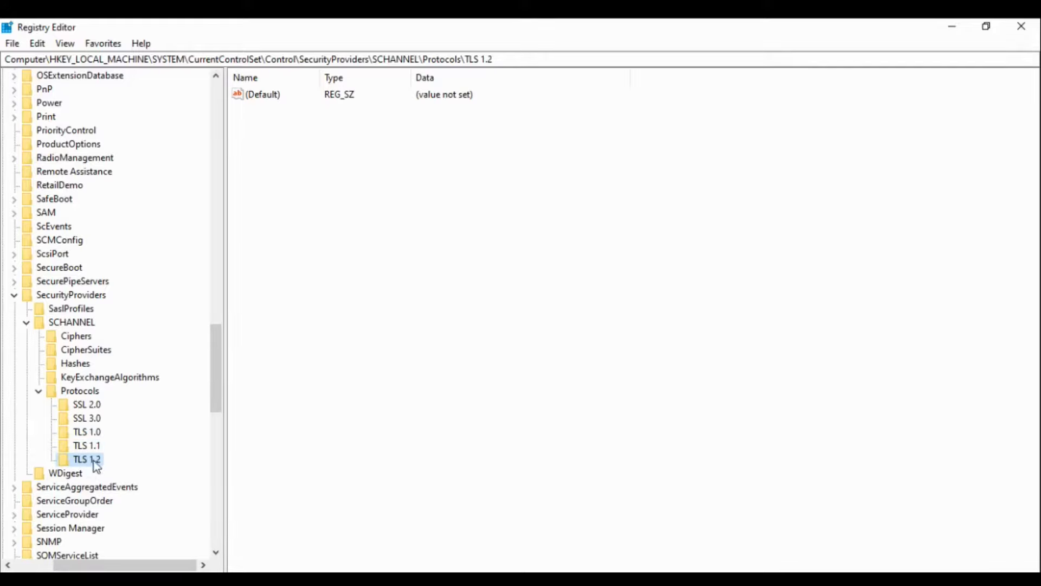
{"action": "left_click", "coordinate": [87, 405]}
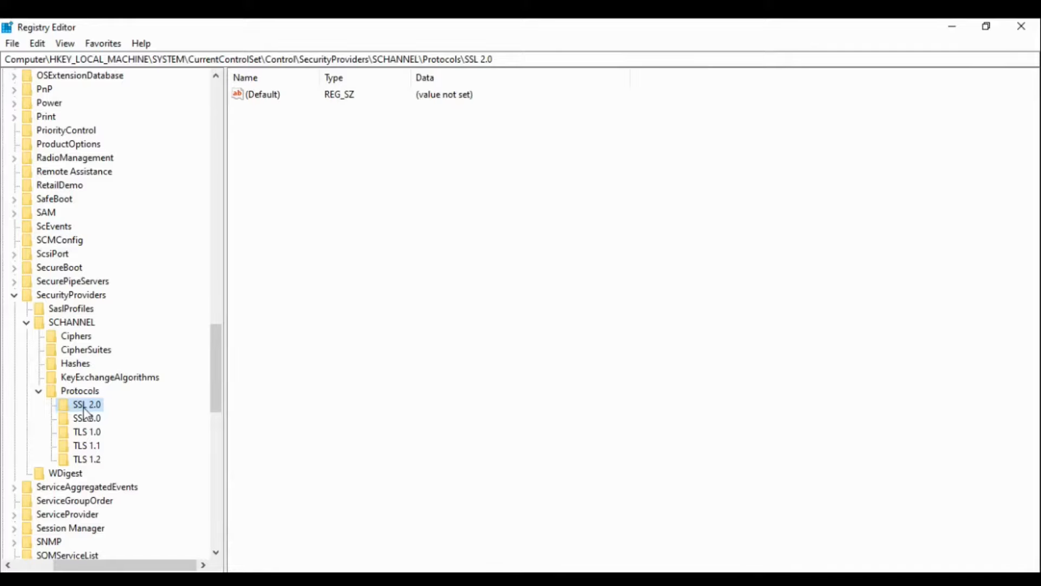
- Create Server and Client keys inside SSL 2.0, then select SSL 2.0\Server
{"action": "right_click", "coordinate": [86, 404]}
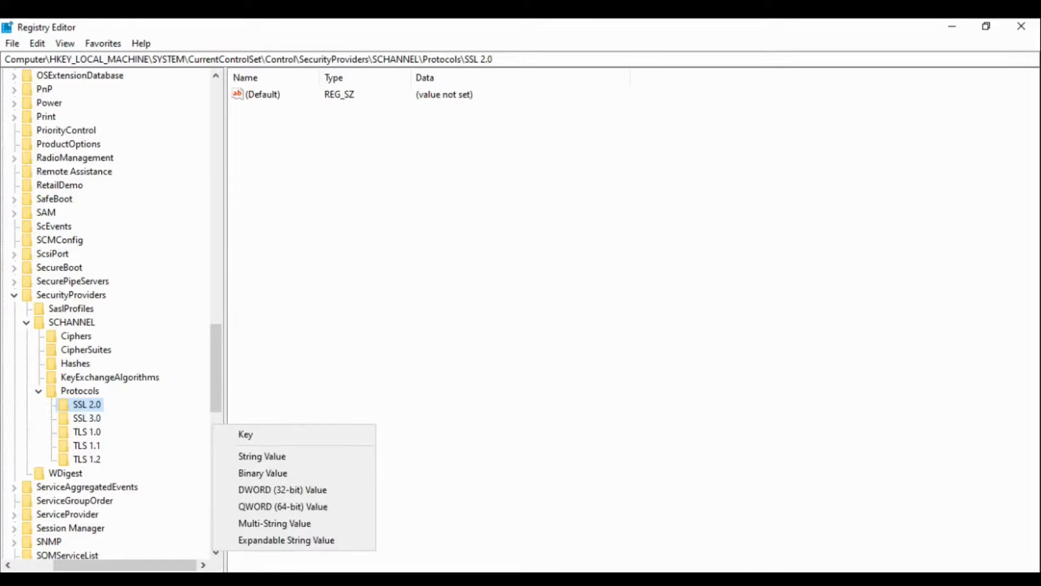
{"action": "left_click", "coordinate": [245, 435]}
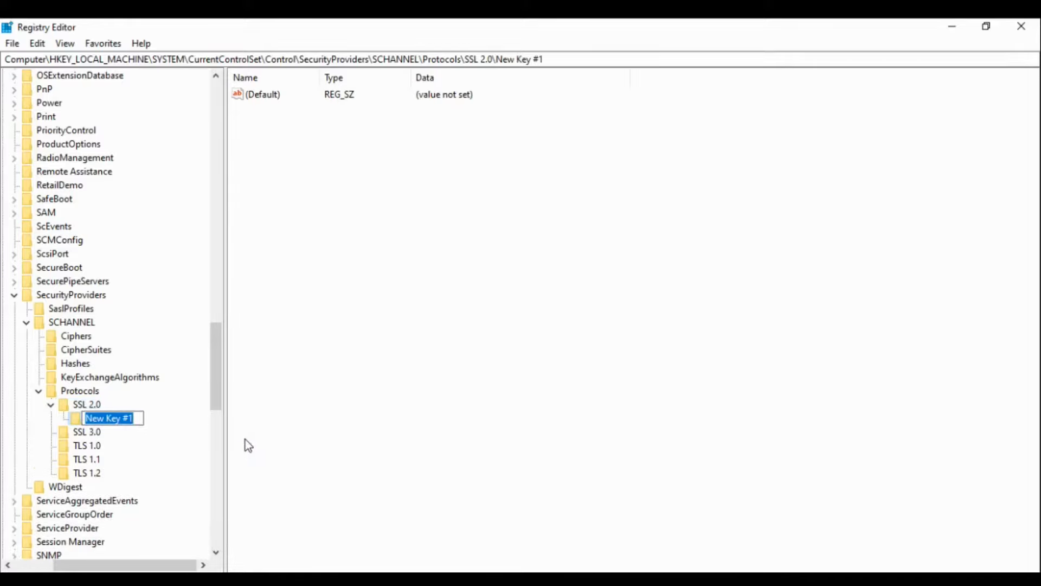
{"action": "type", "text": "Server"}
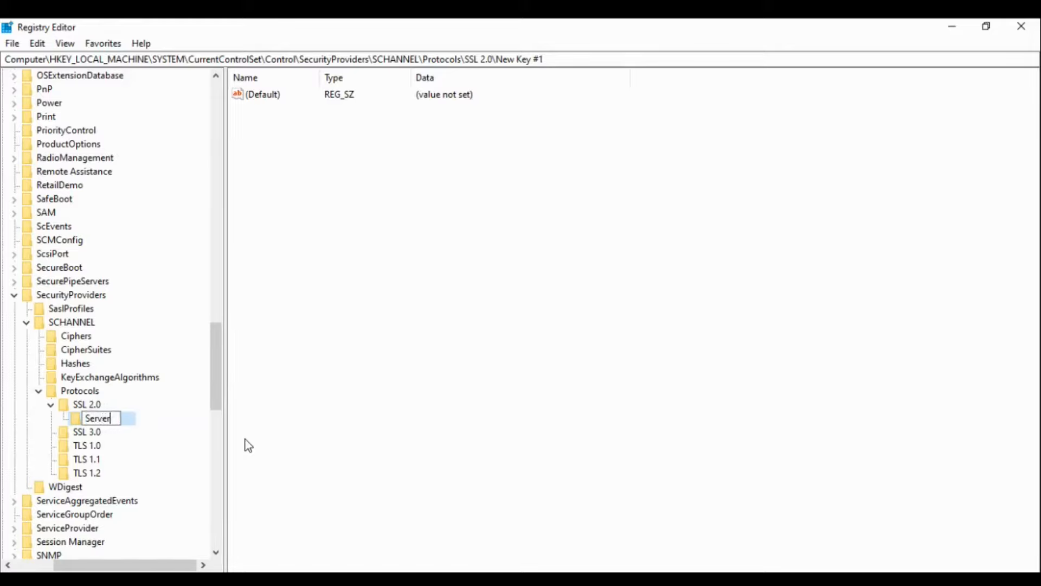
{"action": "key", "text": "Return"}
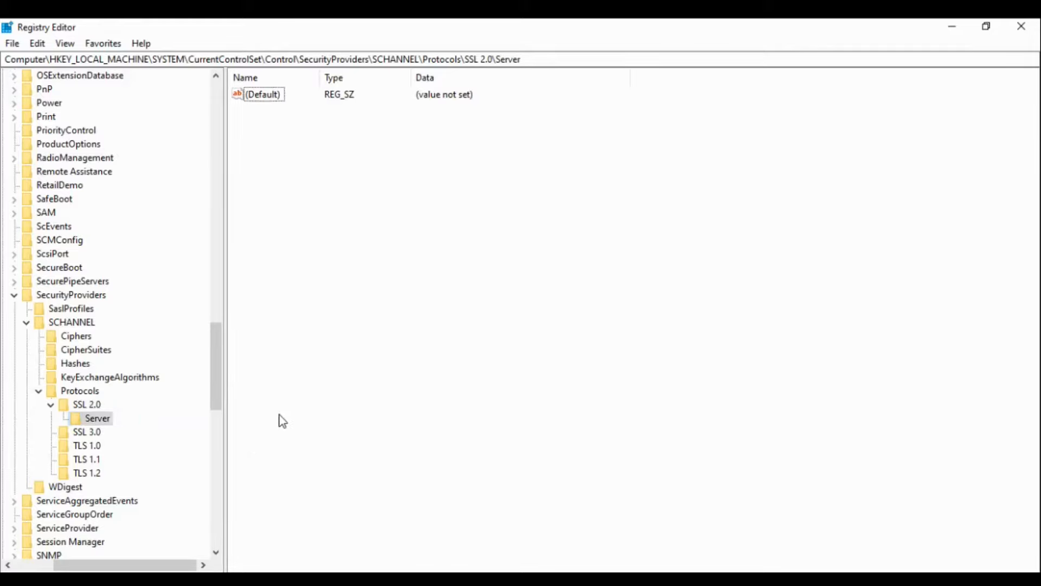
{"action": "left_click", "coordinate": [86, 403]}
{"action": "type", "text": "C"}
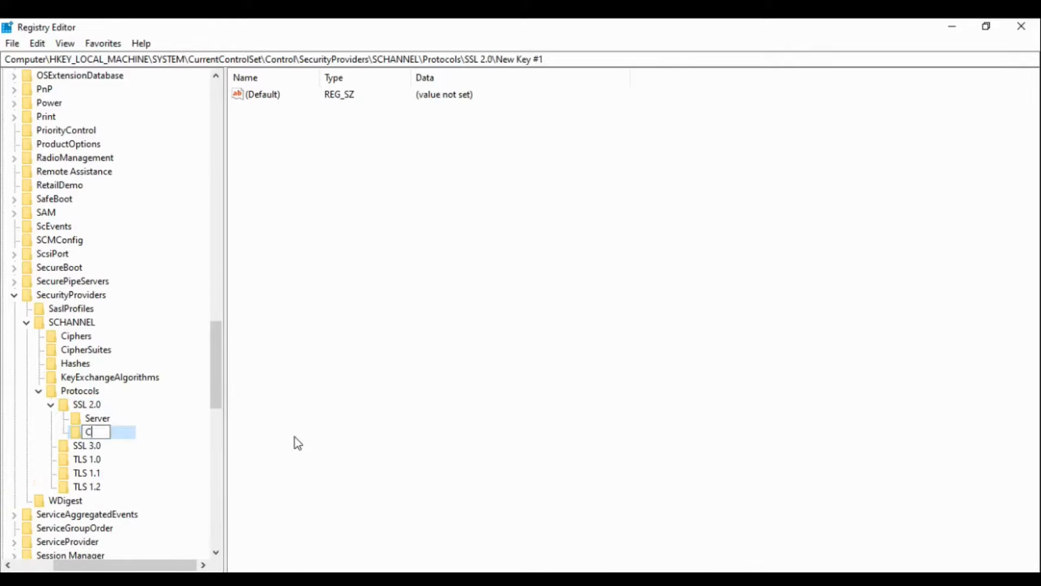
{"action": "type", "text": "lient"}
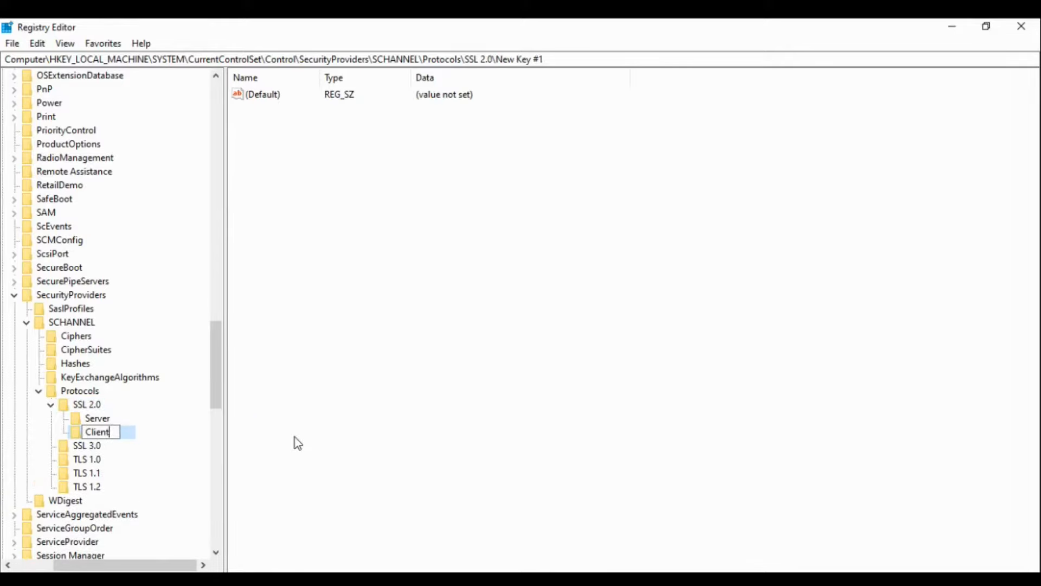
{"action": "key", "text": "Return"}
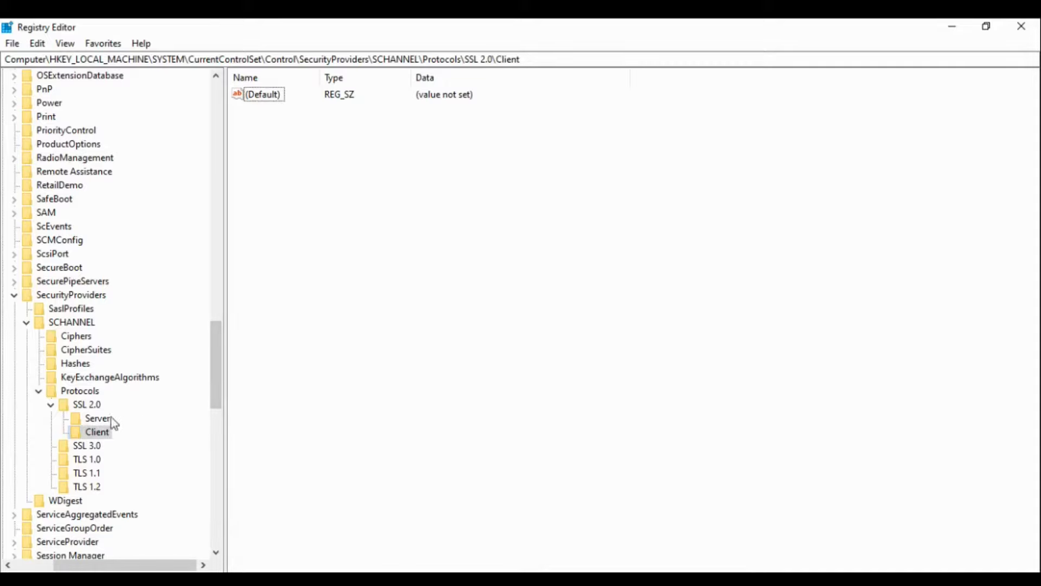
{"action": "left_click", "coordinate": [98, 418]}
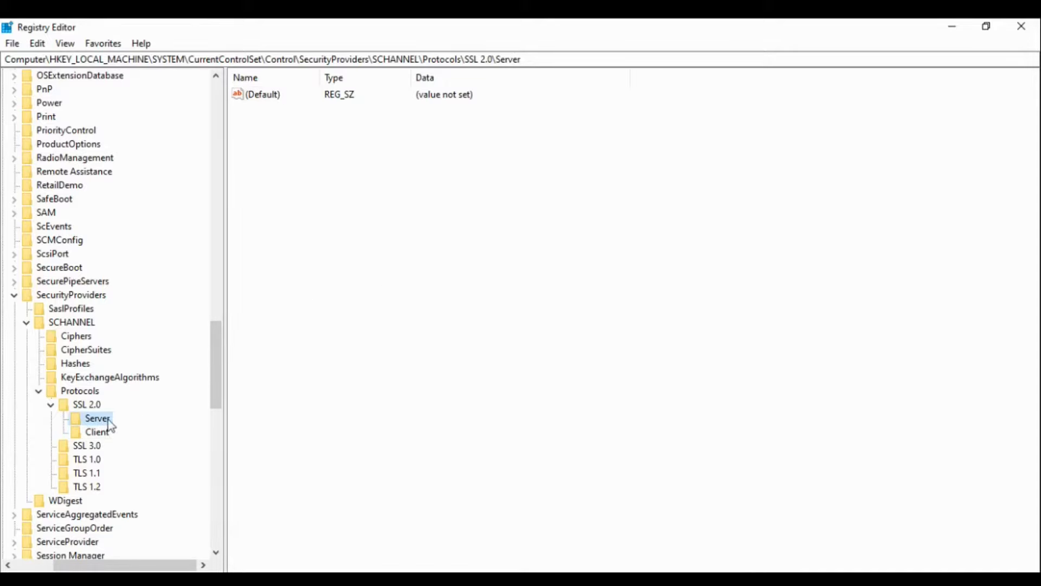
- Add a DWORD (32-bit) value named Enable to SSL 2.0\Server, leaving it at 0
{"action": "right_click", "coordinate": [432, 199]}
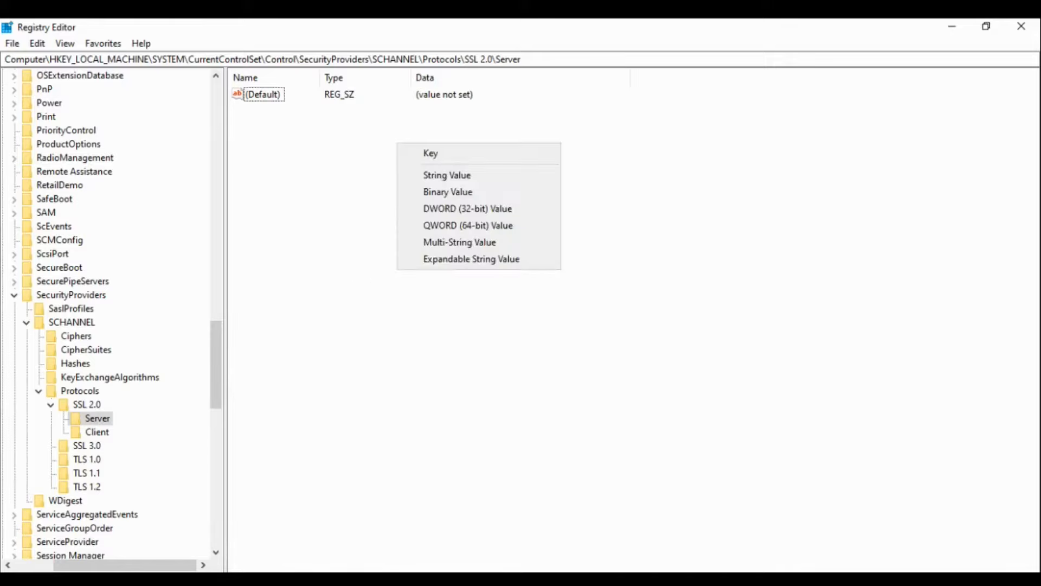
{"action": "mouse_move", "coordinate": [468, 225]}
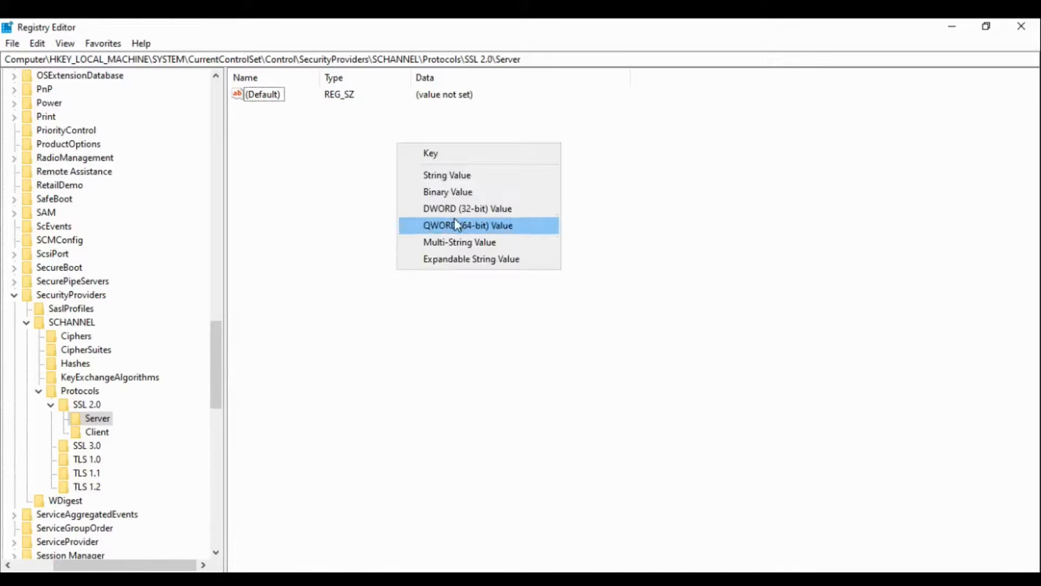
{"action": "left_click", "coordinate": [467, 208]}
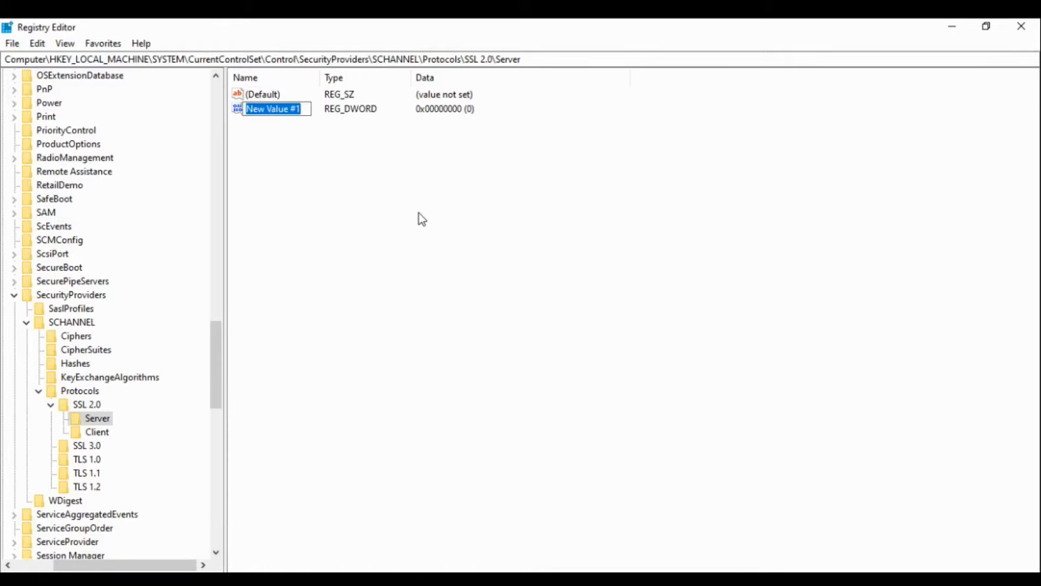
{"action": "type", "text": "Enable"}
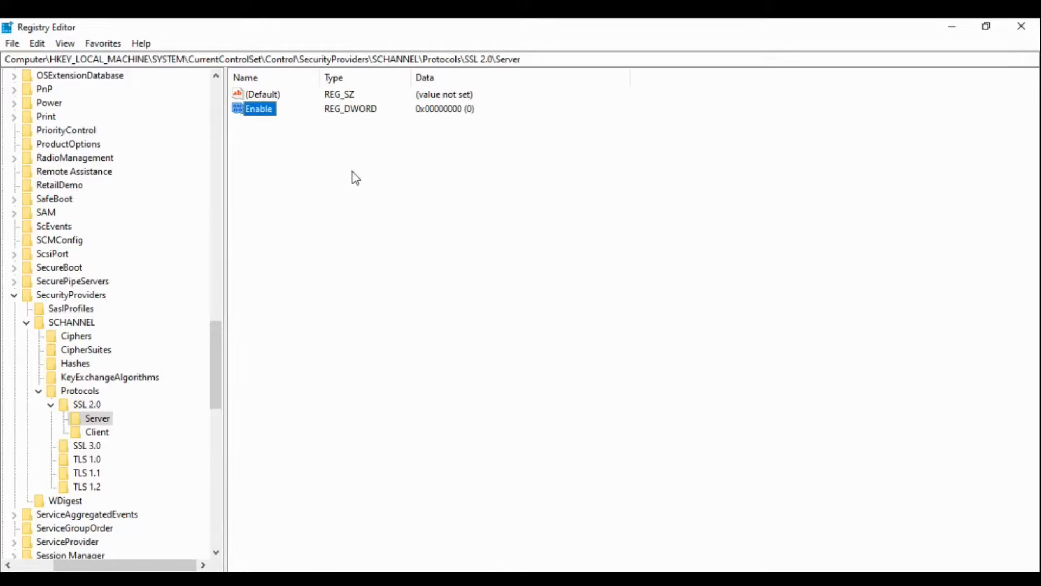
{"action": "mouse_move", "coordinate": [98, 419]}
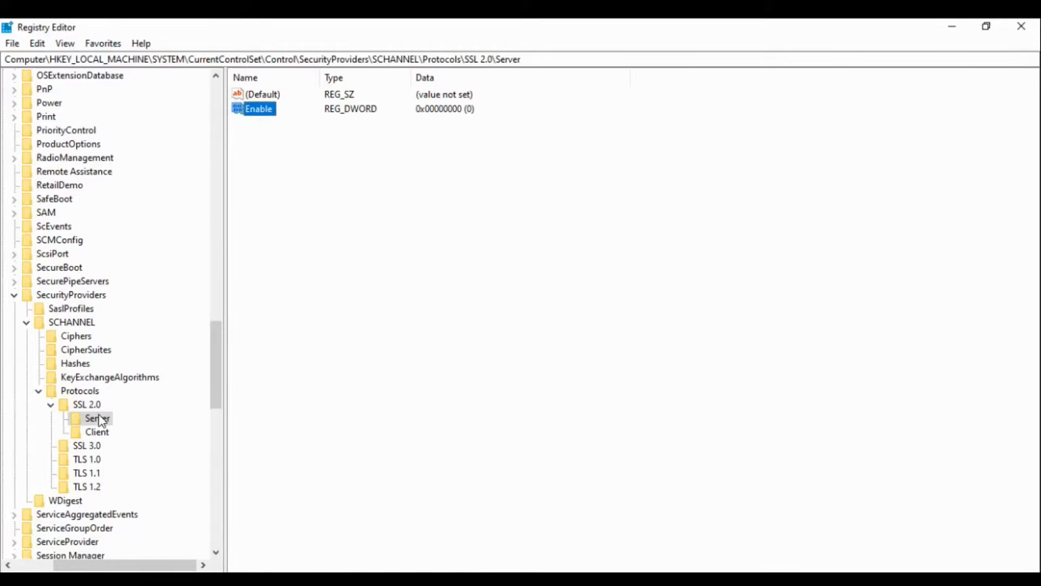
{"action": "mouse_move", "coordinate": [308, 128]}
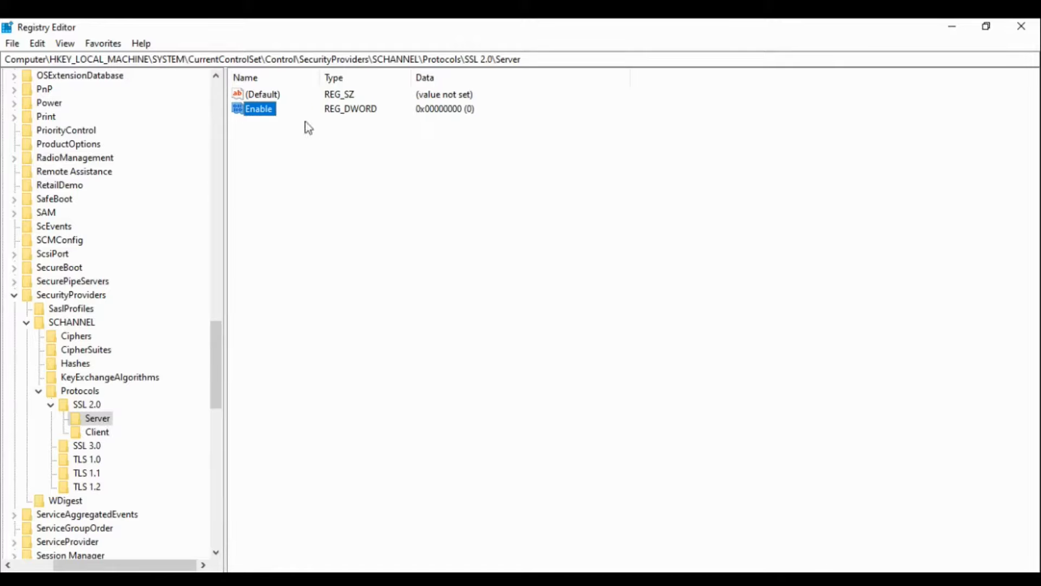
{"action": "mouse_move", "coordinate": [435, 124]}
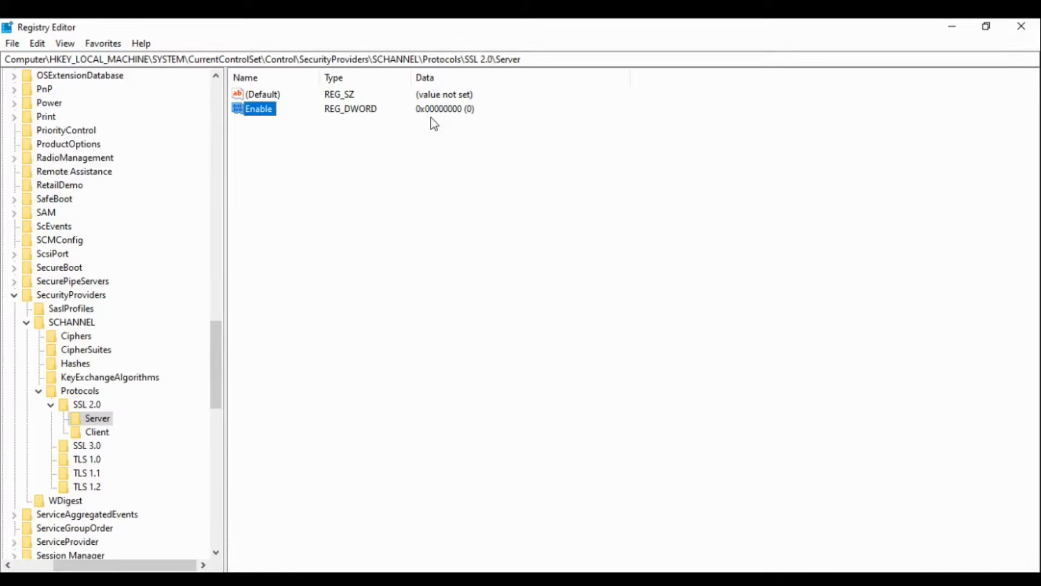
{"action": "mouse_move", "coordinate": [295, 220]}
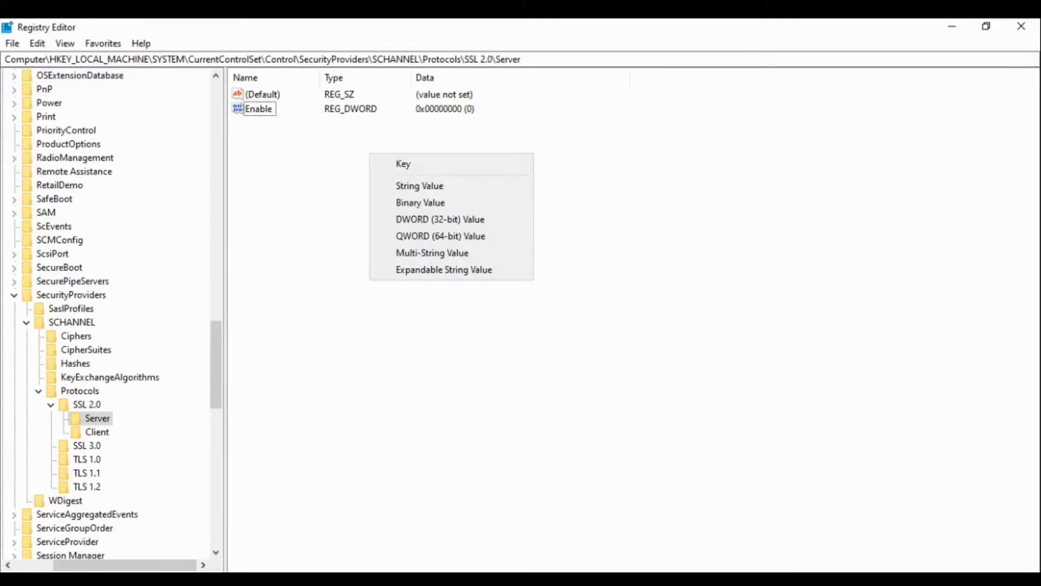
{"action": "mouse_move", "coordinate": [420, 202]}
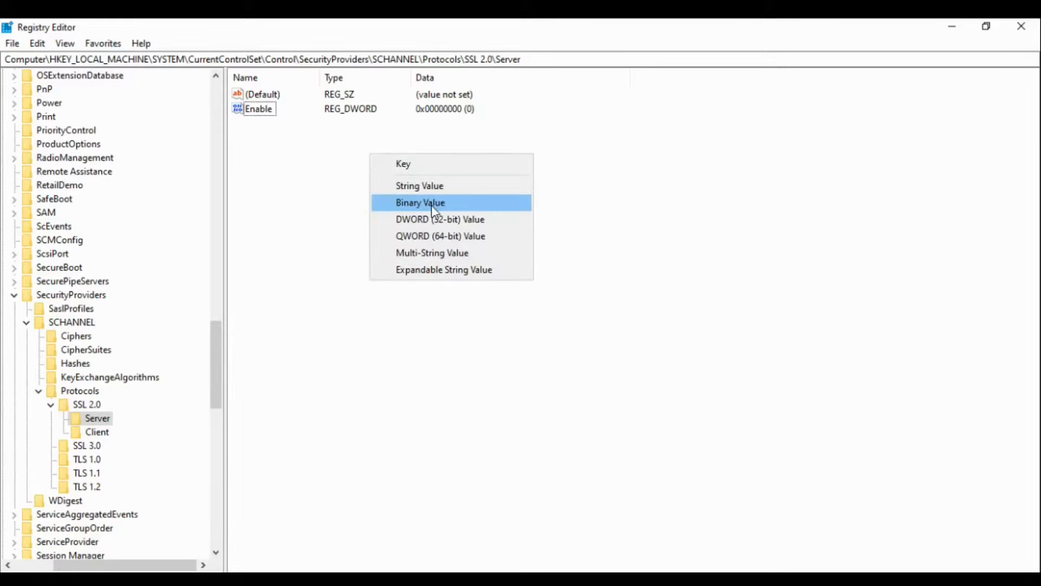
{"action": "mouse_move", "coordinate": [369, 264]}
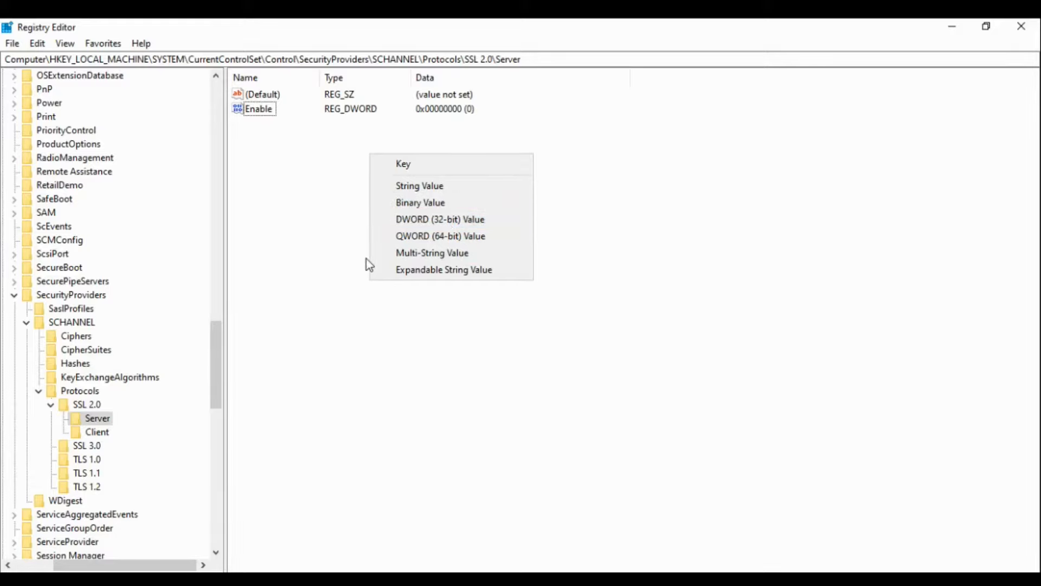
- Add a Disabledbydefault DWORD to SSL 2.0\Server and set its data to 1
{"action": "left_click", "coordinate": [440, 220]}
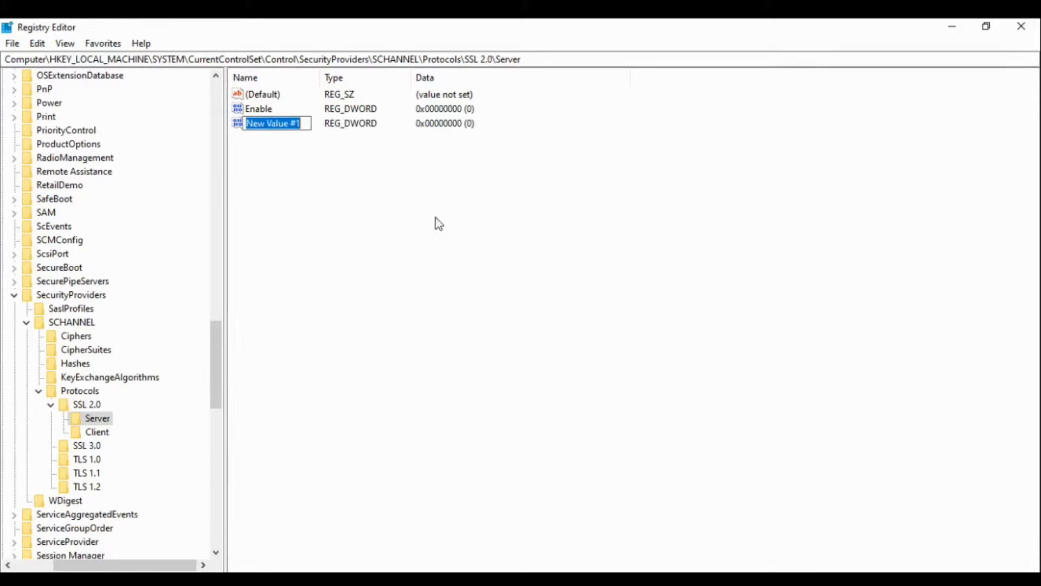
{"action": "type", "text": "Disabled"}
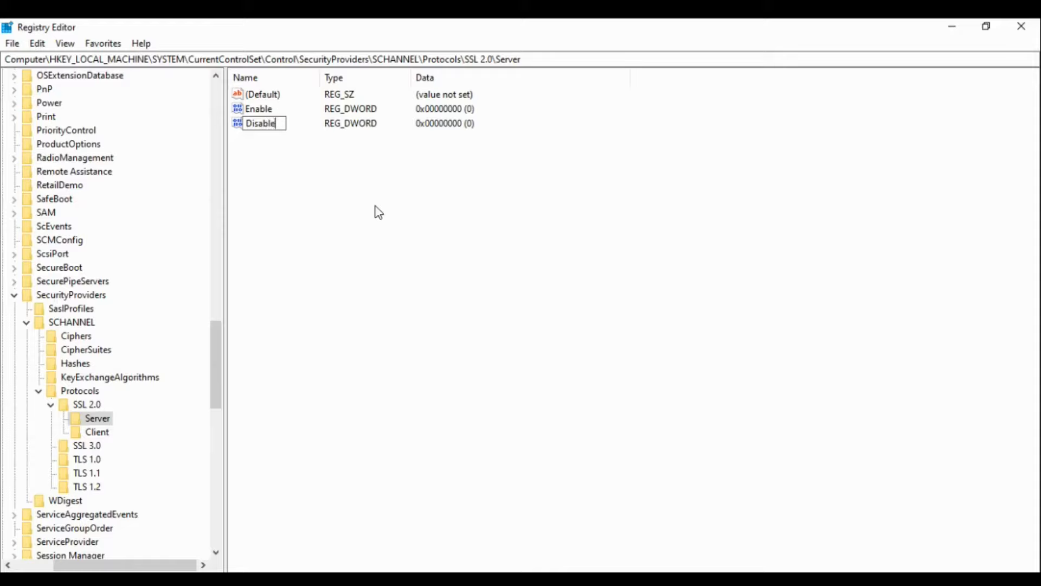
{"action": "type", "text": "db"}
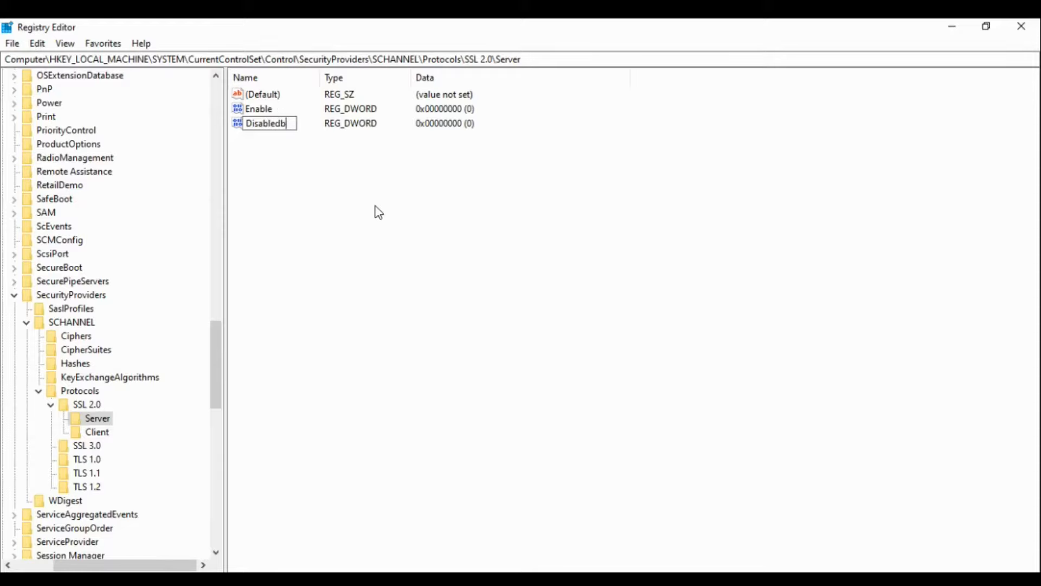
{"action": "type", "text": "ydefault"}
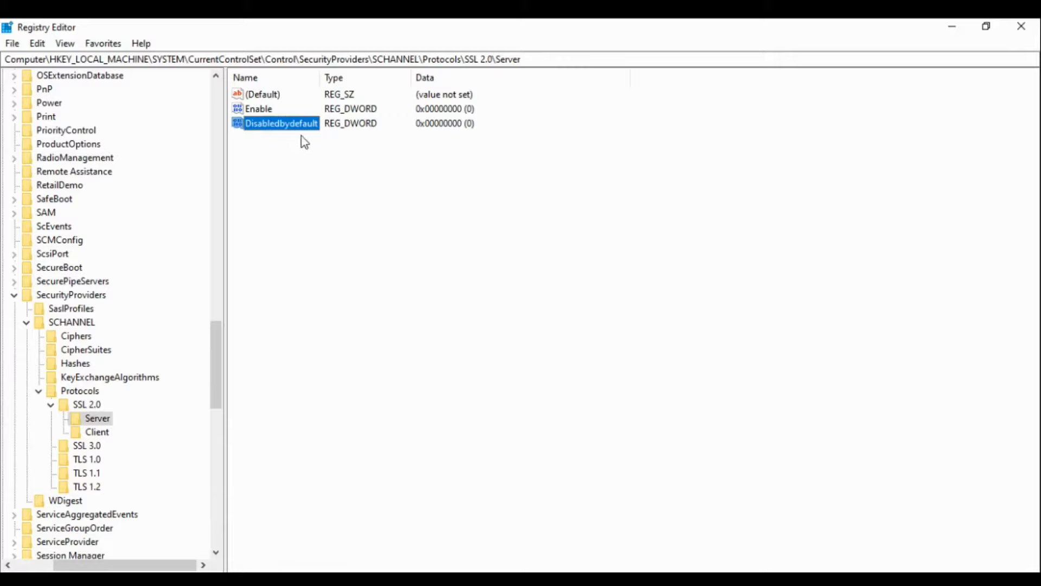
{"action": "double_click", "coordinate": [281, 123]}
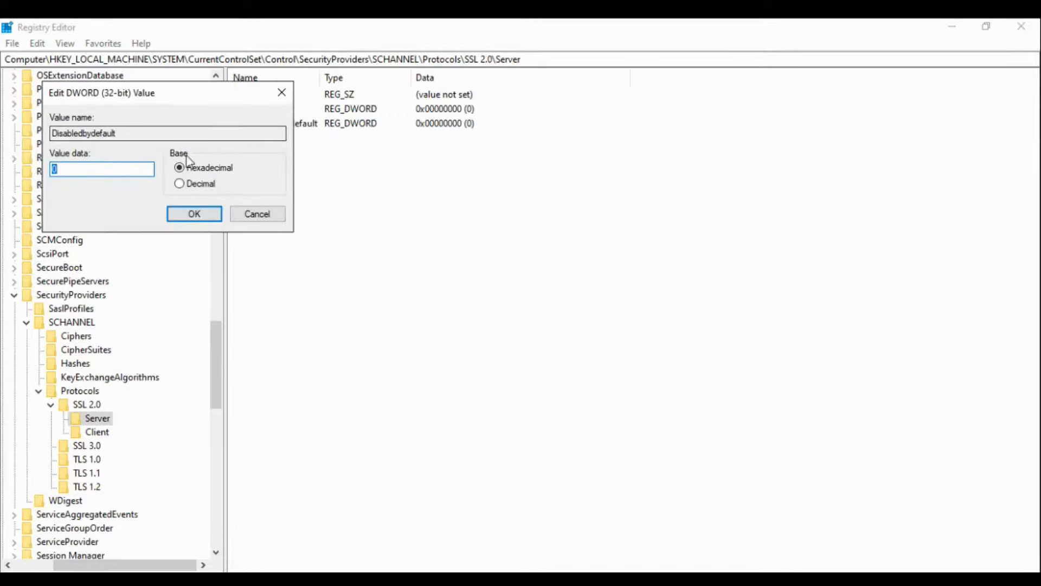
{"action": "left_click", "coordinate": [193, 213]}
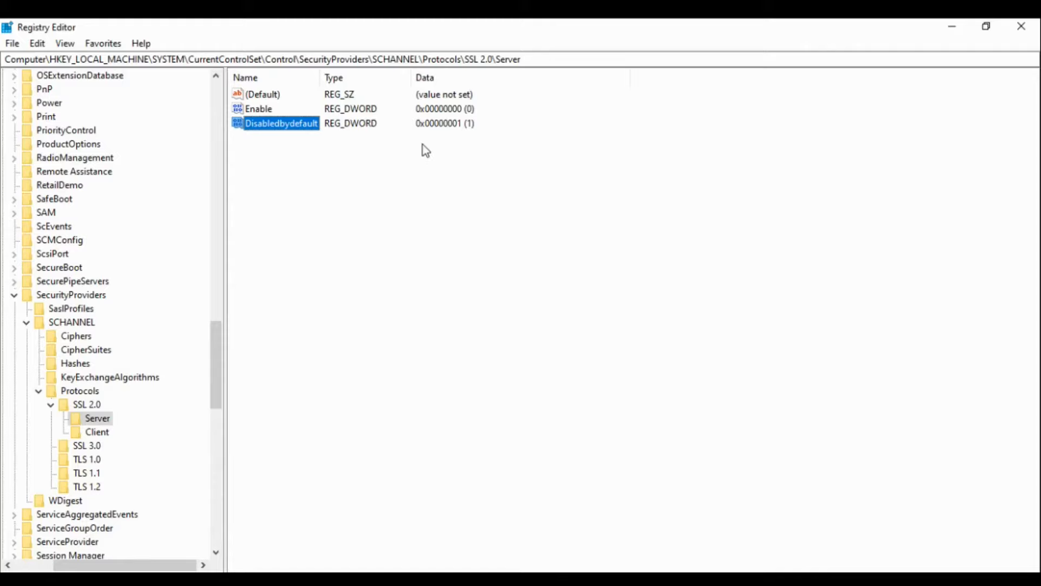
{"action": "mouse_move", "coordinate": [291, 138]}
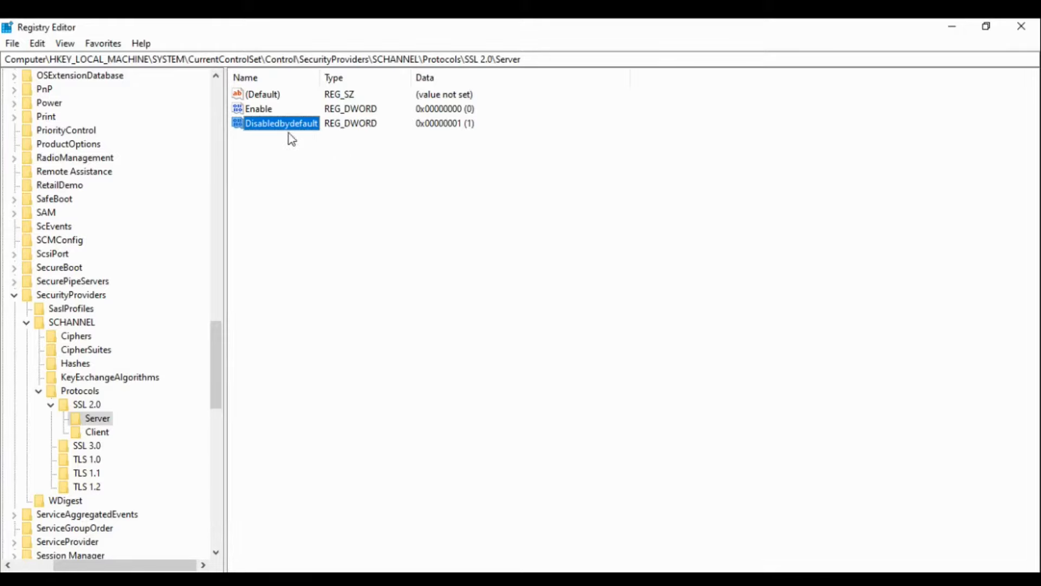
{"action": "mouse_move", "coordinate": [432, 145]}
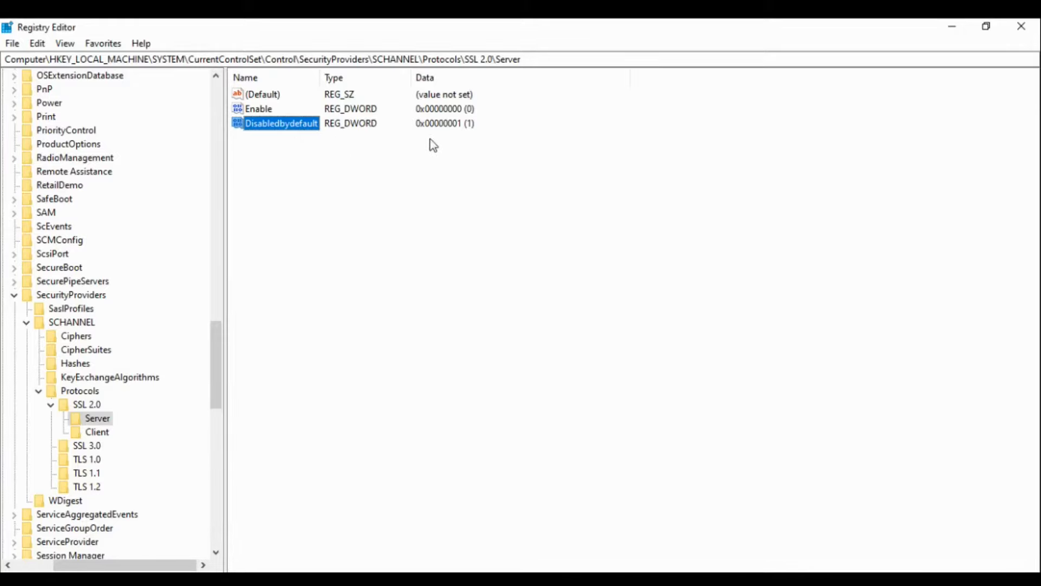
{"action": "mouse_move", "coordinate": [332, 142]}
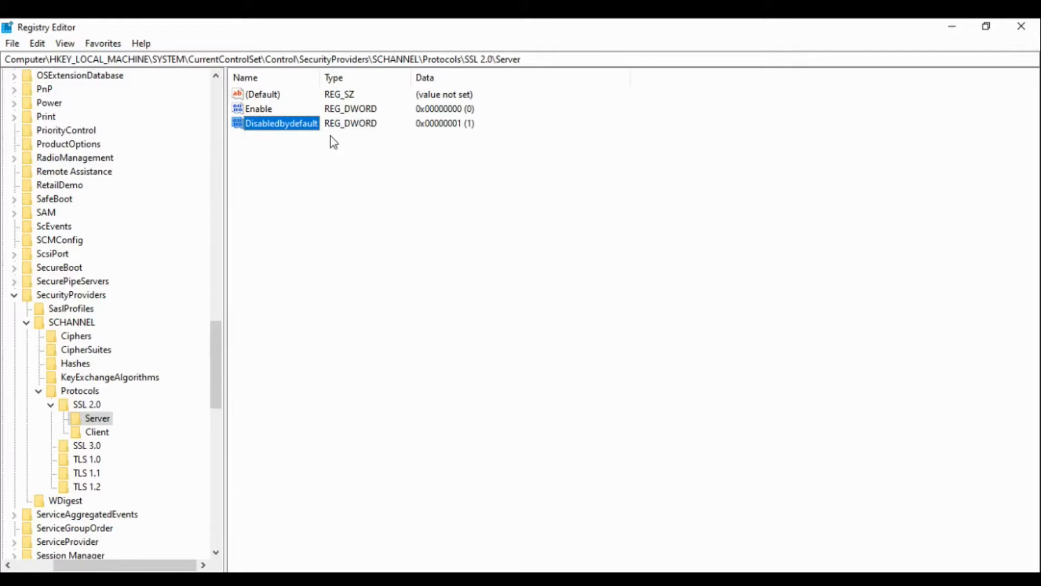
{"action": "mouse_move", "coordinate": [381, 164]}
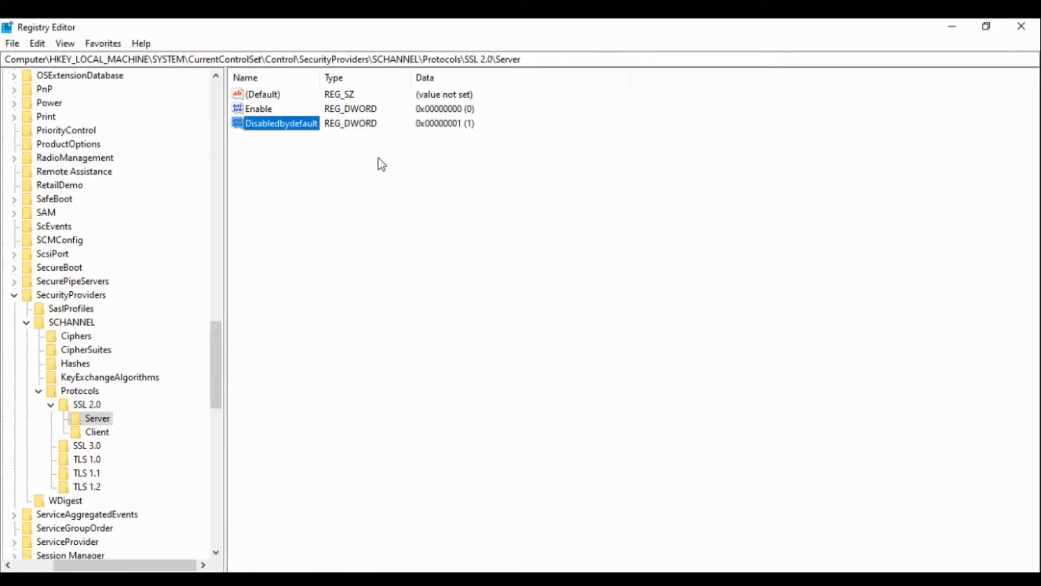
- In SSL 2.0\Client, add DWORDs Enabled (0) and DisabledbyDefault (1)
{"action": "left_click", "coordinate": [96, 432]}
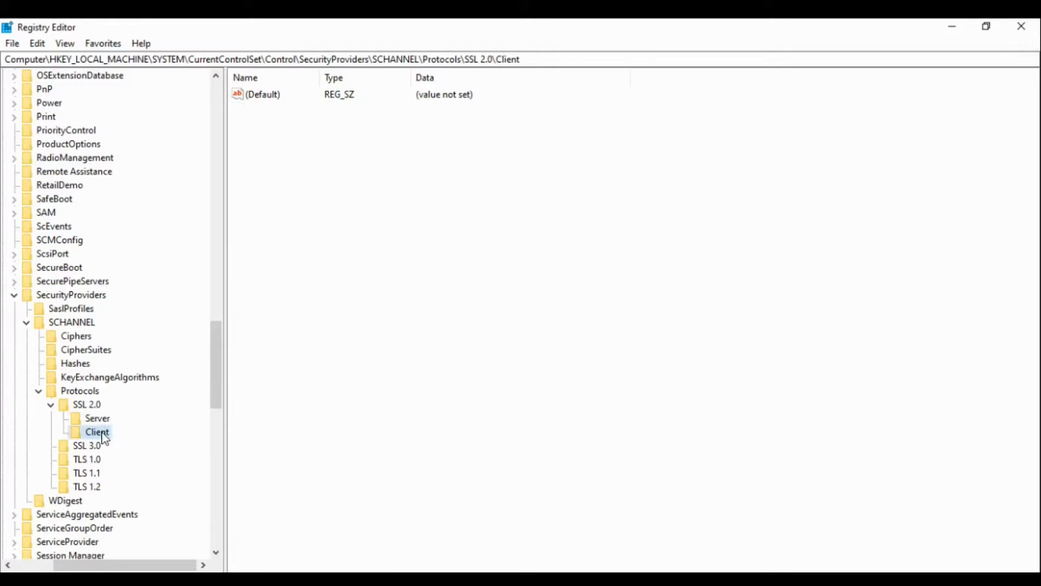
{"action": "left_click", "coordinate": [264, 94]}
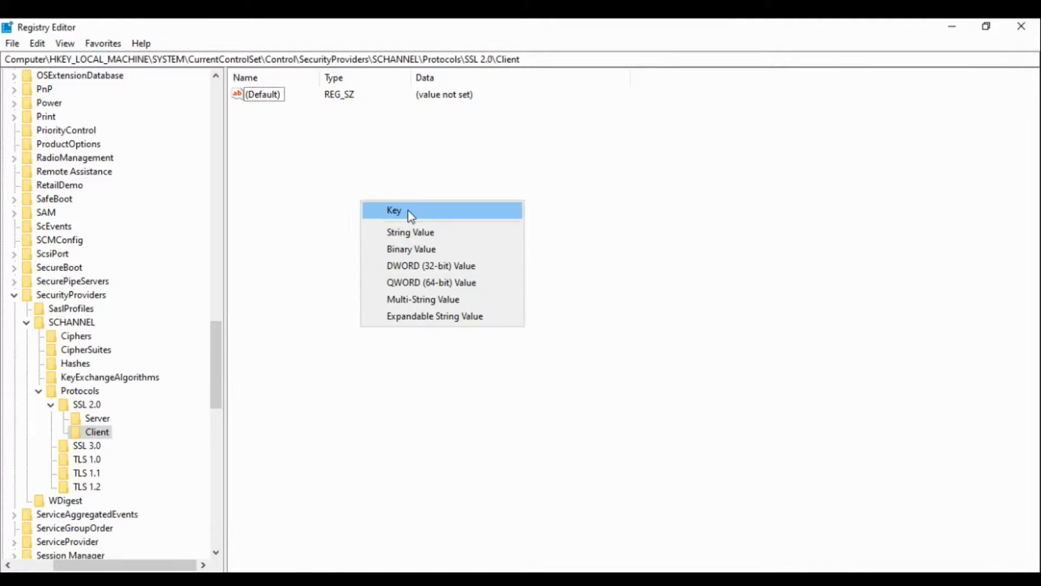
{"action": "left_click", "coordinate": [430, 266]}
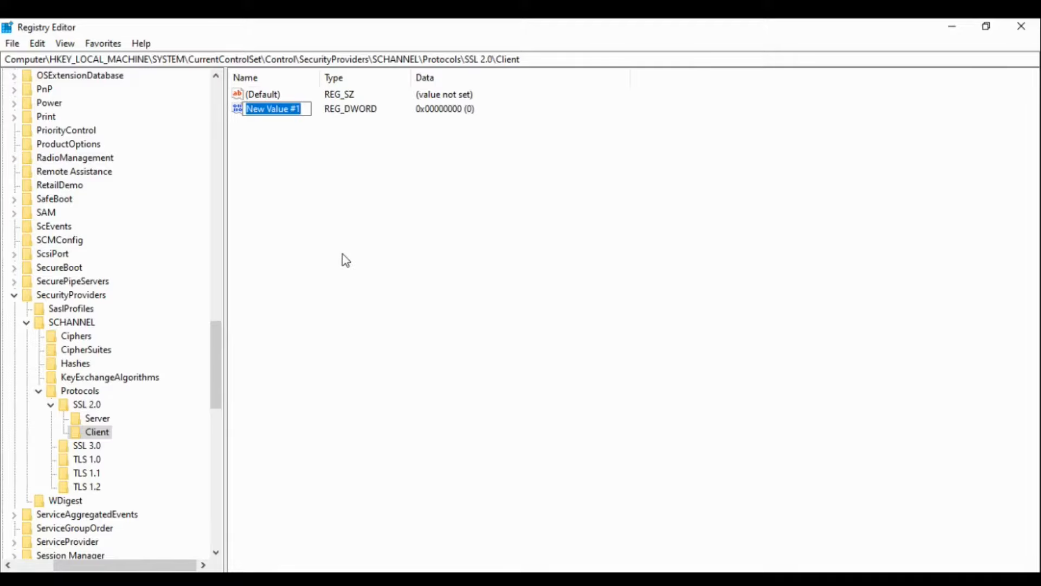
{"action": "type", "text": "ena"}
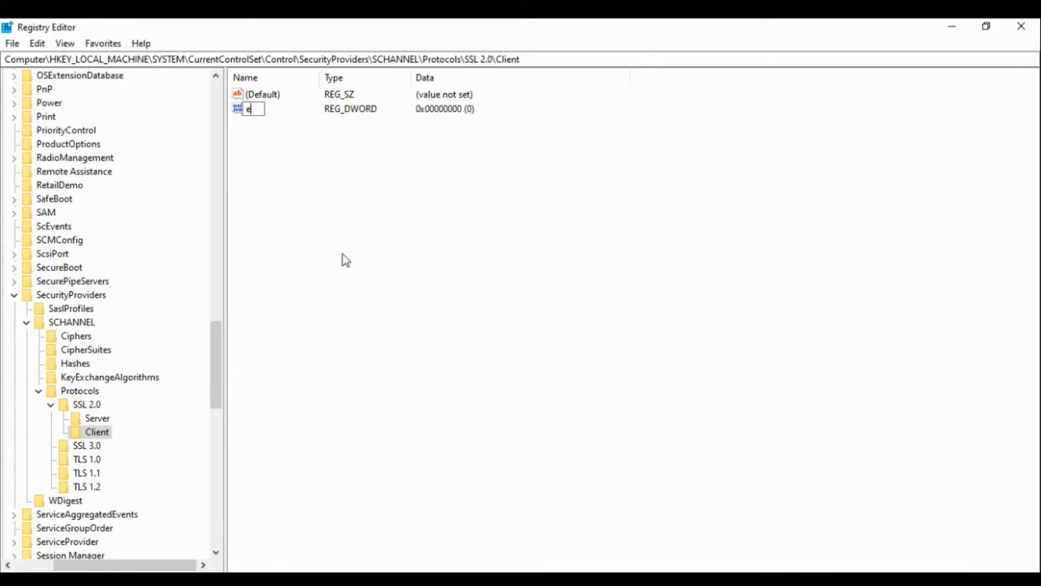
{"action": "type", "text": "nabled"}
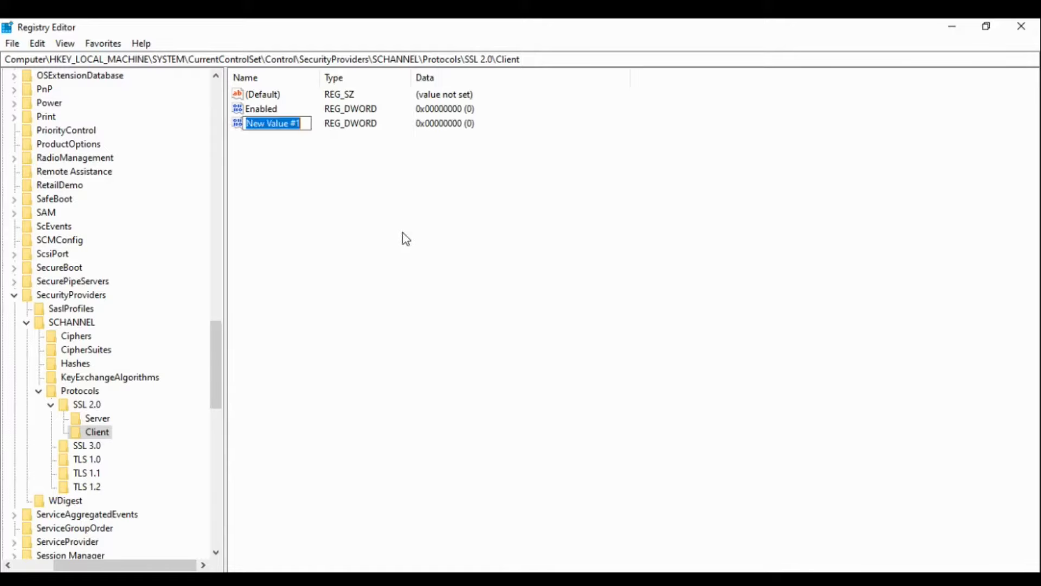
{"action": "type", "text": "Disabledby"}
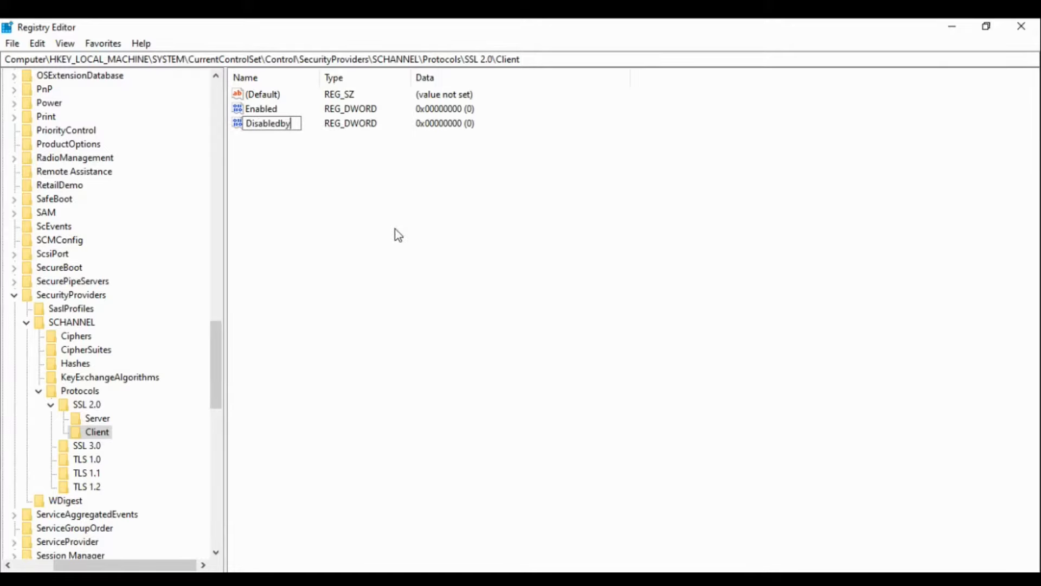
{"action": "type", "text": "Default"}
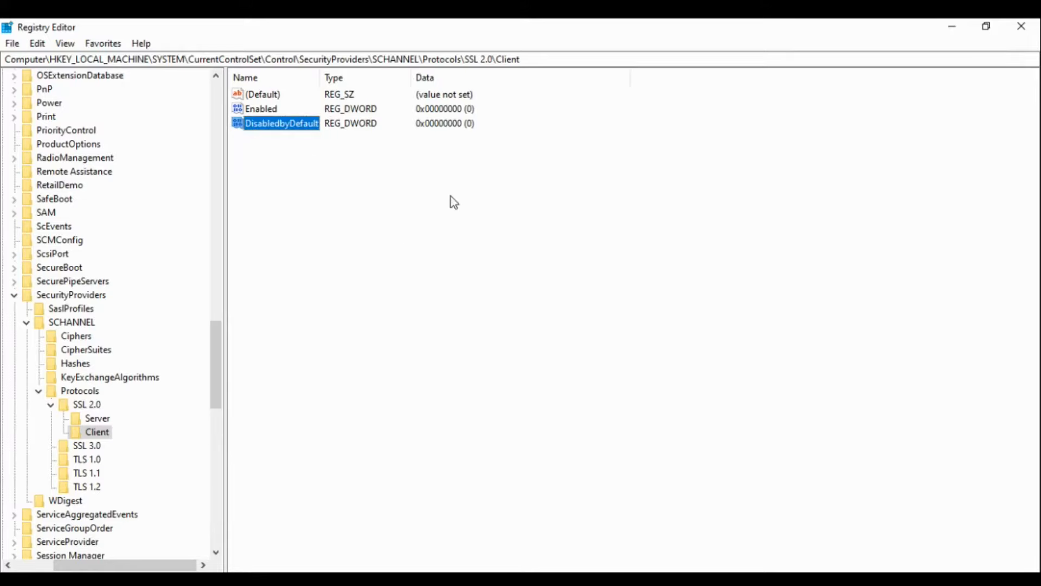
{"action": "double_click", "coordinate": [282, 123]}
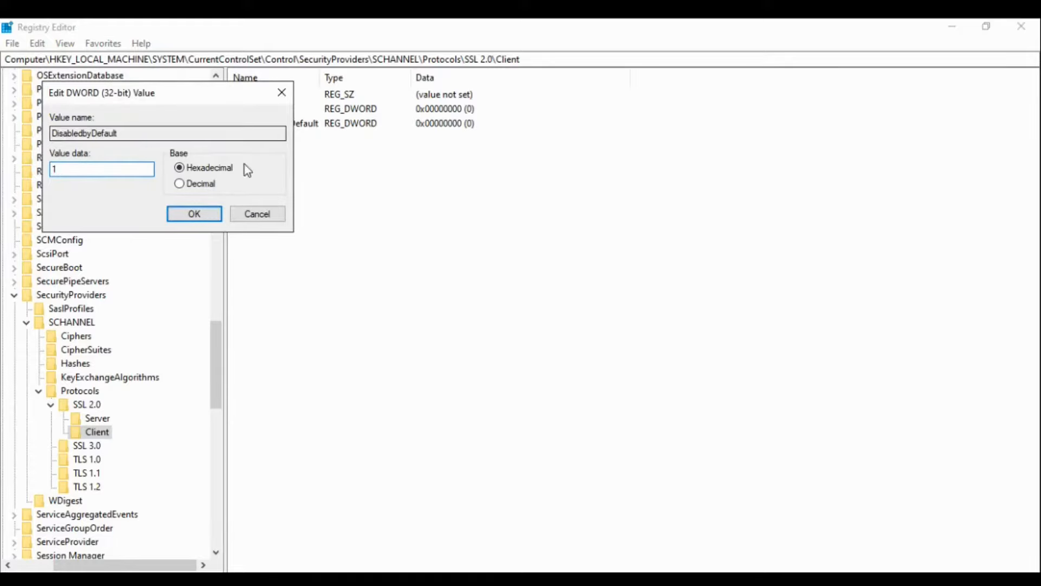
{"action": "left_click", "coordinate": [193, 213]}
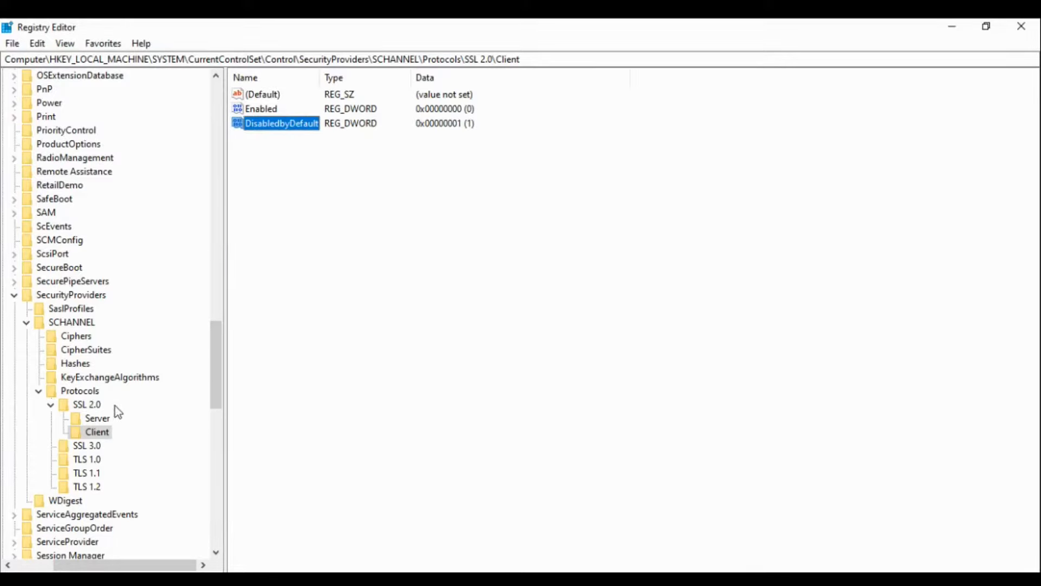
{"action": "mouse_move", "coordinate": [66, 456]}
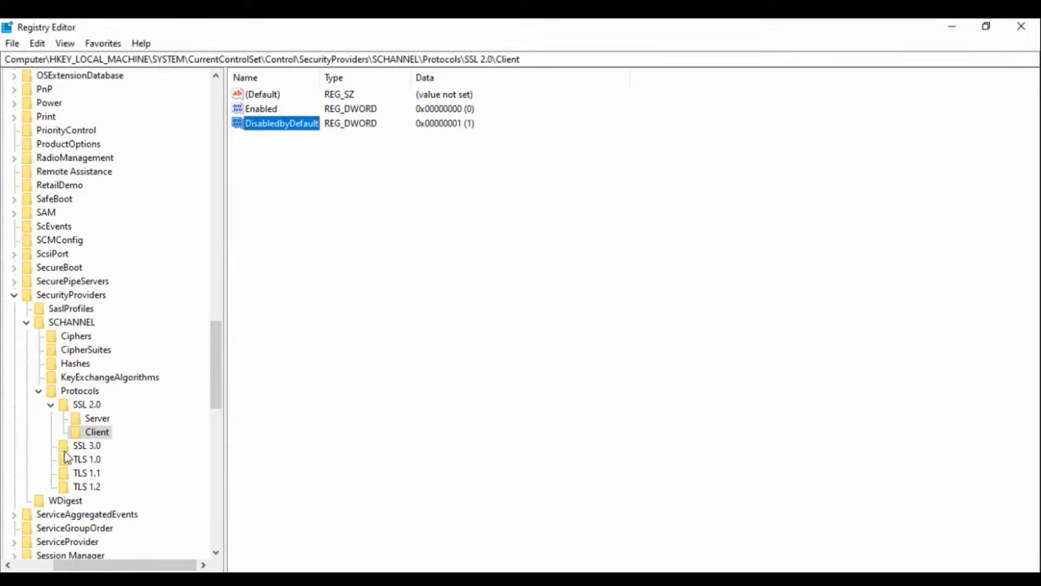
- Browse the SSL 3.0, TLS 1.0 and TLS 1.1 keys, ending on SSL 3.0
{"action": "left_click", "coordinate": [86, 445]}
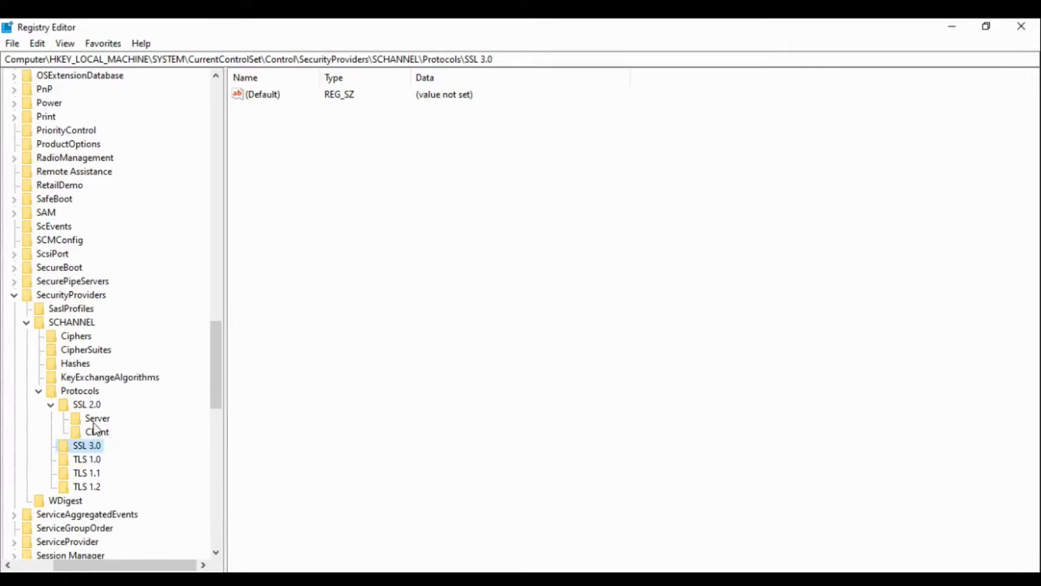
{"action": "left_click", "coordinate": [86, 459]}
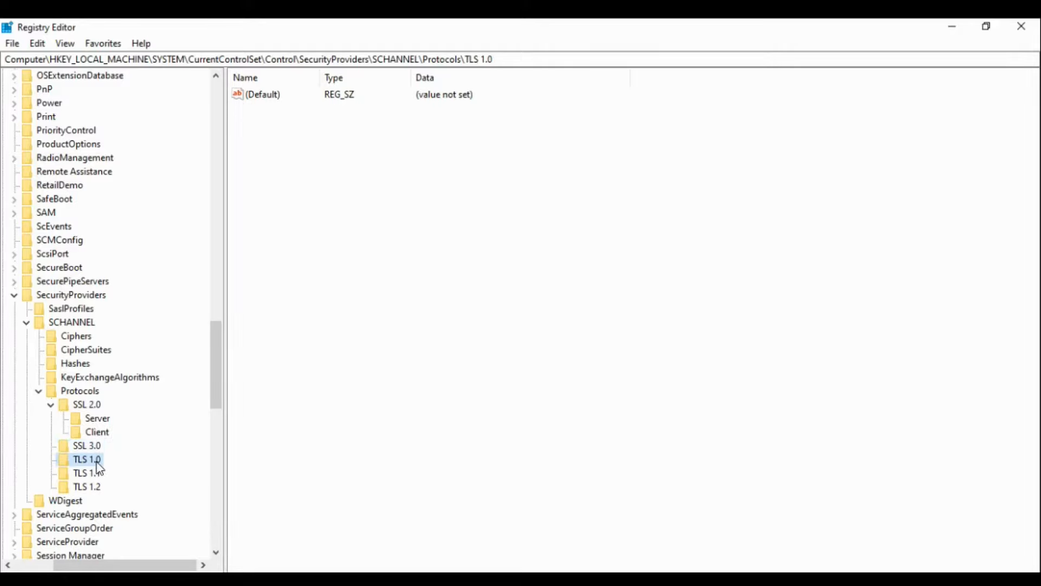
{"action": "left_click", "coordinate": [86, 473]}
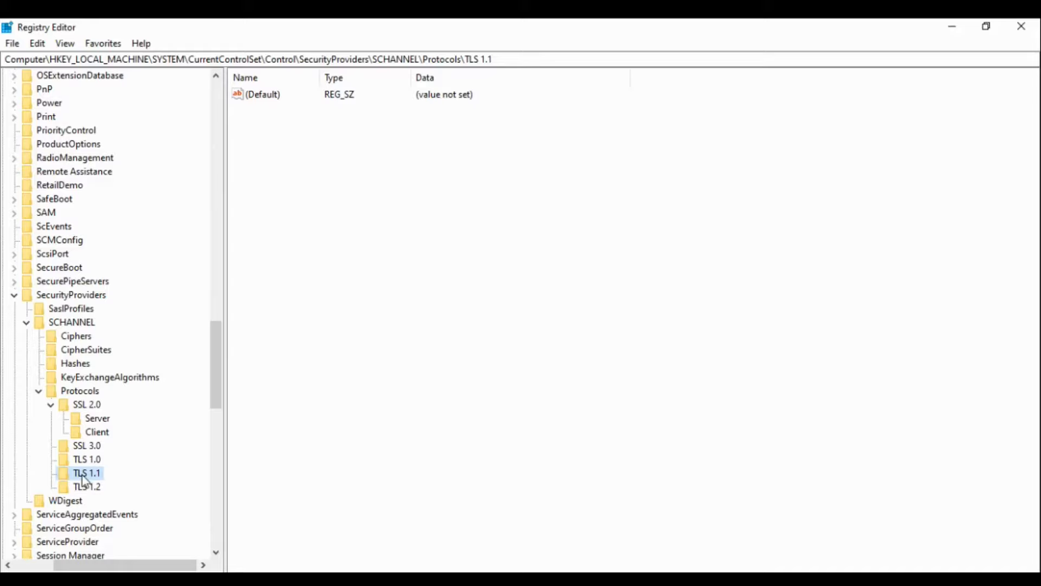
{"action": "left_click", "coordinate": [86, 445]}
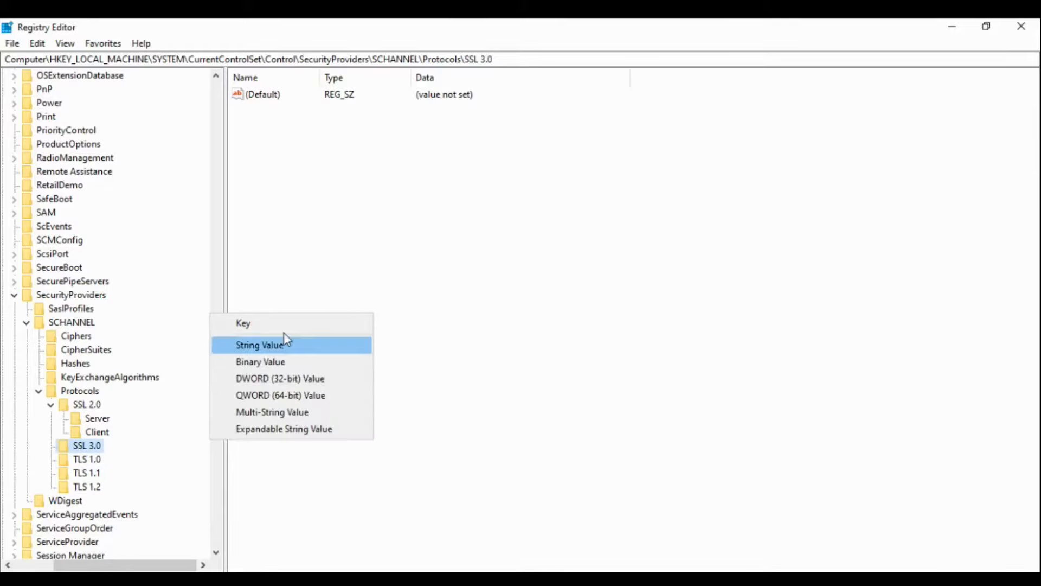
- Create Server and Client subkeys under SSL 3.0, then open SSL 3.0\Server
{"action": "left_click", "coordinate": [243, 323]}
{"action": "type", "text": "Server"}
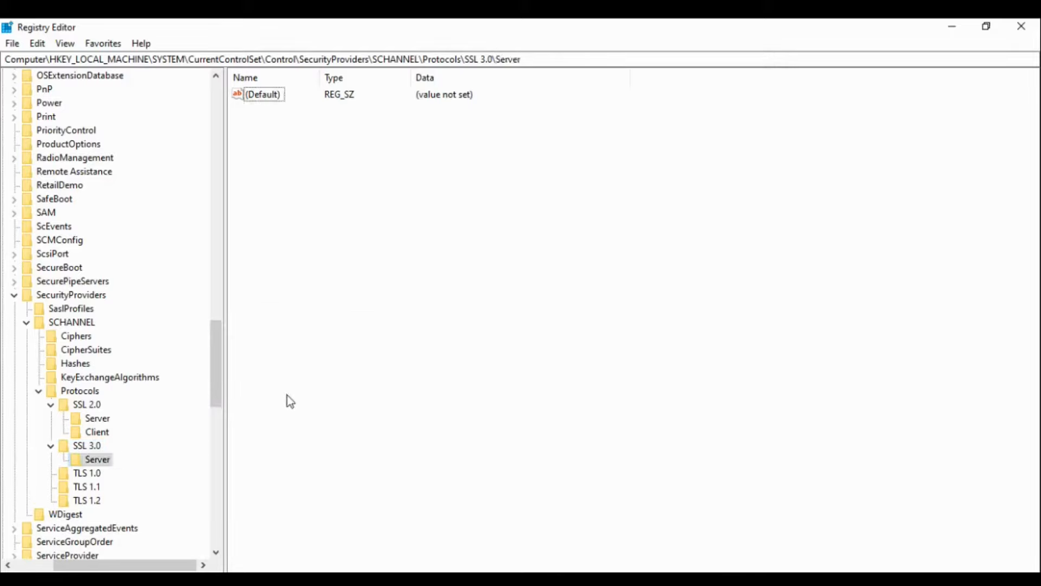
{"action": "left_click", "coordinate": [86, 445]}
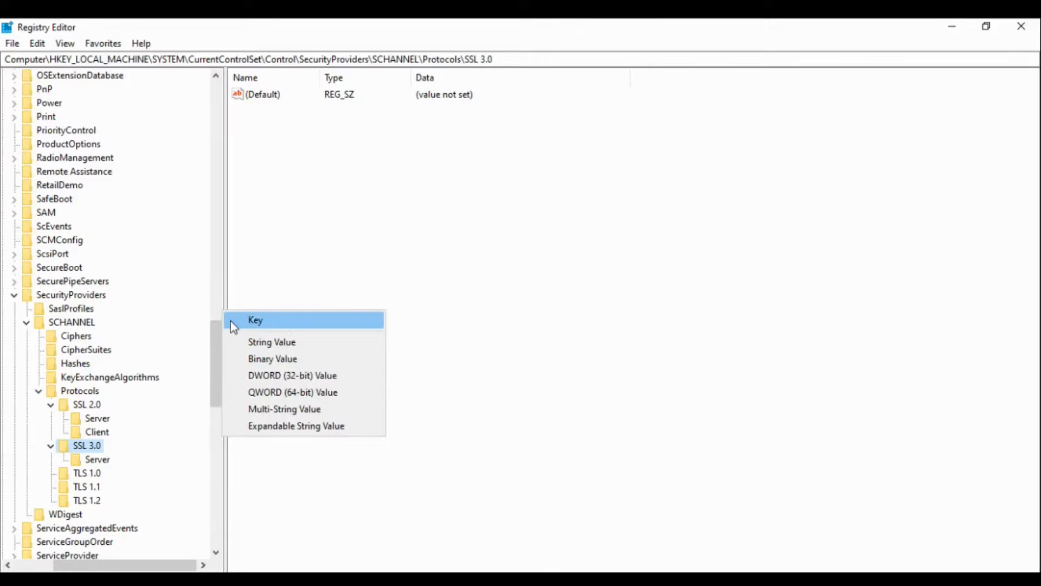
{"action": "left_click", "coordinate": [256, 319]}
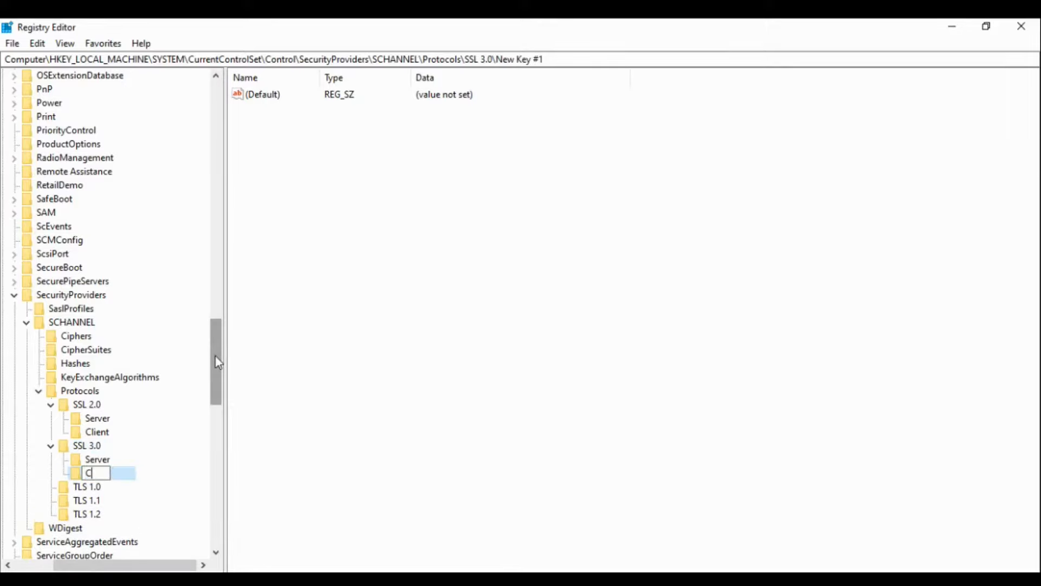
{"action": "type", "text": "lient"}
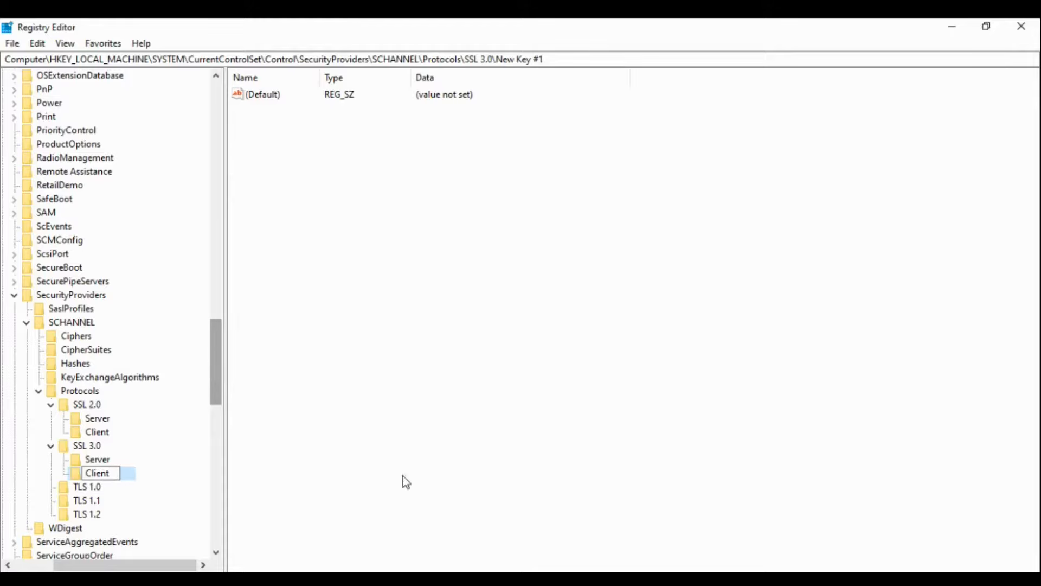
{"action": "left_click", "coordinate": [97, 459]}
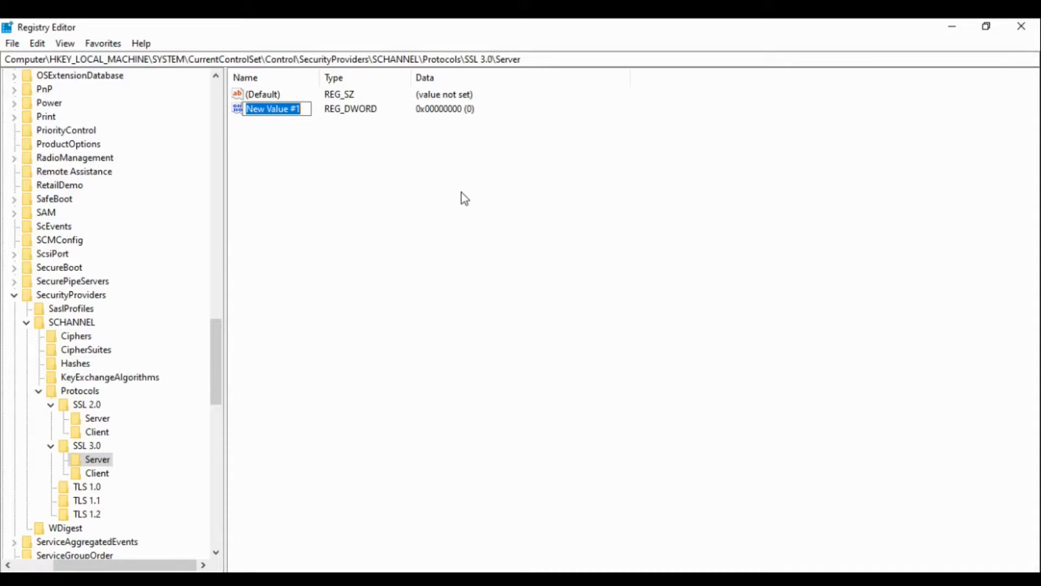
- In SSL 3.0\Server, add Enabled (0) and DisabledbyDefault (1) DWORDs, then select SSL 3.0\Client
{"action": "type", "text": "Enabled"}
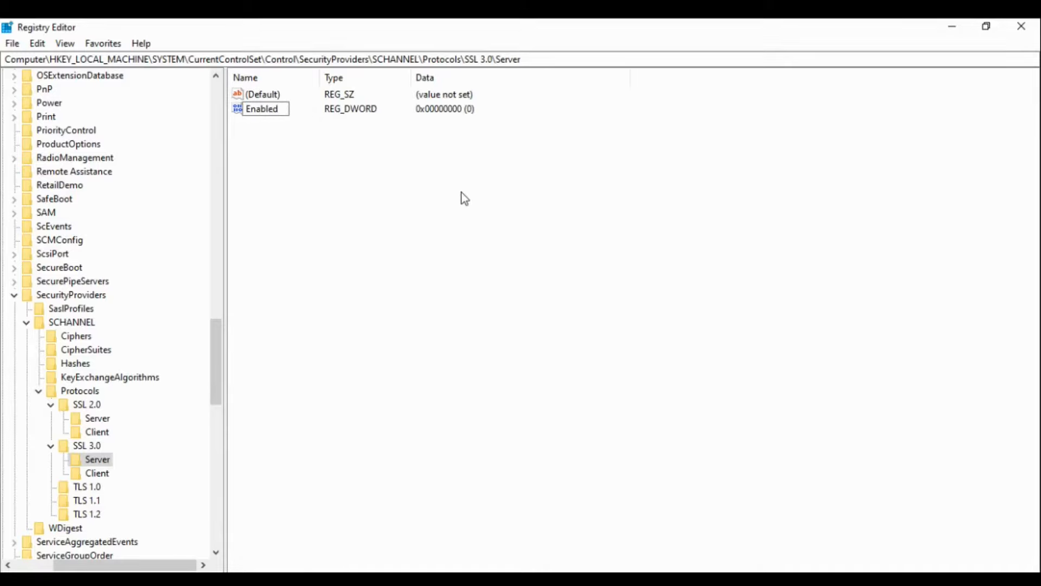
{"action": "left_click", "coordinate": [261, 108]}
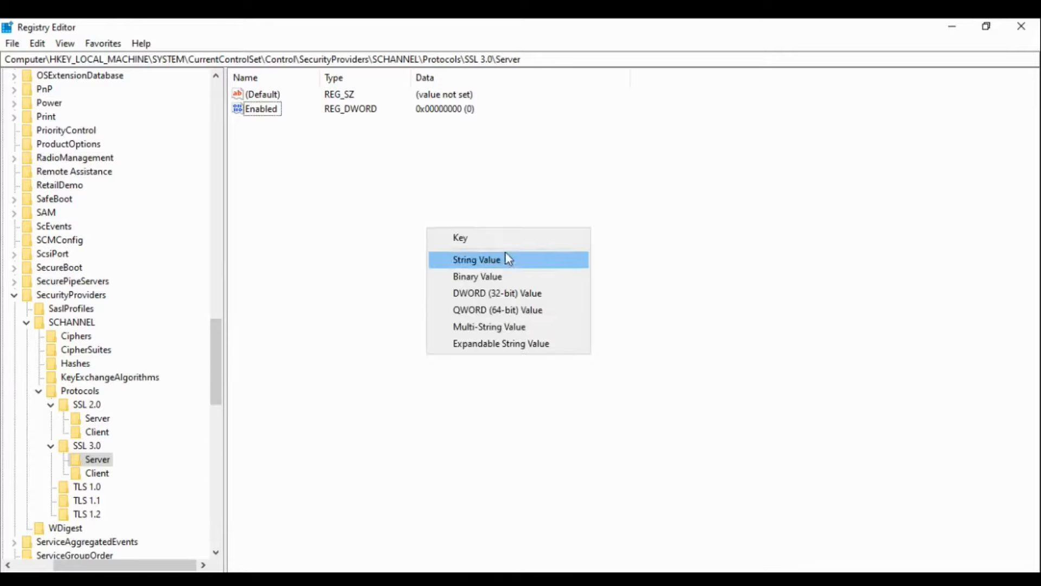
{"action": "left_click", "coordinate": [497, 293]}
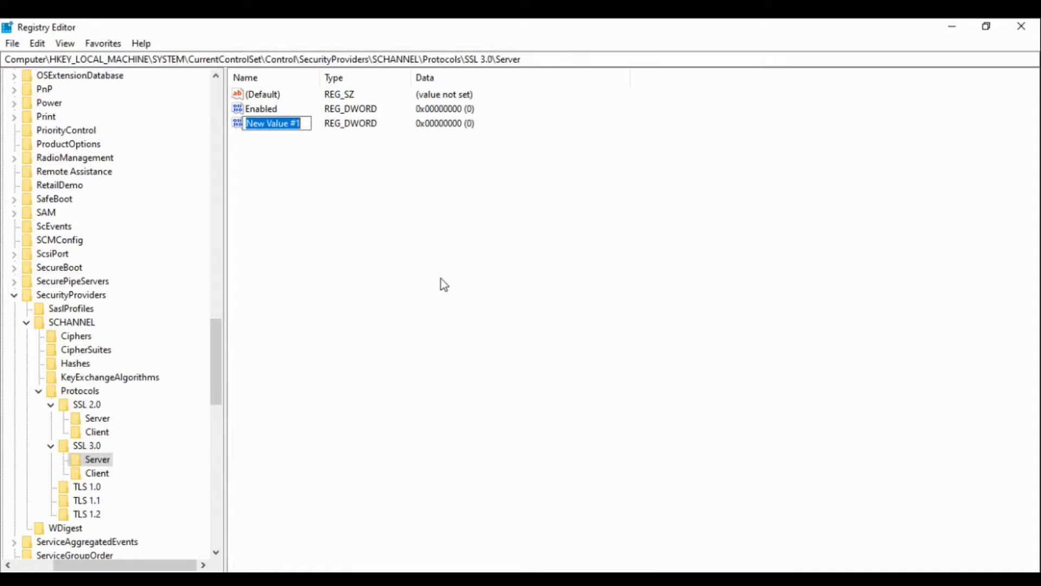
{"action": "type", "text": "Disab"}
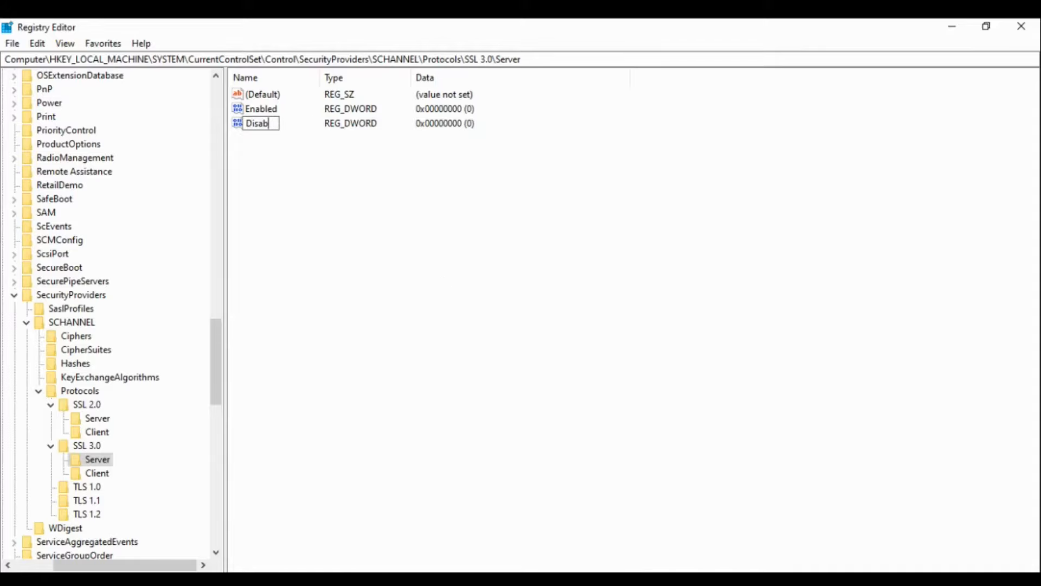
{"action": "type", "text": "aled"}
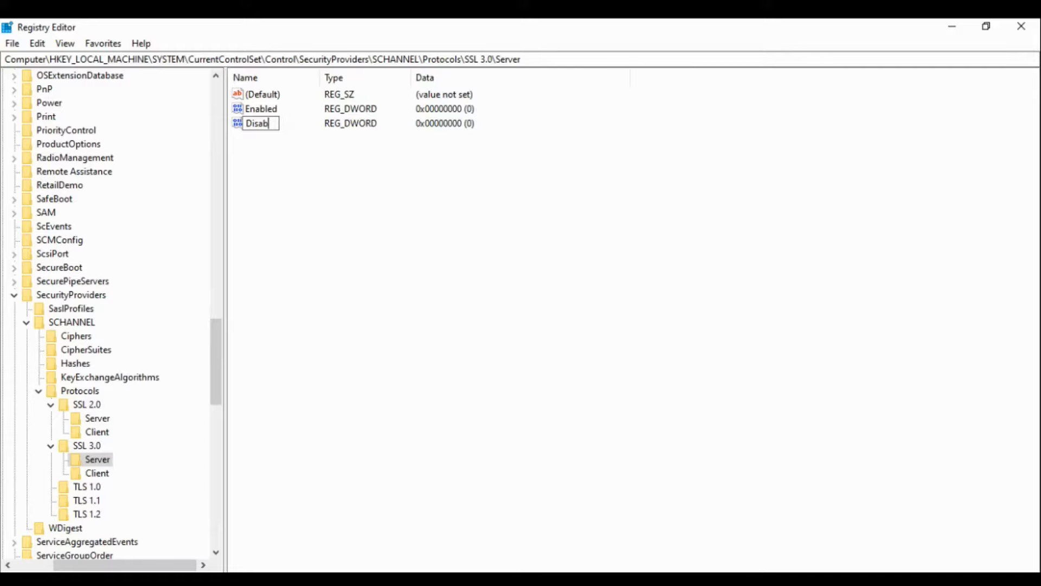
{"action": "type", "text": "ledbyDe"}
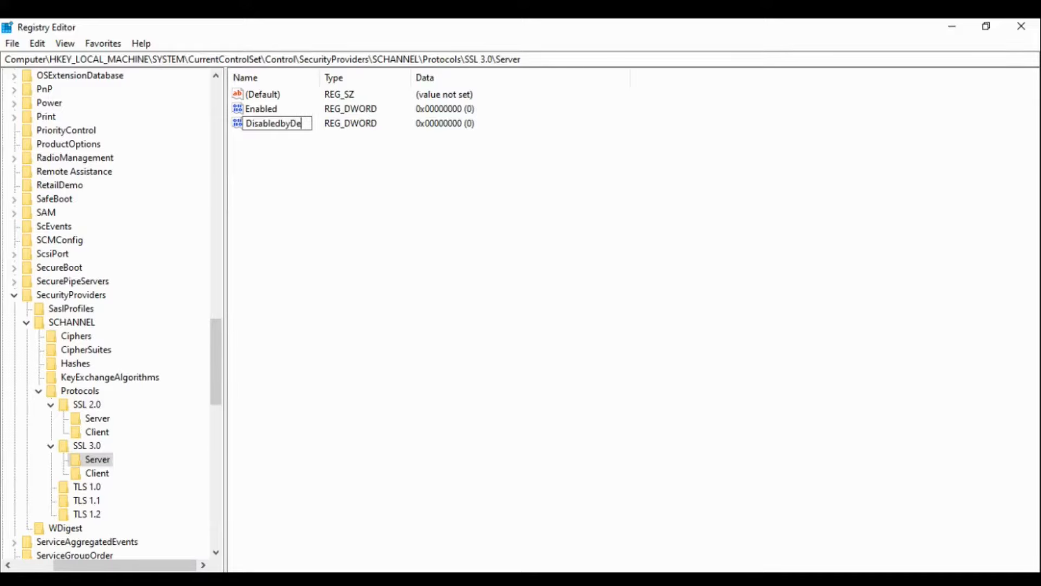
{"action": "type", "text": "fault"}
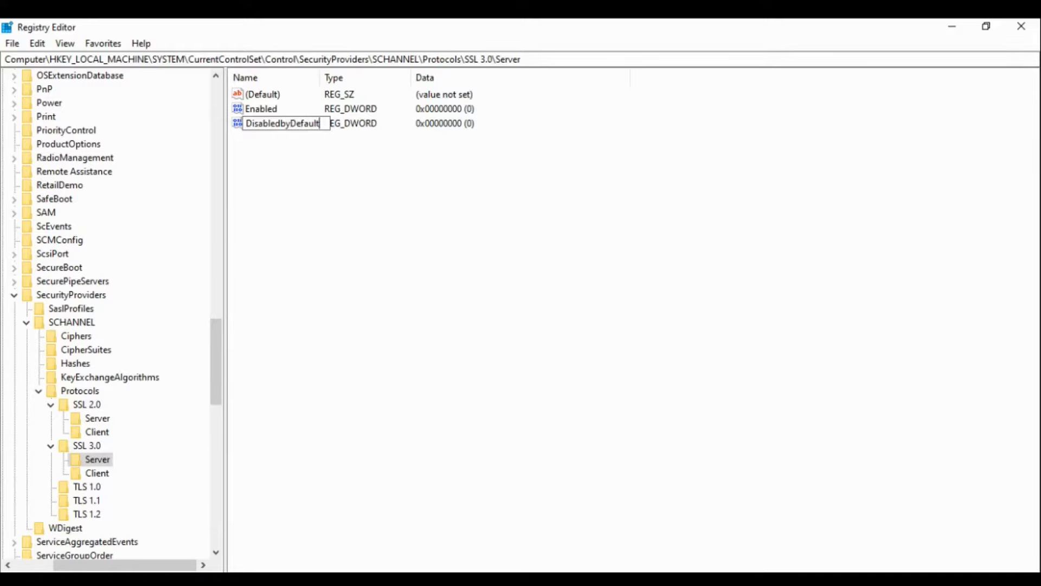
{"action": "left_click", "coordinate": [282, 123]}
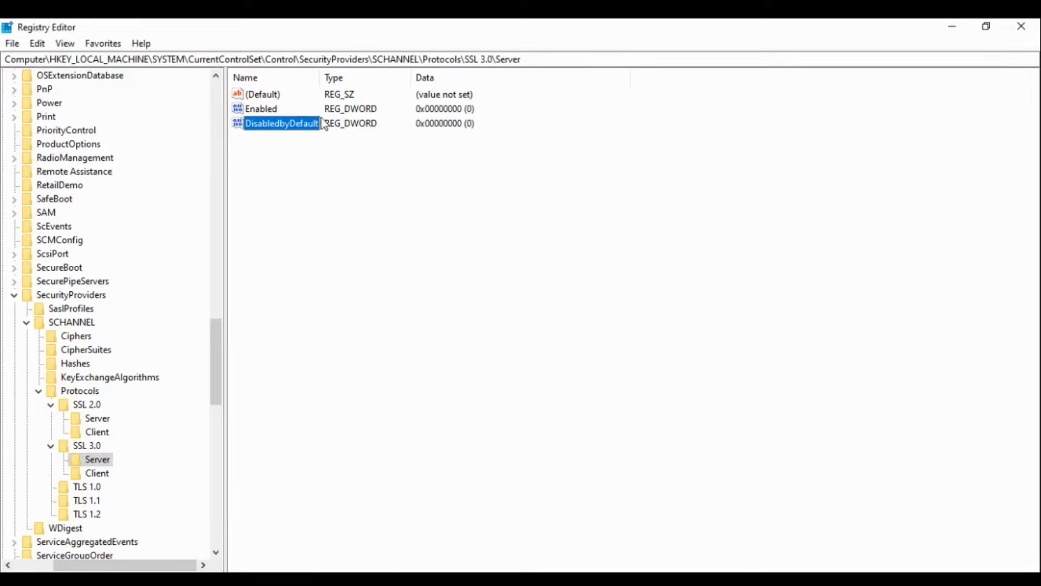
{"action": "double_click", "coordinate": [281, 123]}
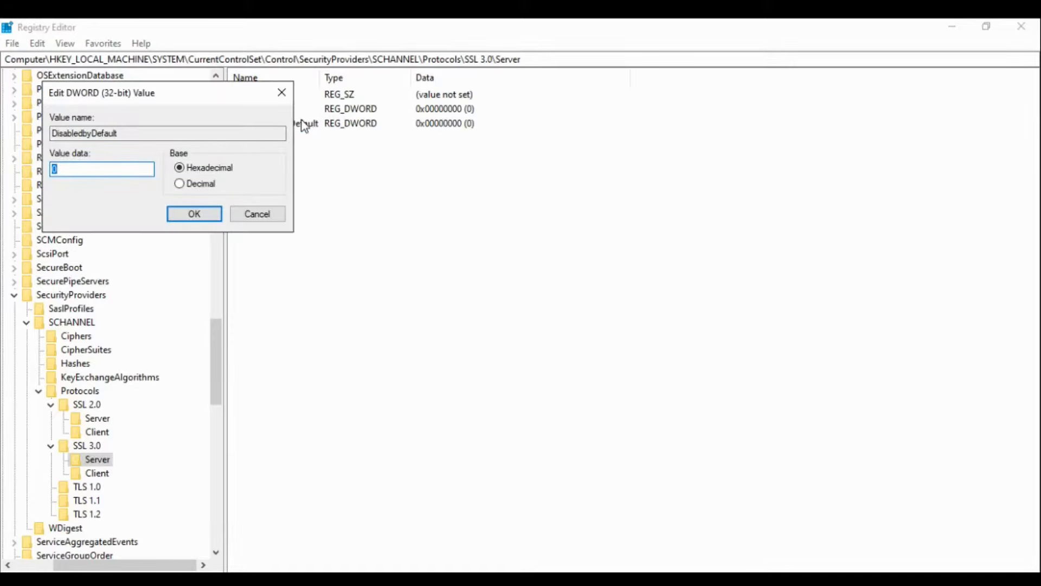
{"action": "mouse_move", "coordinate": [128, 210]}
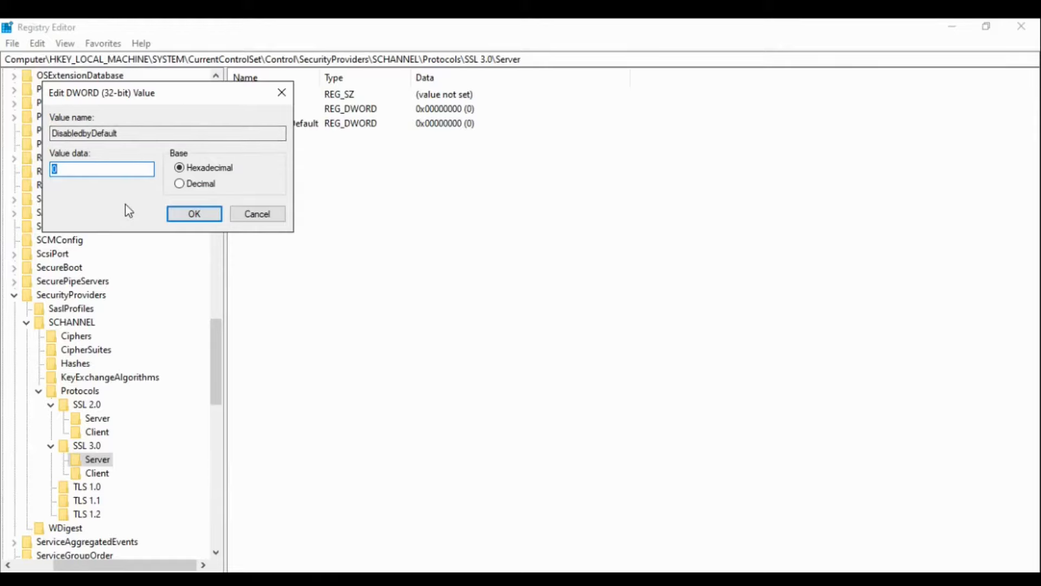
{"action": "left_click", "coordinate": [194, 214]}
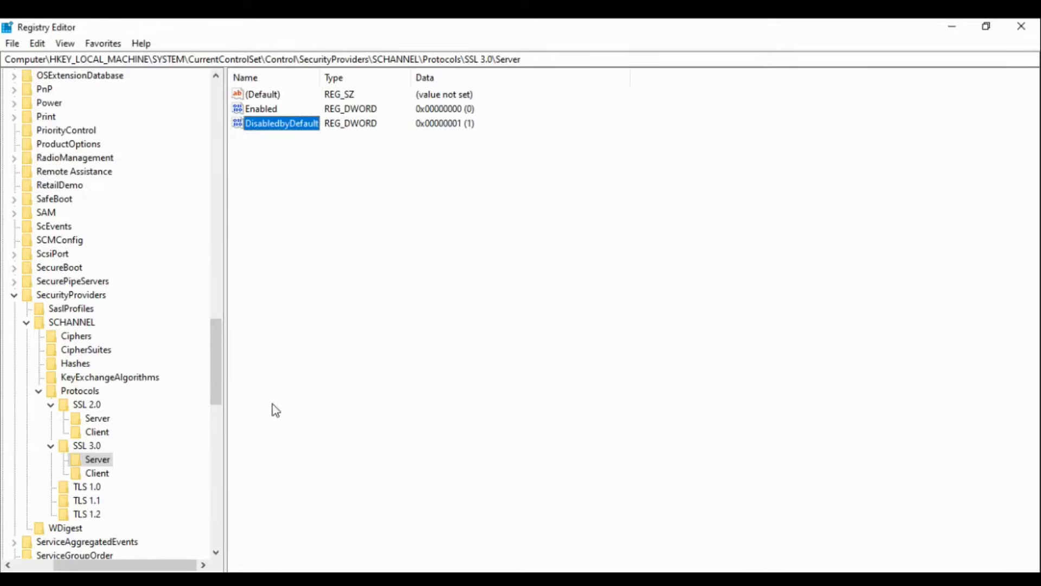
{"action": "left_click", "coordinate": [96, 473]}
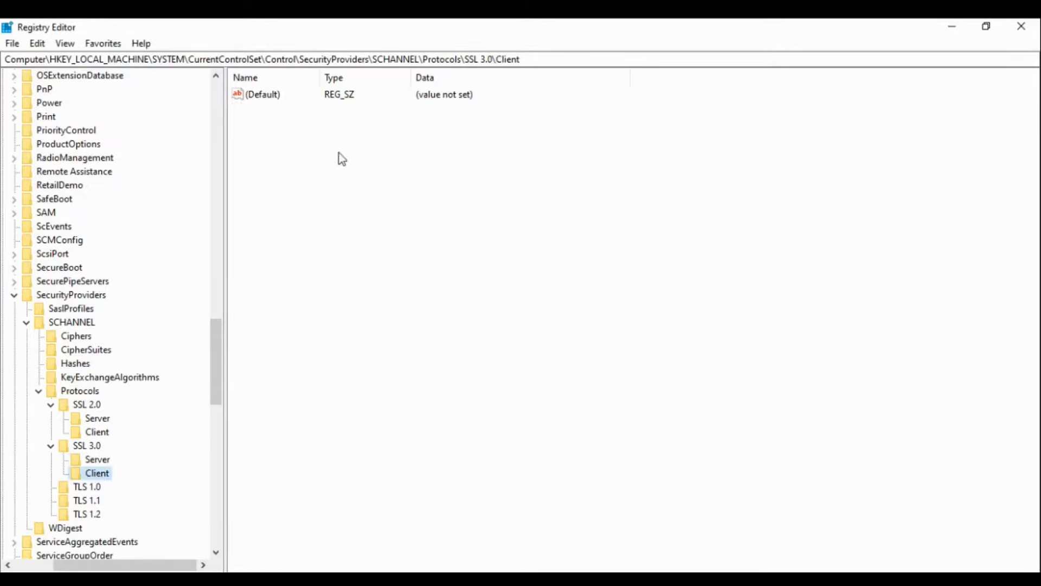
- Add an Enabled DWORD with data 0 to SSL 3.0\Client
{"action": "right_click", "coordinate": [338, 158]}
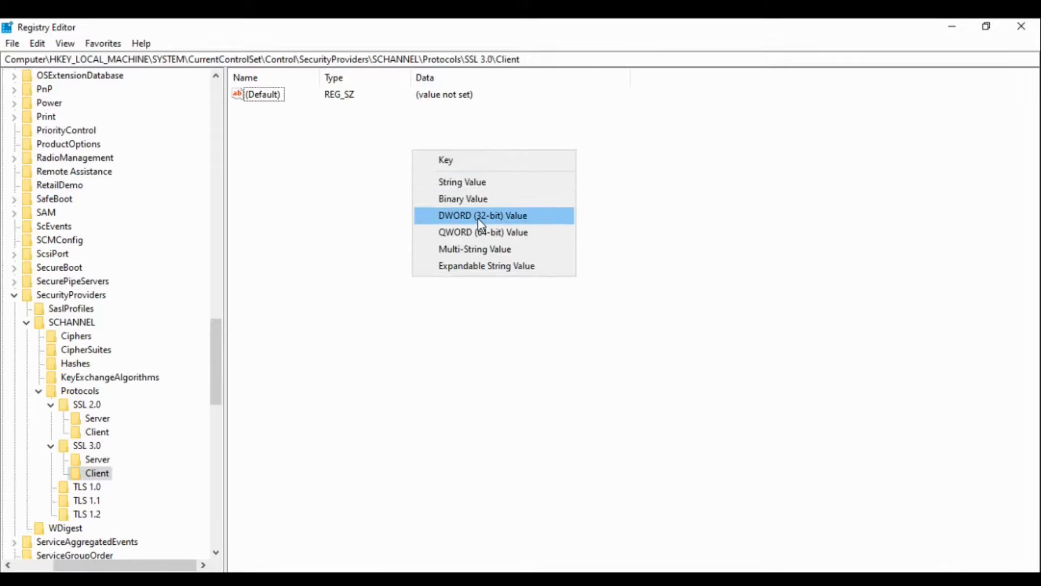
{"action": "left_click", "coordinate": [483, 215]}
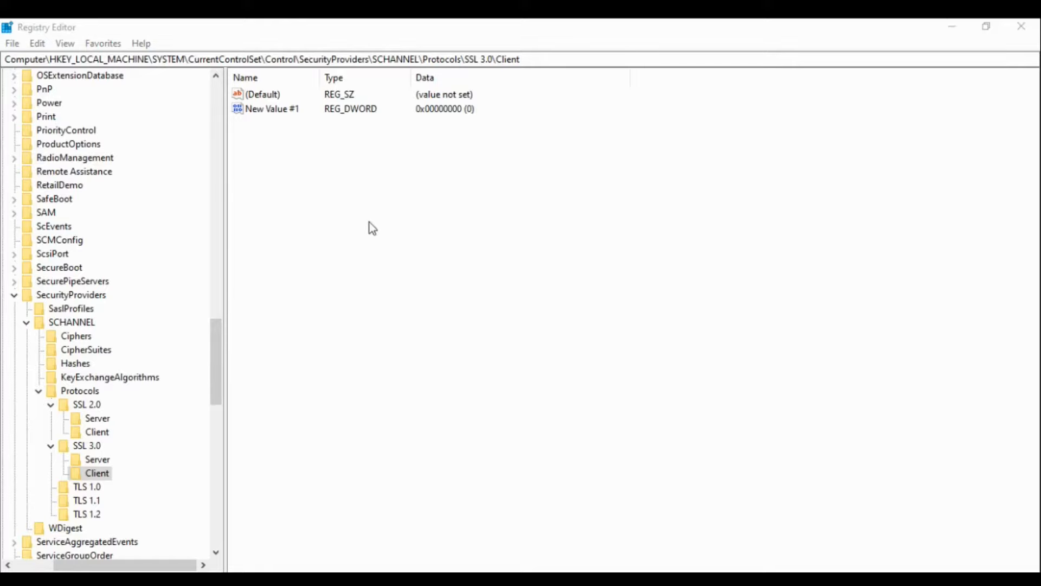
{"action": "double_click", "coordinate": [271, 108]}
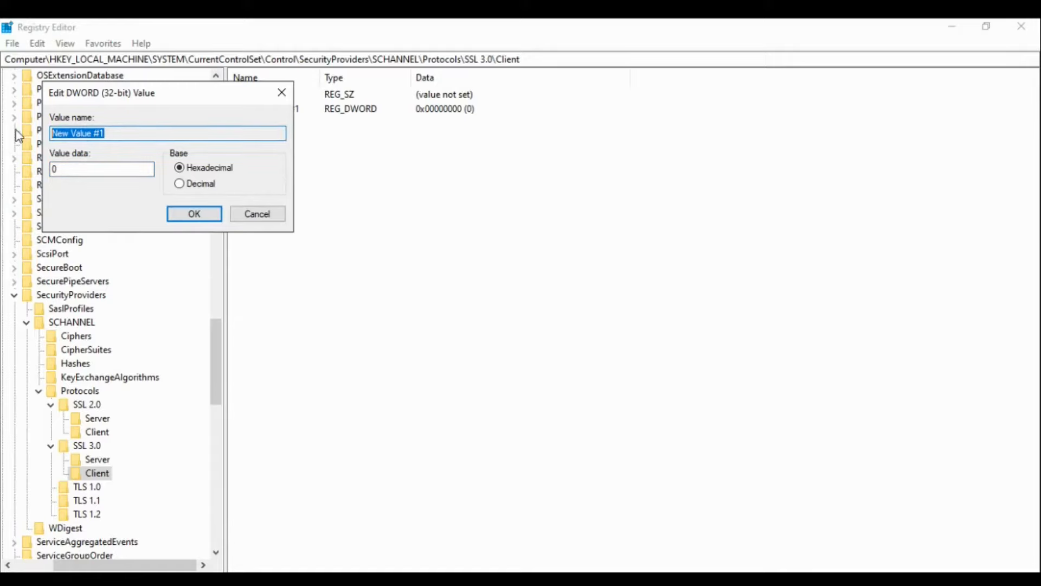
{"action": "left_click", "coordinate": [193, 213]}
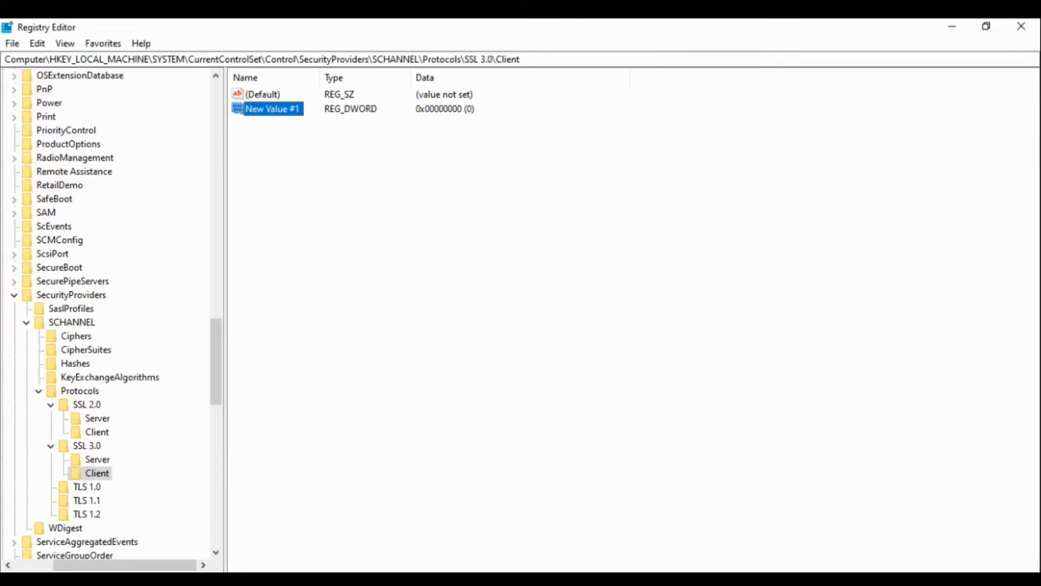
{"action": "type", "text": "Ena"}
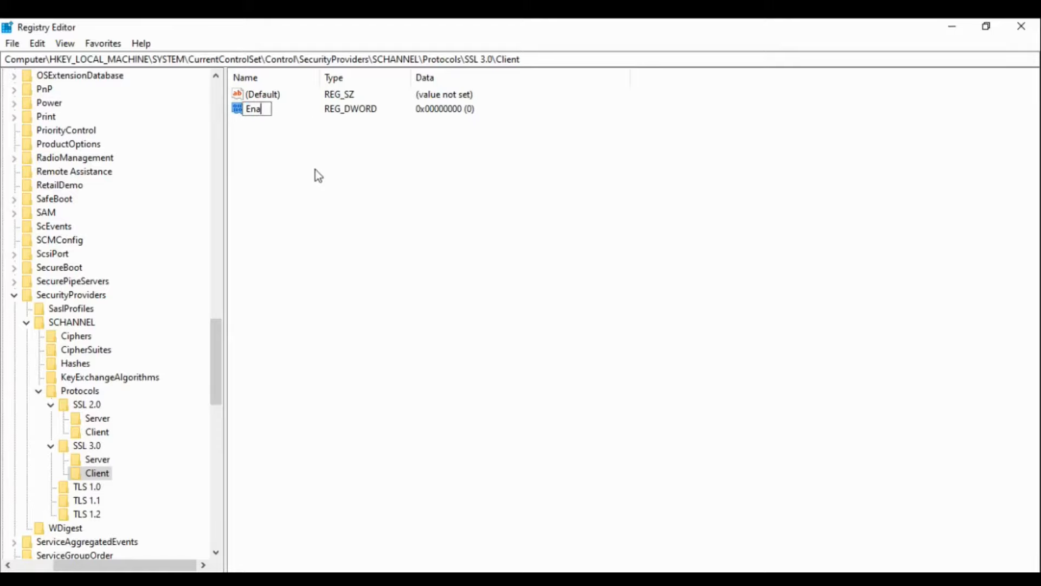
{"action": "type", "text": "bled"}
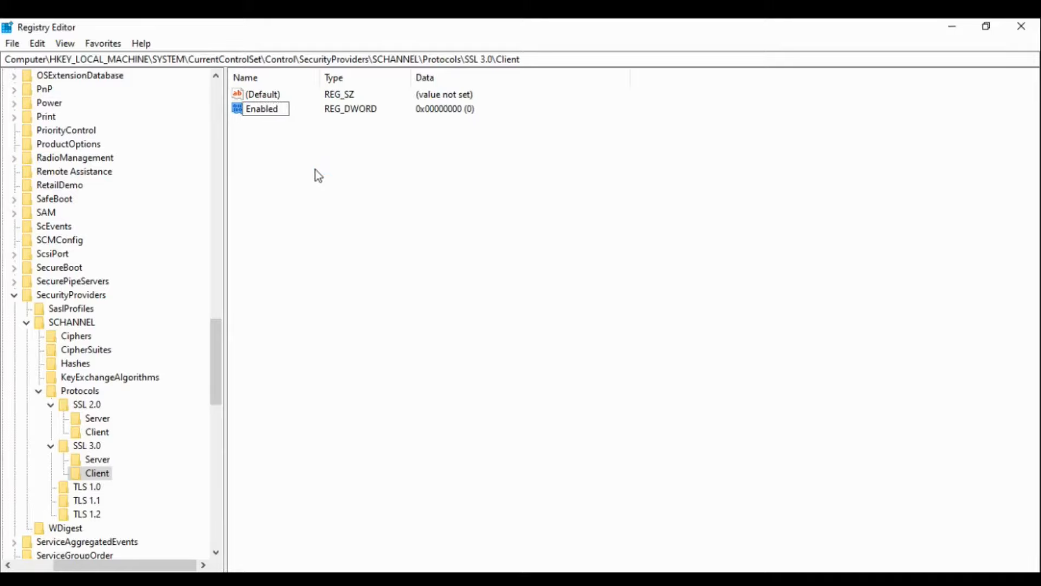
{"action": "double_click", "coordinate": [261, 109]}
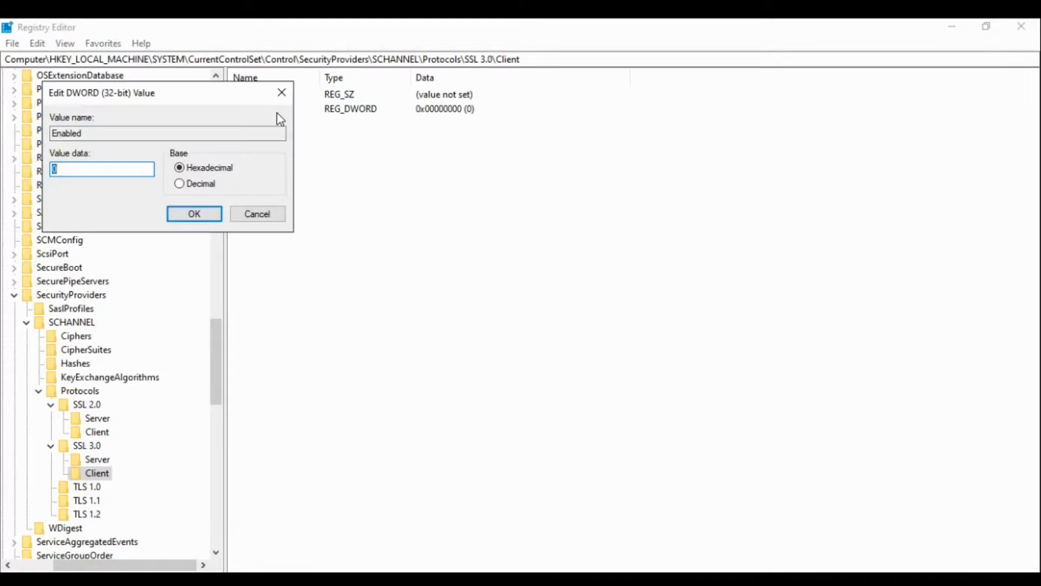
{"action": "mouse_move", "coordinate": [174, 229]}
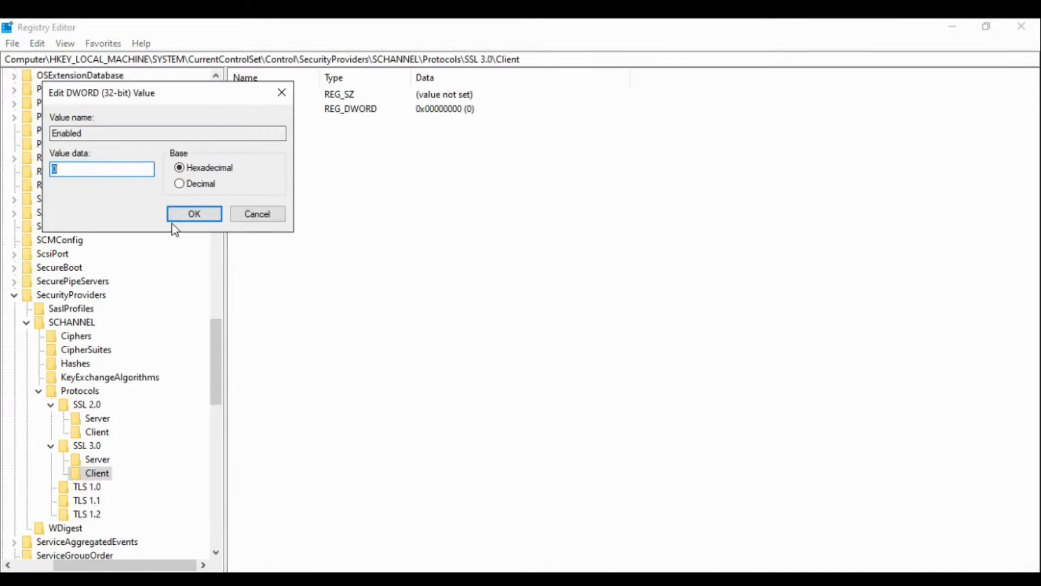
{"action": "left_click", "coordinate": [193, 214]}
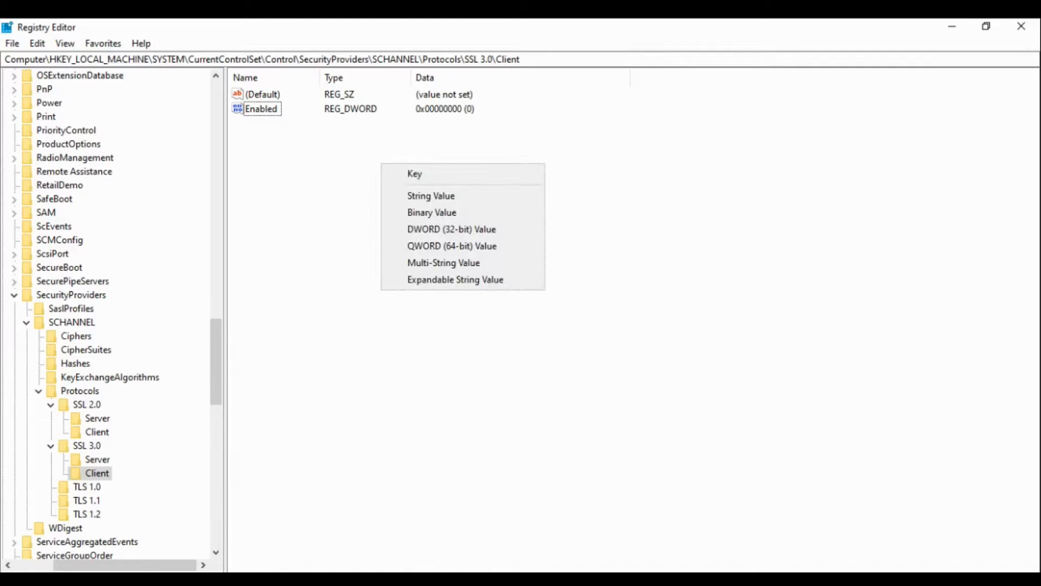
- Add DisabledbyDefault set to 1 in SSL 3.0\Client, then browse TLS 1.0 and TLS 1.1
{"action": "left_click", "coordinate": [451, 228]}
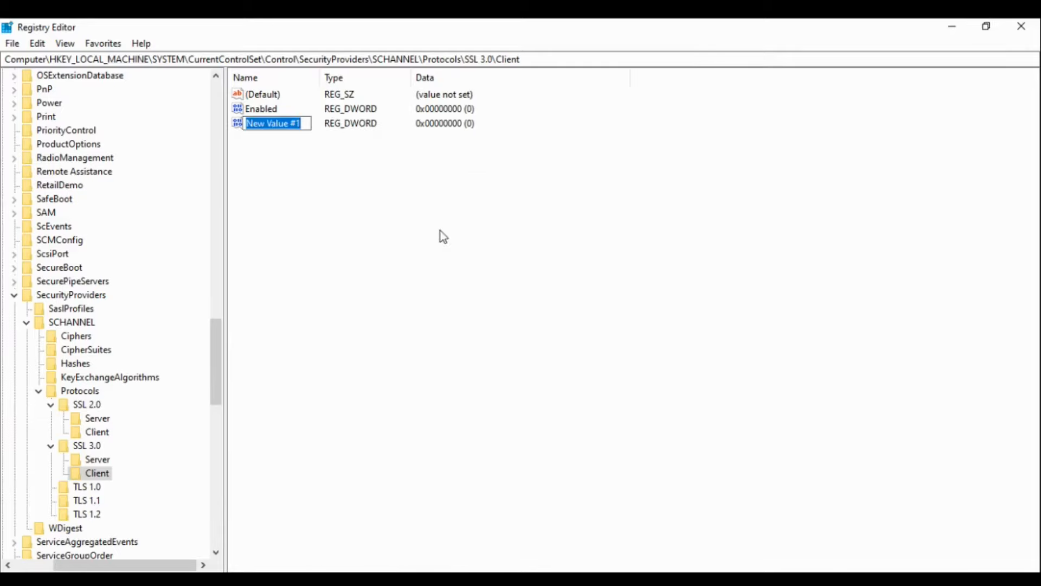
{"action": "type", "text": "Disabledb"}
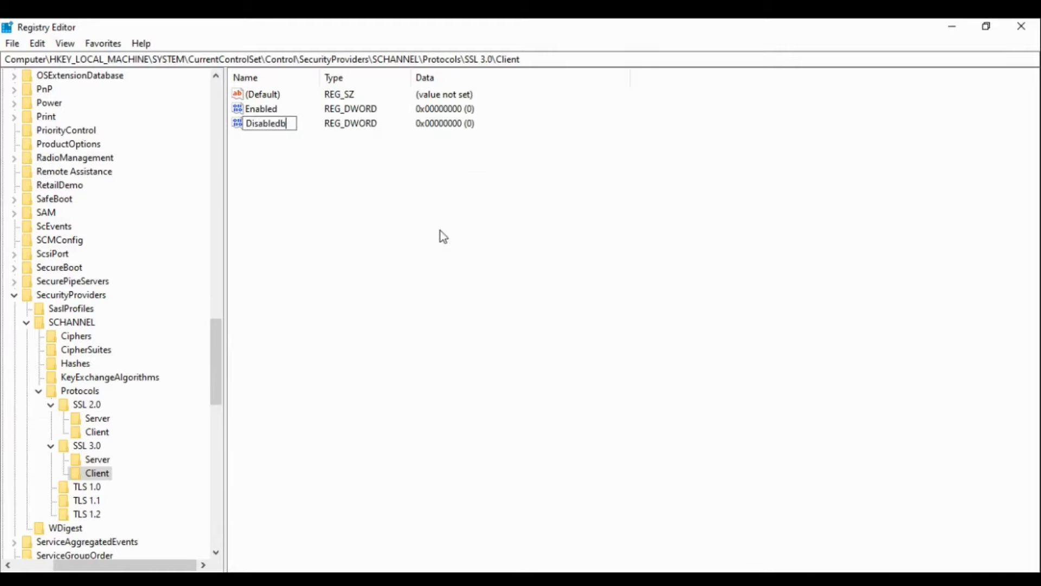
{"action": "type", "text": "yDefault"}
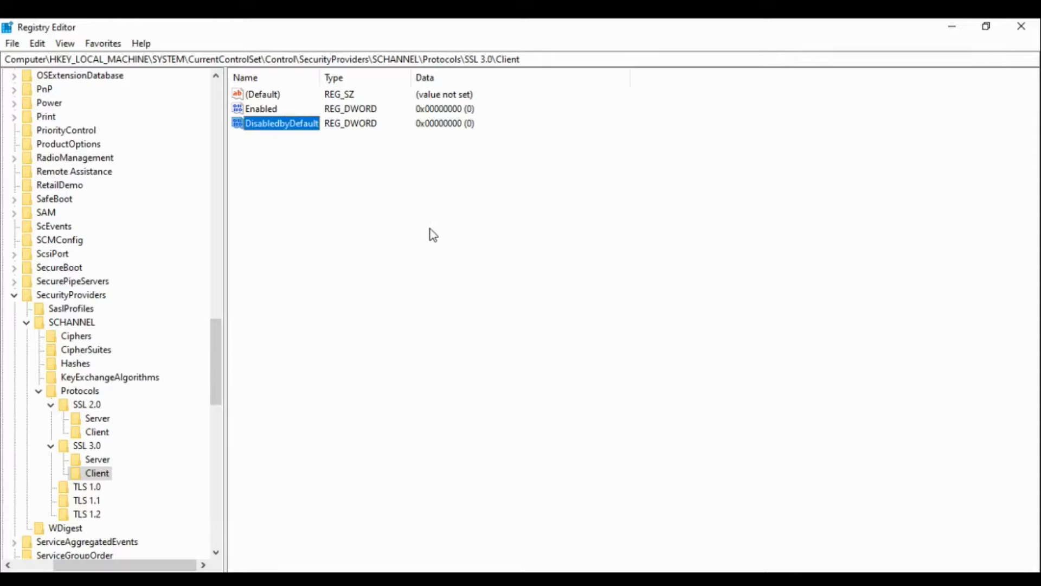
{"action": "double_click", "coordinate": [281, 123]}
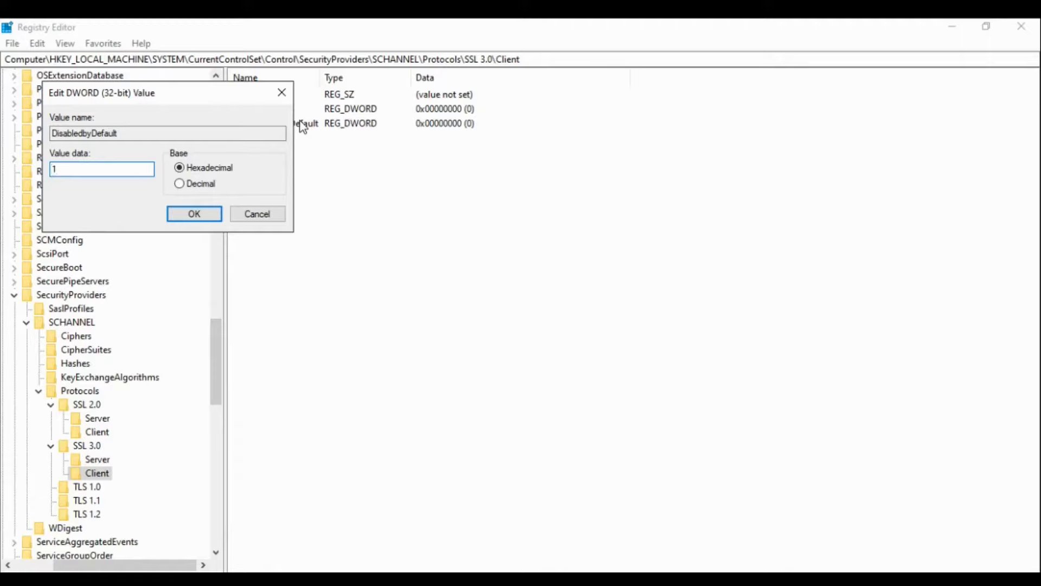
{"action": "left_click", "coordinate": [193, 213]}
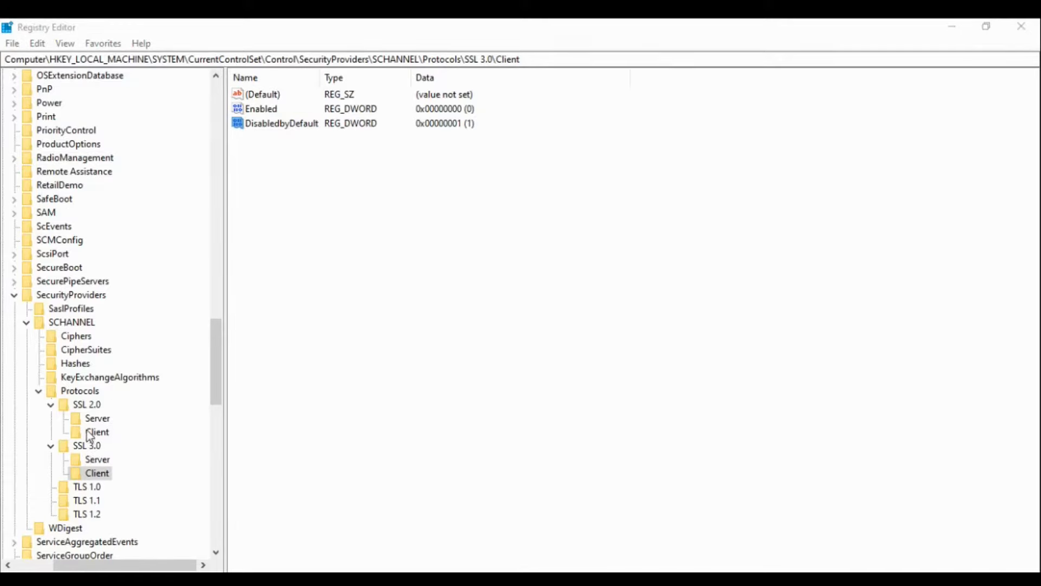
{"action": "left_click", "coordinate": [86, 486]}
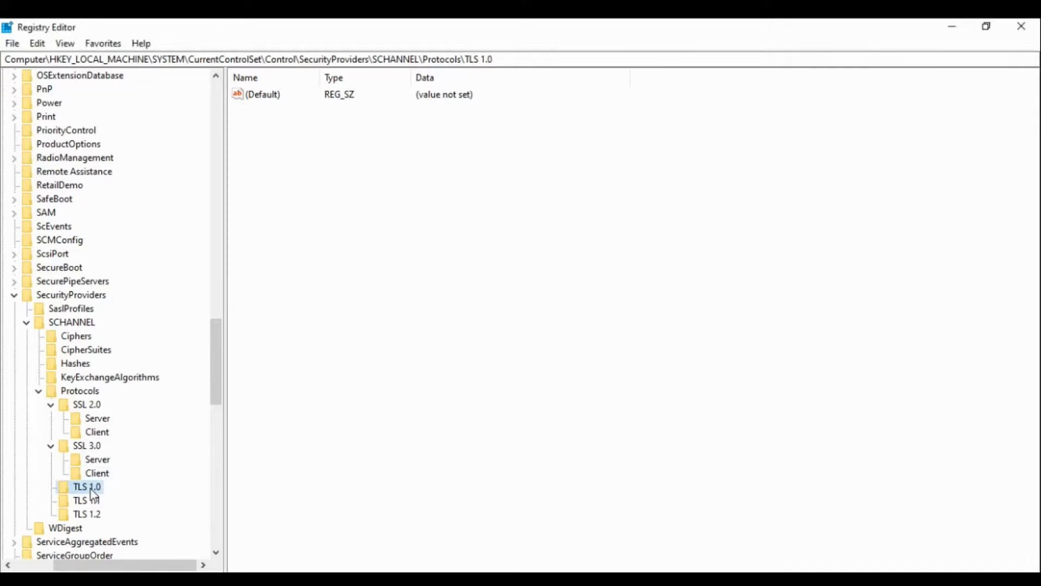
{"action": "left_click", "coordinate": [87, 500]}
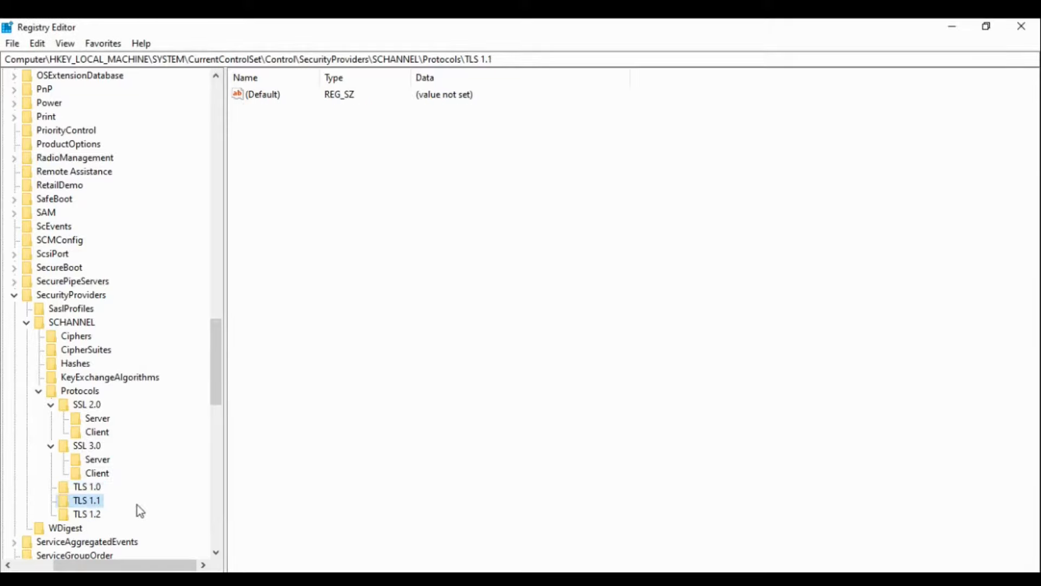
{"action": "mouse_move", "coordinate": [96, 524]}
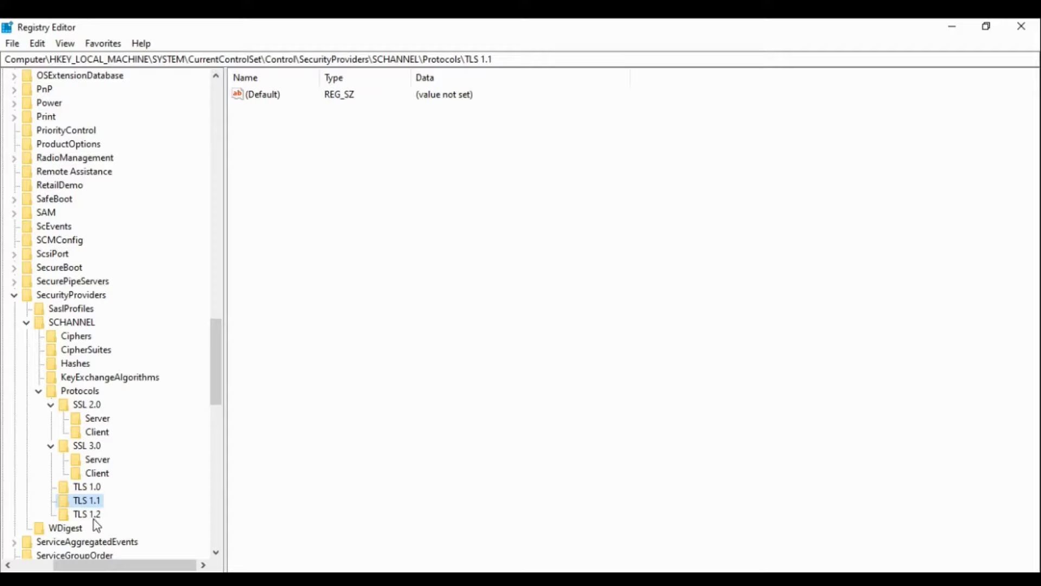
- Create Server and Client subkeys under TLS 1.2, then open TLS 1.2\Server
{"action": "left_click", "coordinate": [86, 514]}
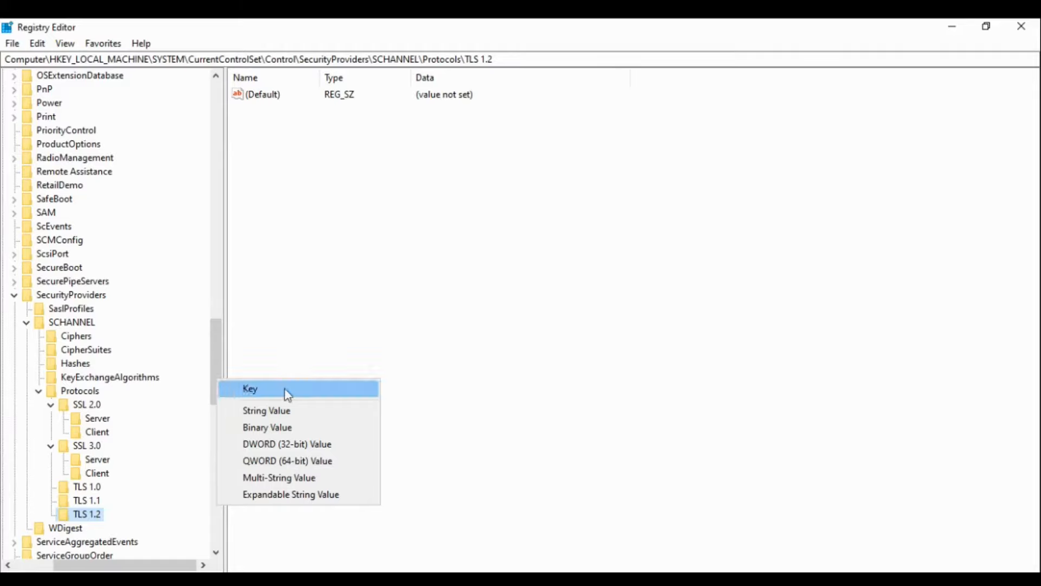
{"action": "left_click", "coordinate": [251, 389]}
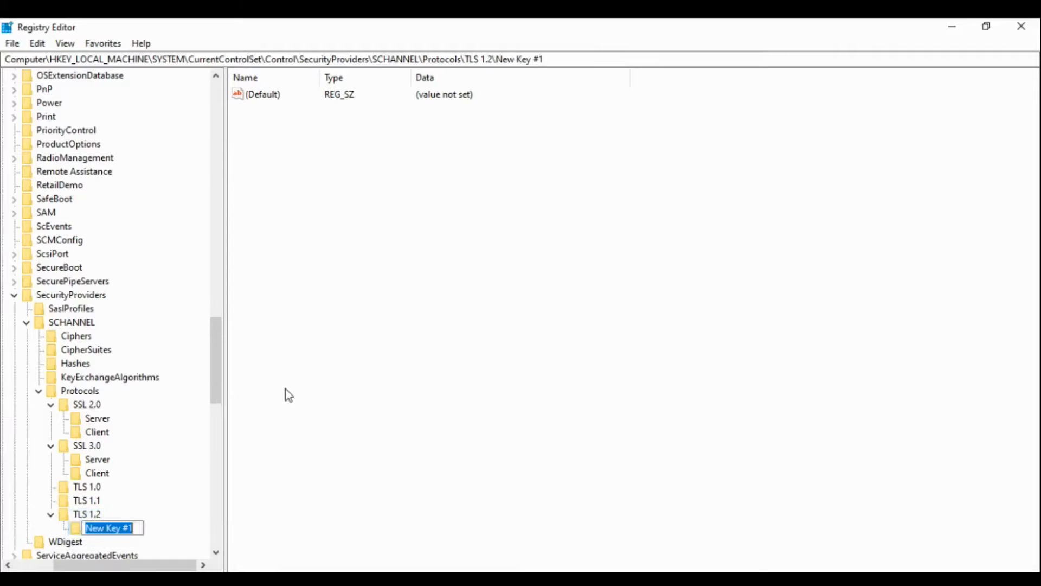
{"action": "type", "text": "Server"}
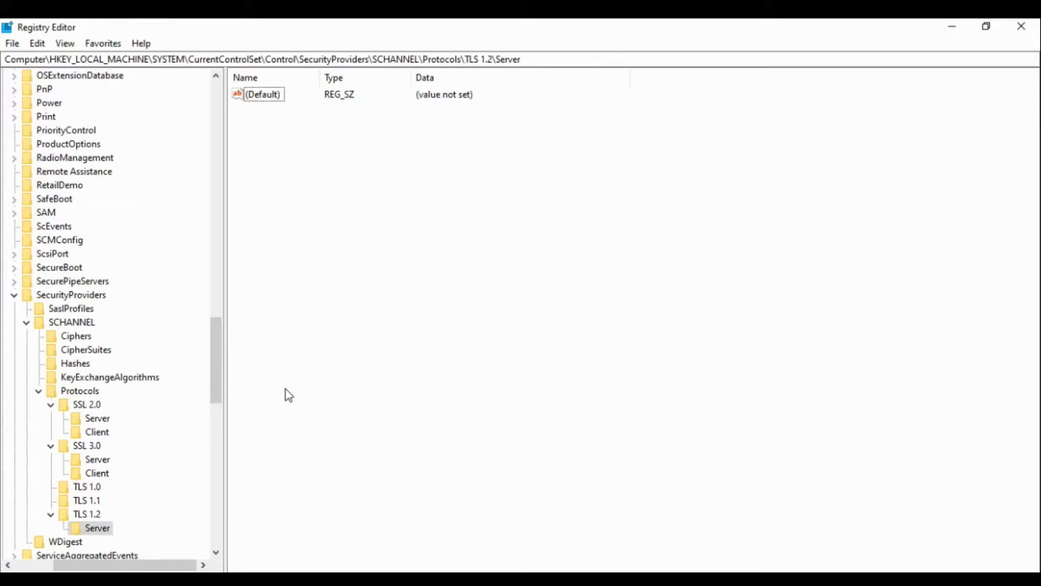
{"action": "left_click", "coordinate": [86, 514]}
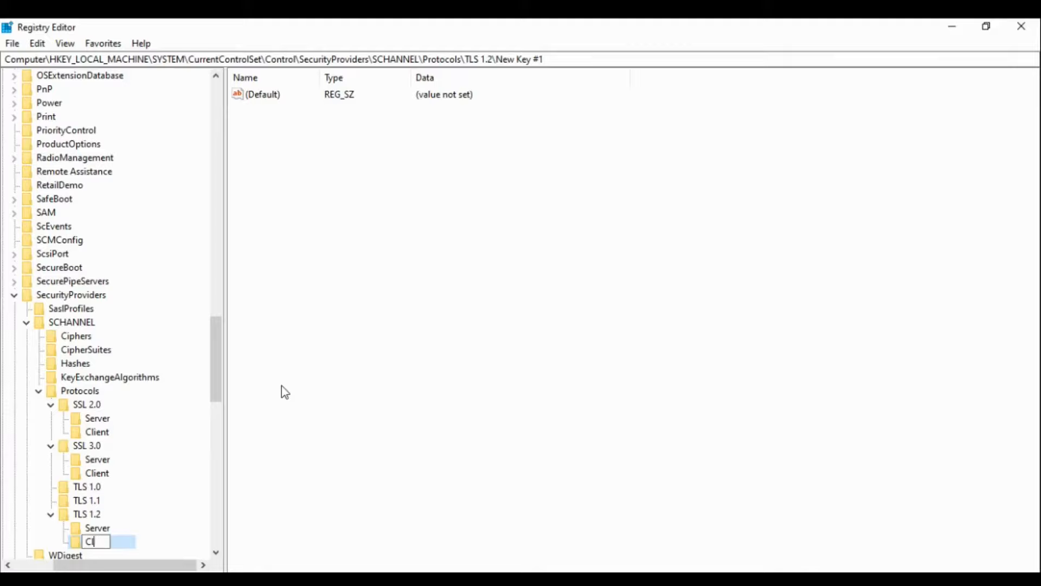
{"action": "type", "text": "Client"}
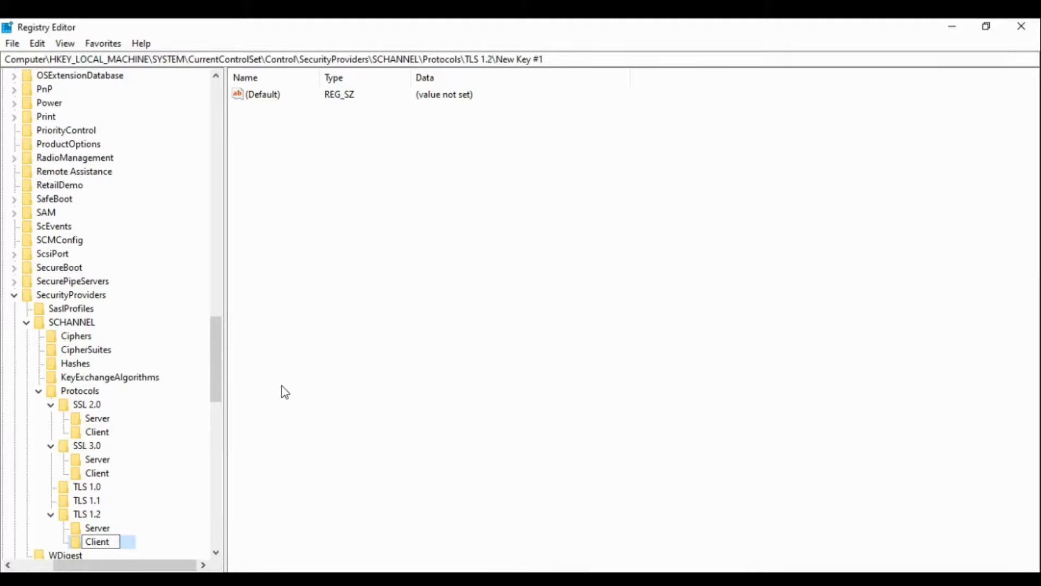
{"action": "left_click", "coordinate": [97, 527]}
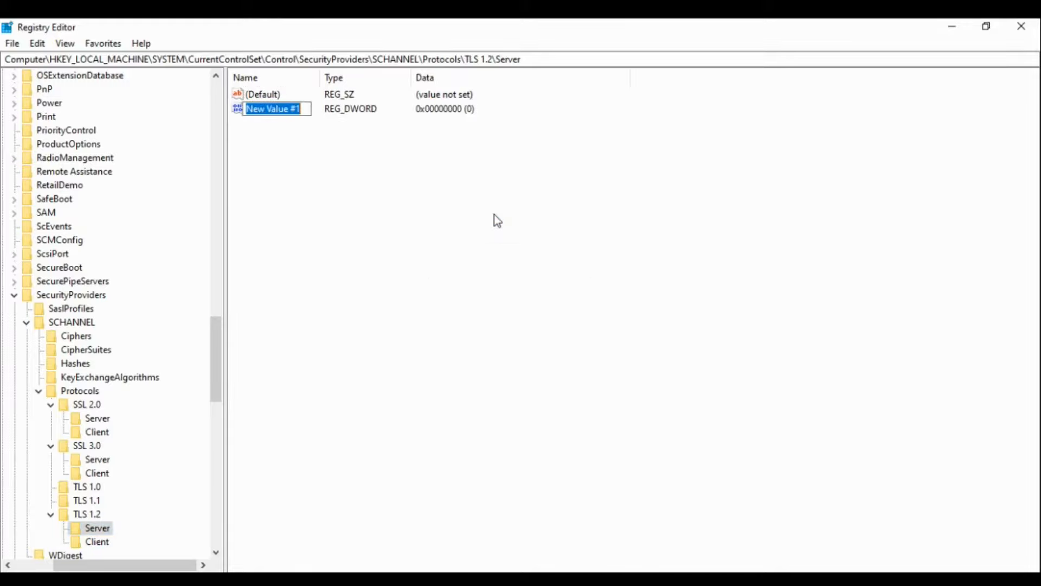
{"action": "mouse_move", "coordinate": [393, 222]}
{"action": "type", "text": "Enabl"}
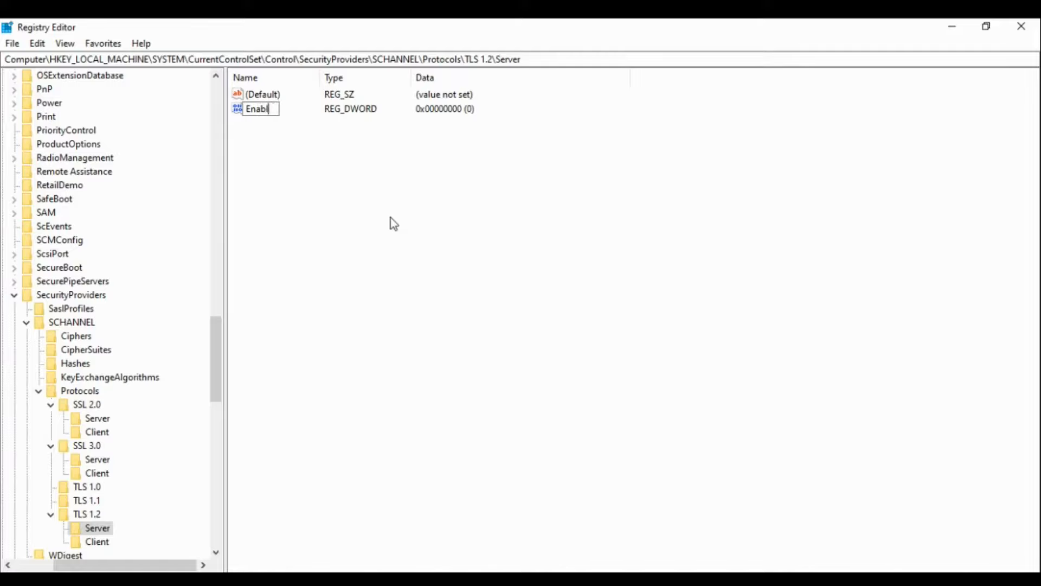
- Set the Enabled DWORD under TLS 1.2\Server to 1
{"action": "double_click", "coordinate": [255, 108]}
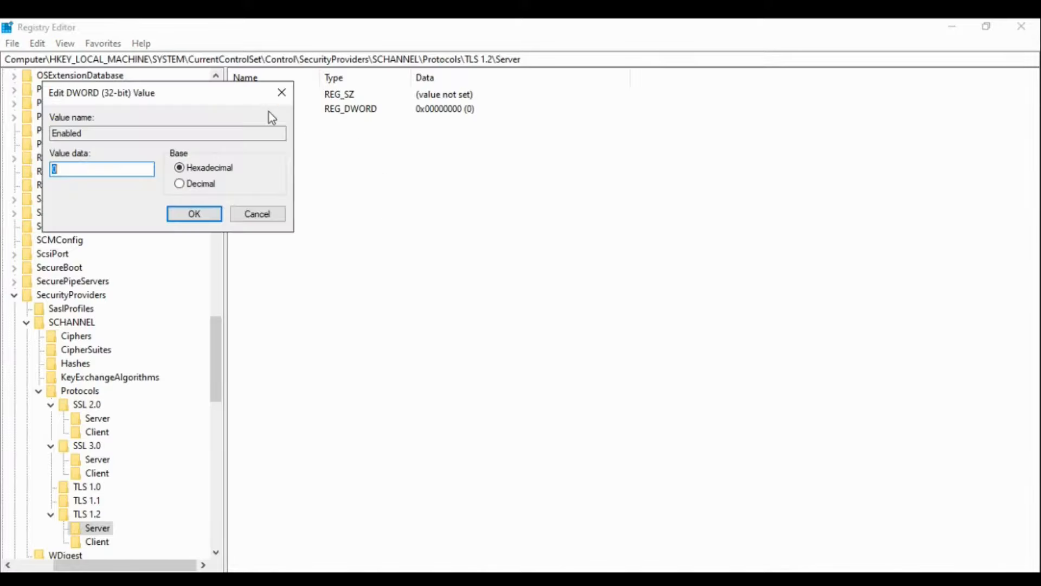
{"action": "type", "text": "1"}
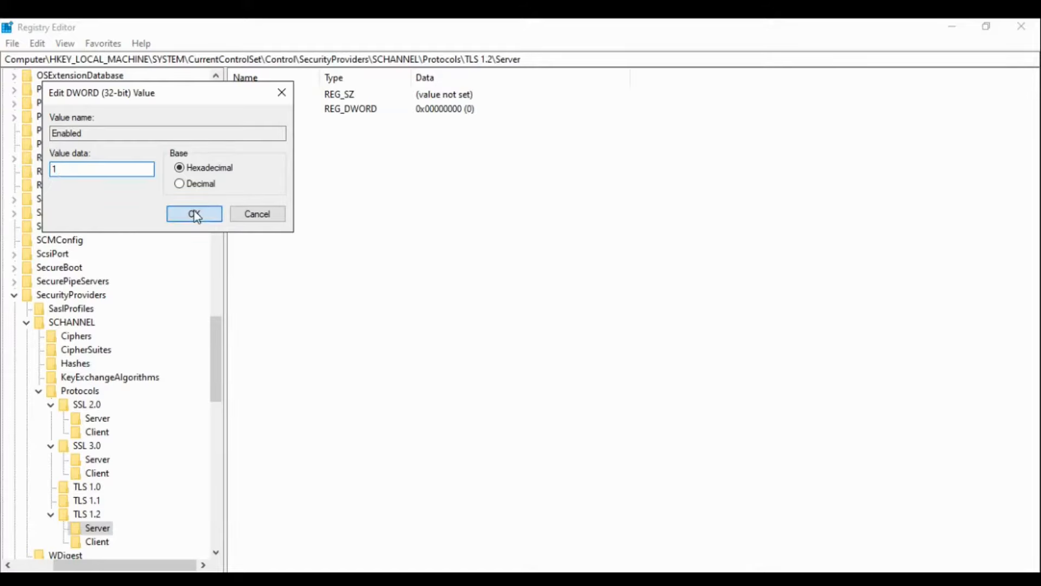
{"action": "left_click", "coordinate": [194, 214]}
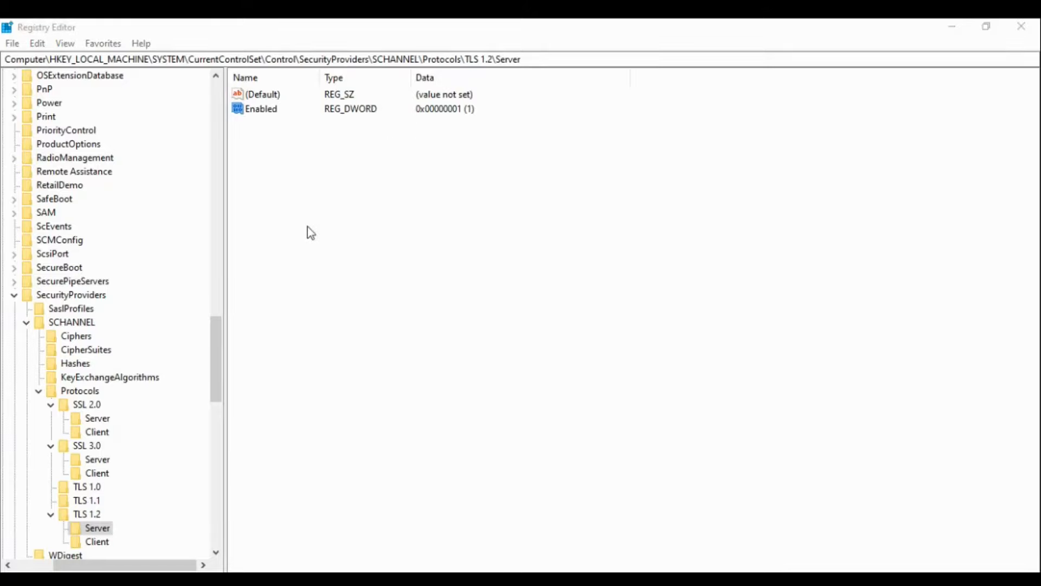
- Add a new DWORD under TLS 1.2\Server named DisabledbyDefault, leaving data at 0
{"action": "right_click", "coordinate": [309, 232]}
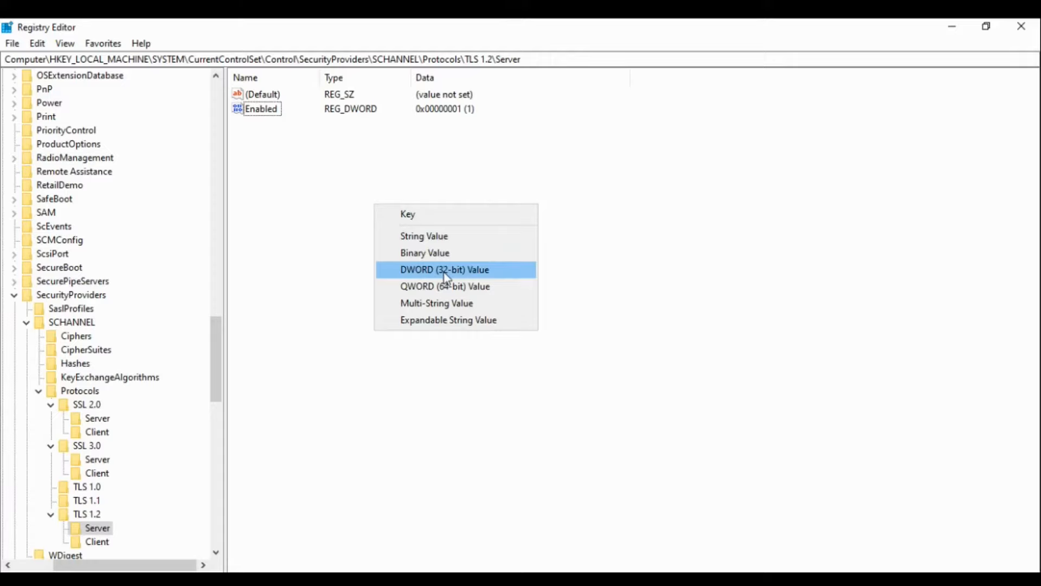
{"action": "left_click", "coordinate": [445, 269]}
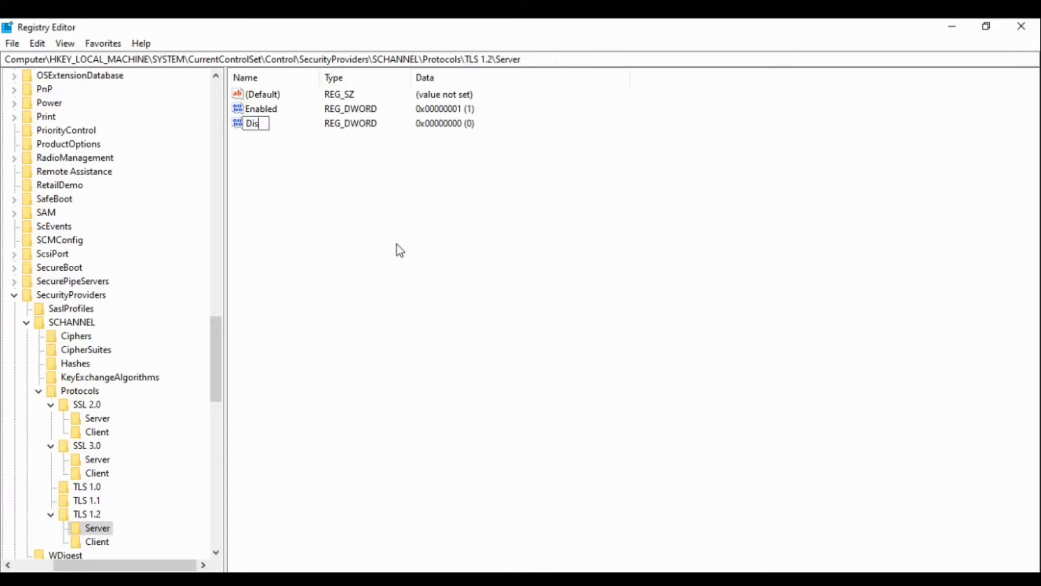
{"action": "type", "text": "abledby"}
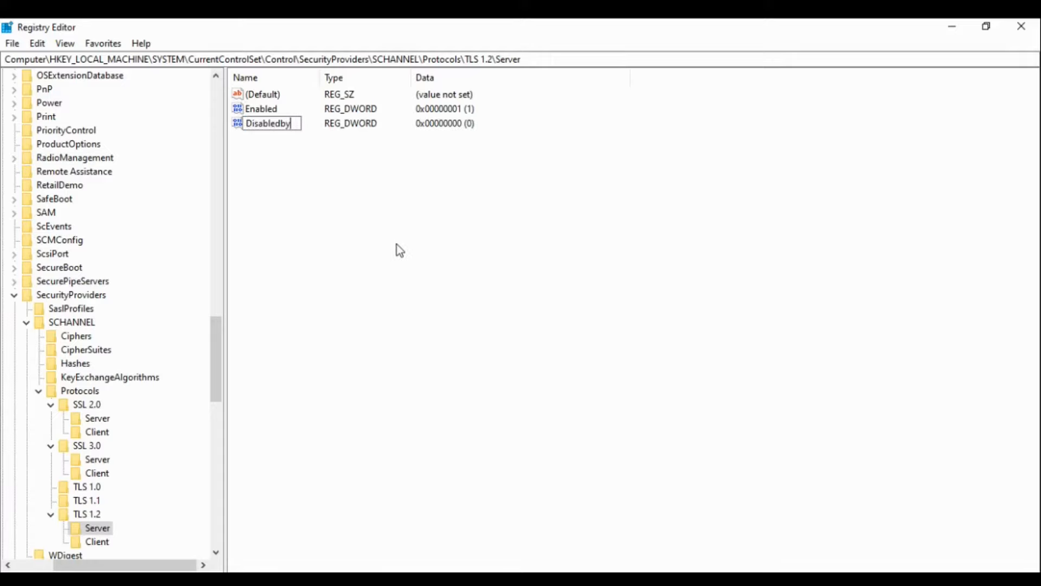
{"action": "type", "text": "Default"}
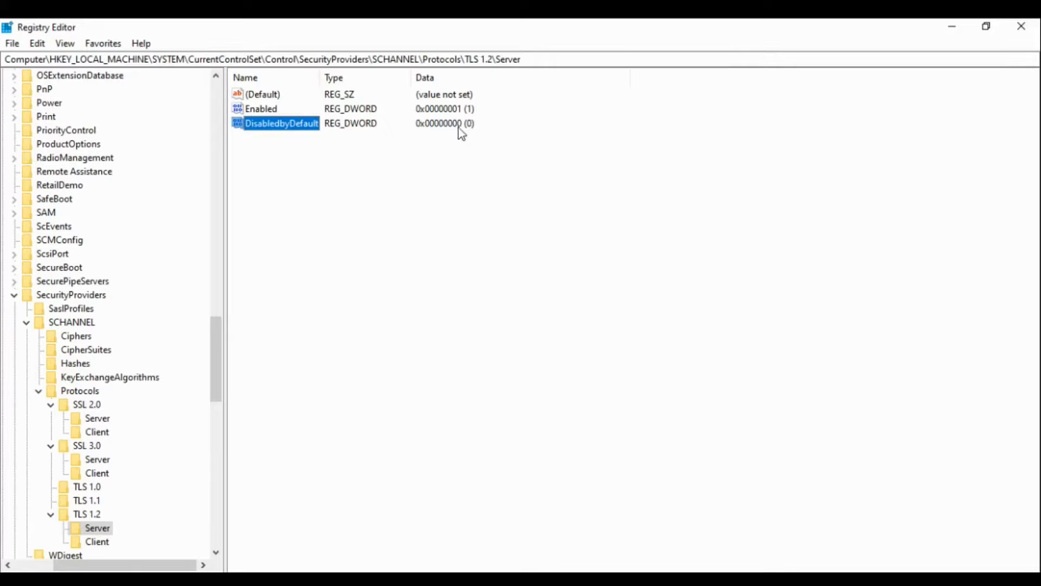
{"action": "mouse_move", "coordinate": [302, 145]}
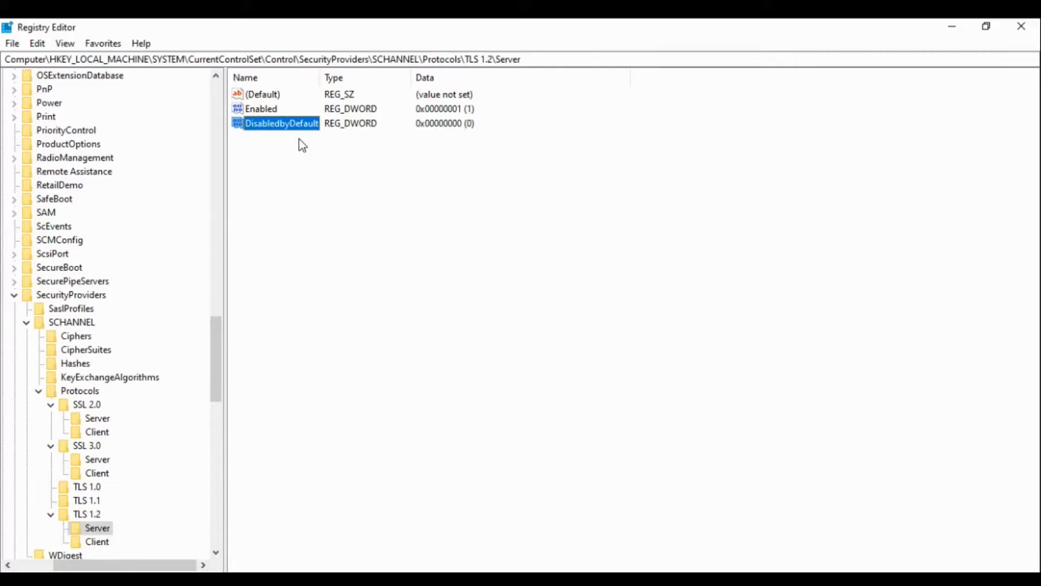
{"action": "mouse_move", "coordinate": [113, 551]}
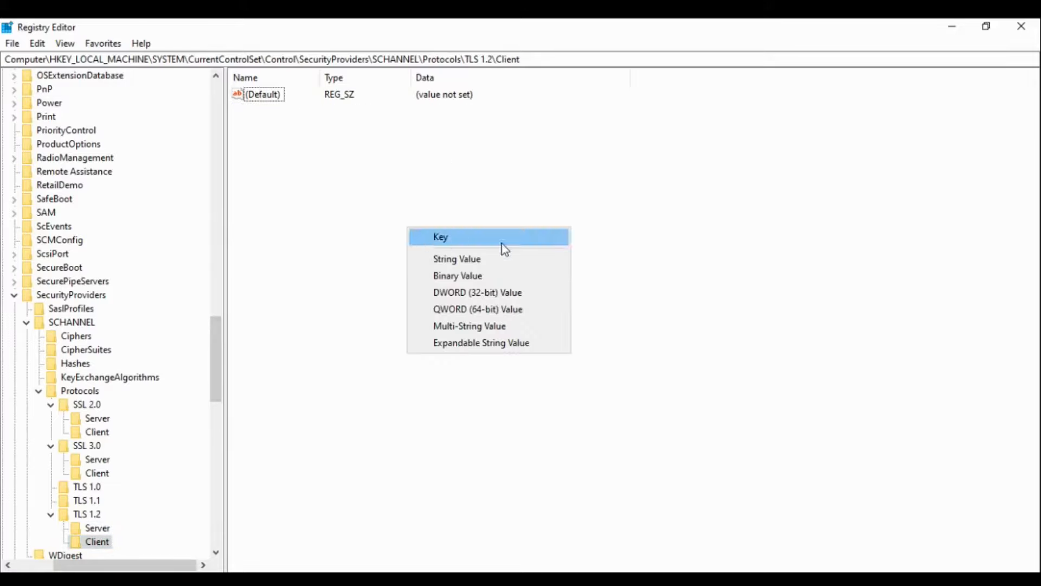
{"action": "mouse_move", "coordinate": [470, 296]}
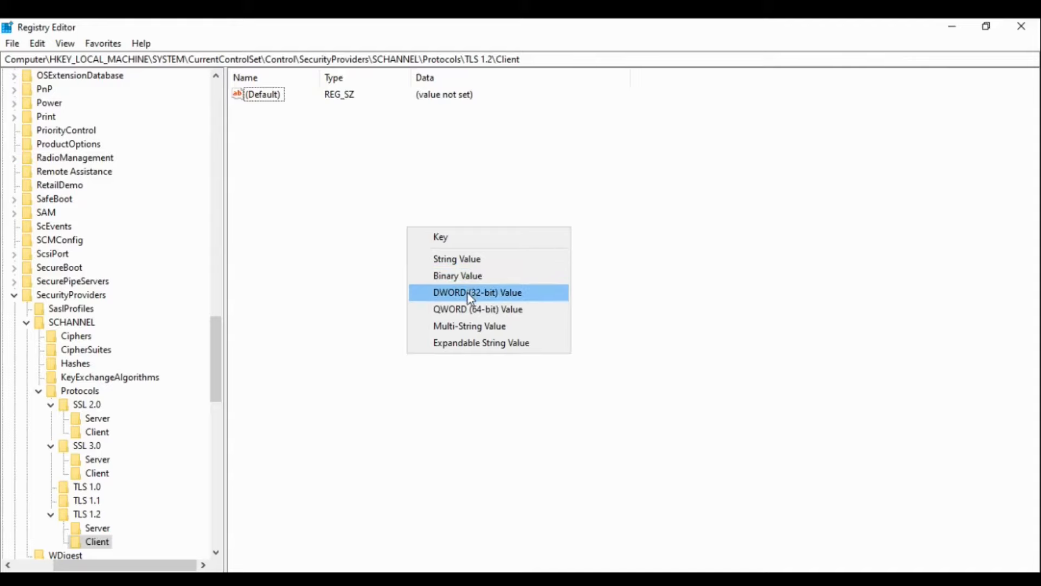
- Create an Enabled DWORD under TLS 1.2\Client and set it to 1
{"action": "left_click", "coordinate": [477, 292]}
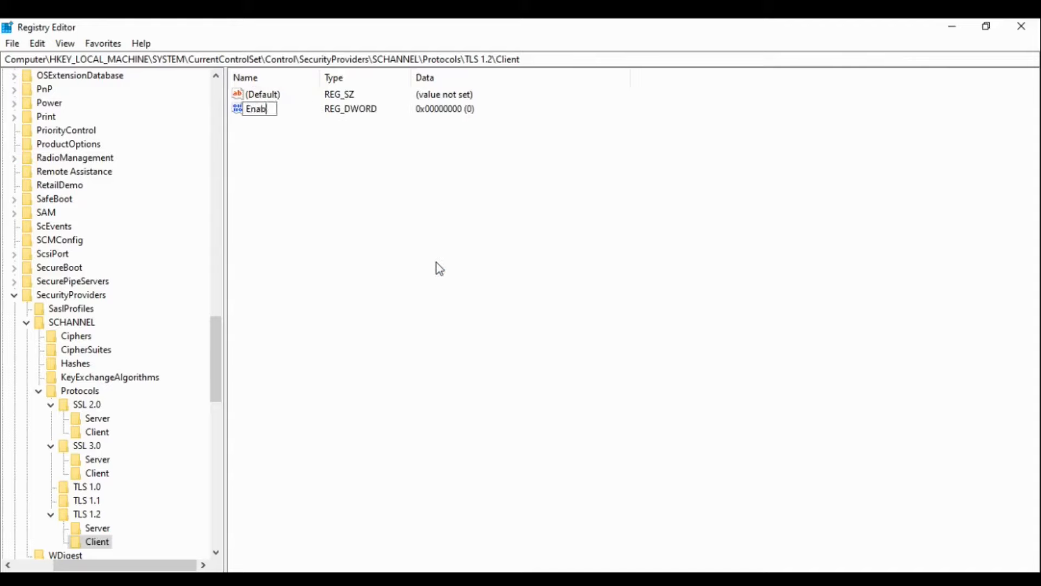
{"action": "type", "text": "led"}
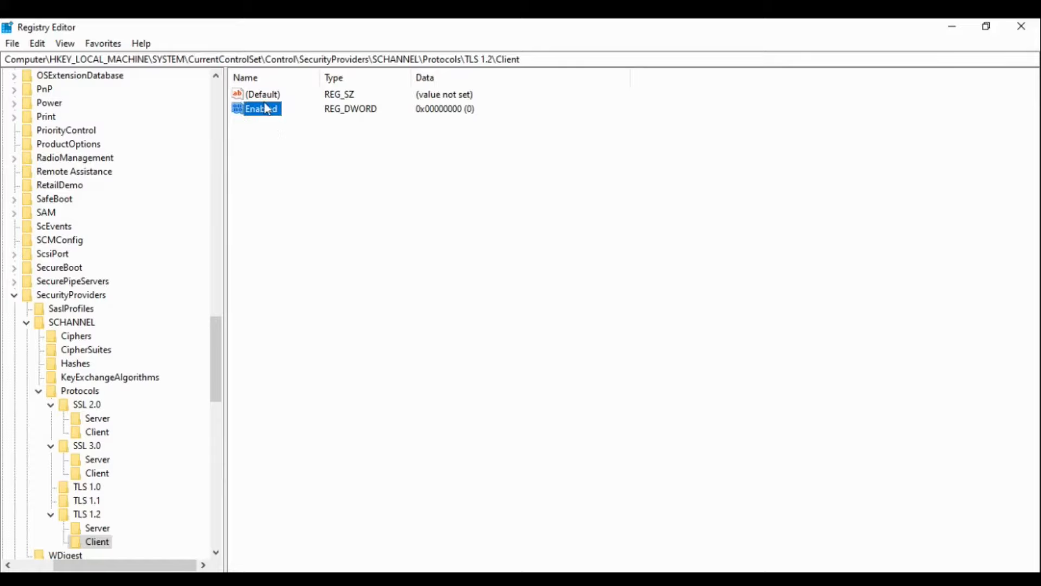
{"action": "double_click", "coordinate": [260, 108]}
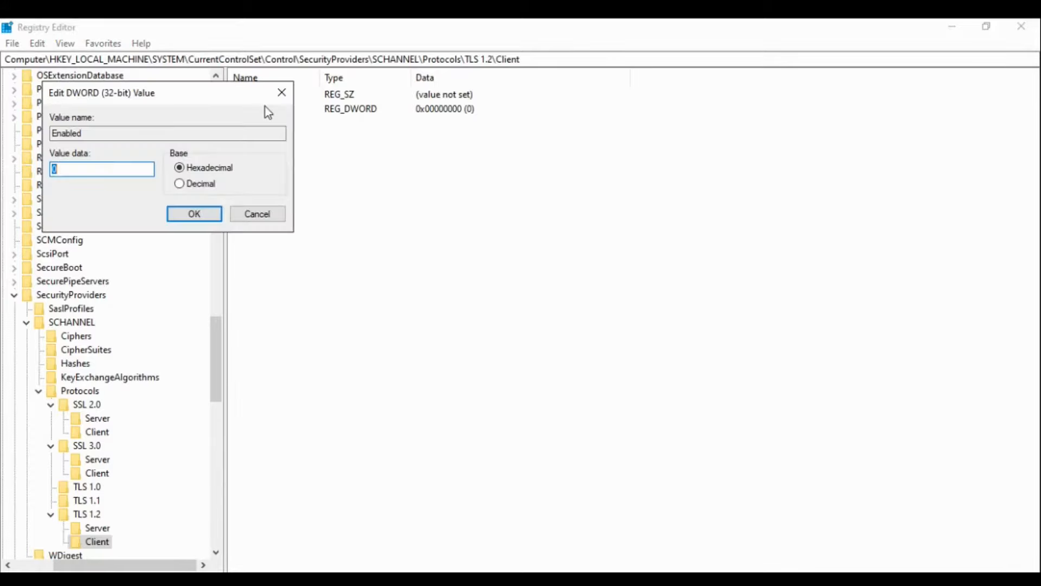
{"action": "left_click", "coordinate": [193, 213]}
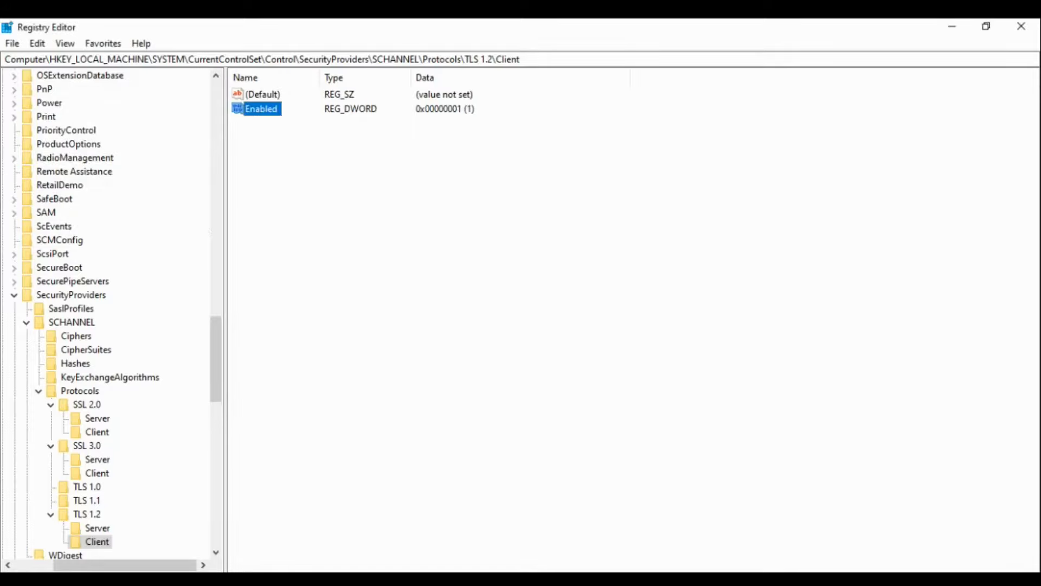
- Add a Disabledbydefault DWORD under TLS 1.2\Client, leaving data at 0
{"action": "left_click", "coordinate": [325, 227]}
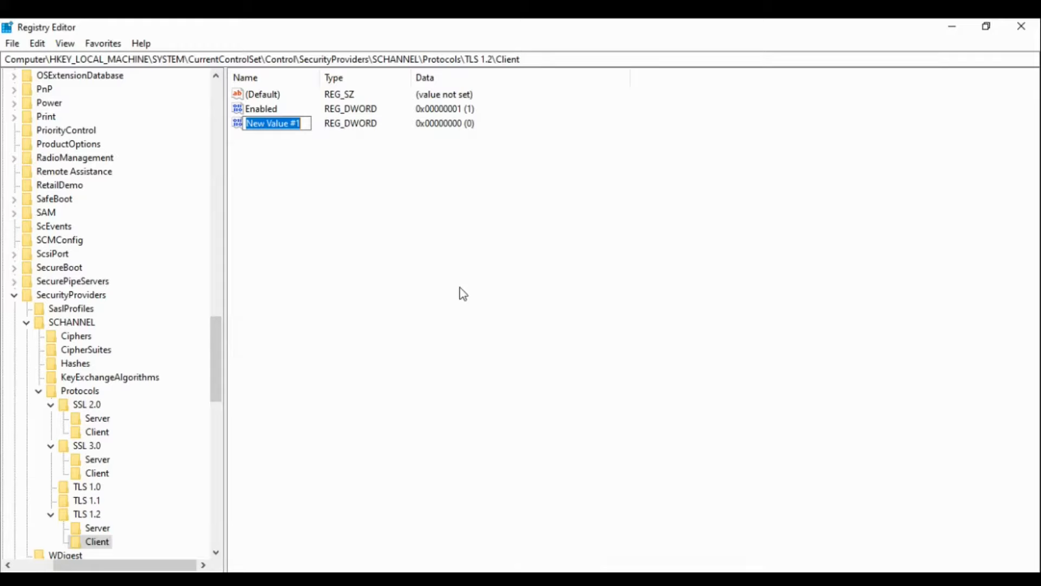
{"action": "type", "text": "Dis"}
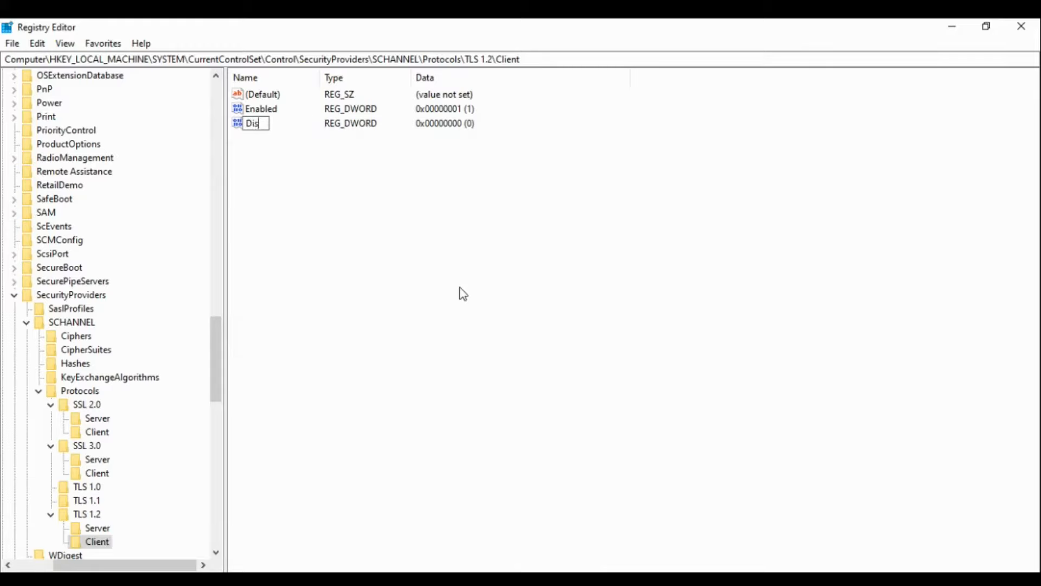
{"action": "type", "text": "abledbydefault"}
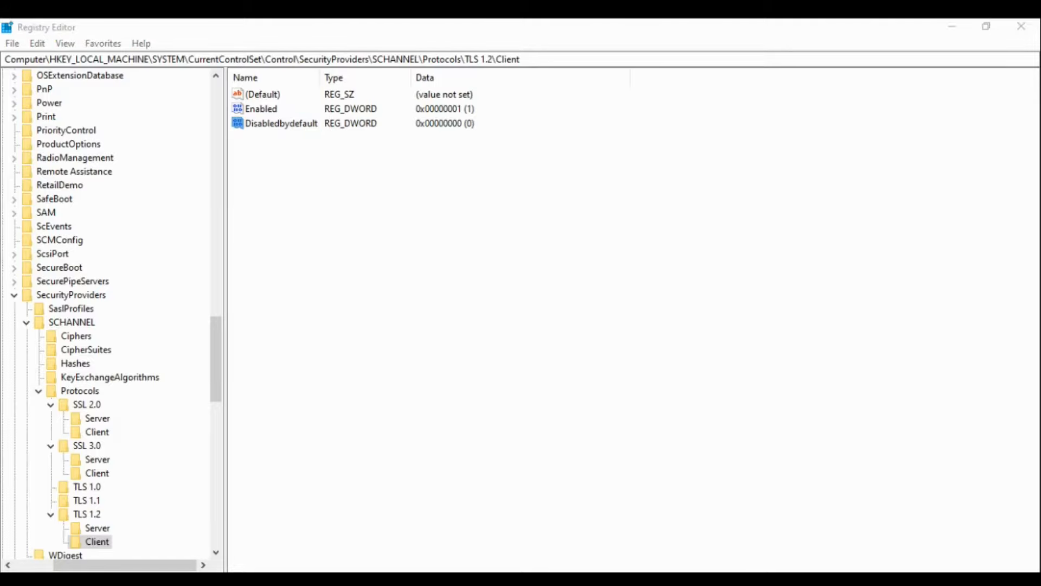
{"action": "left_click", "coordinate": [281, 123]}
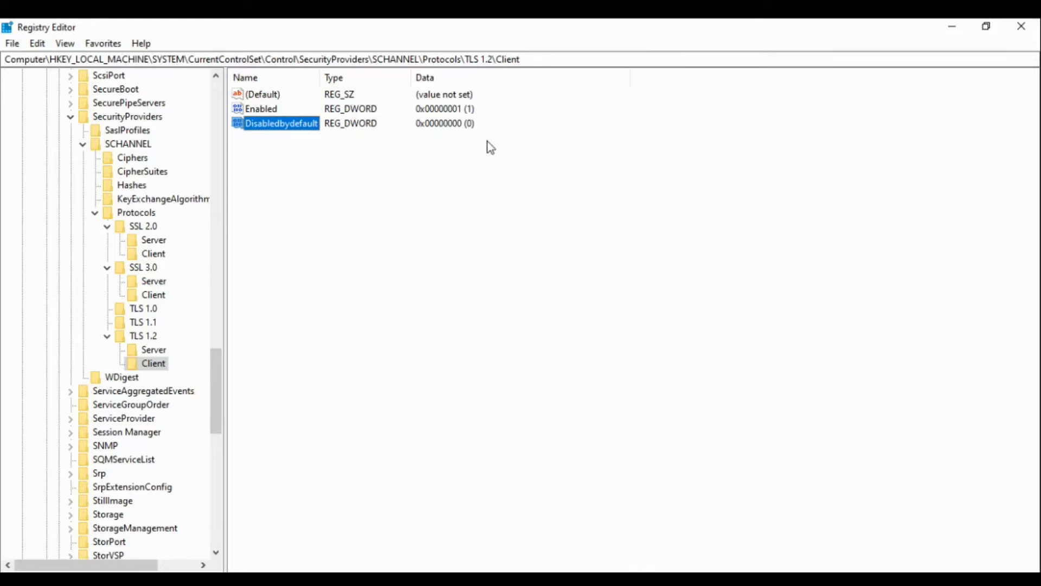
{"action": "mouse_move", "coordinate": [325, 176]}
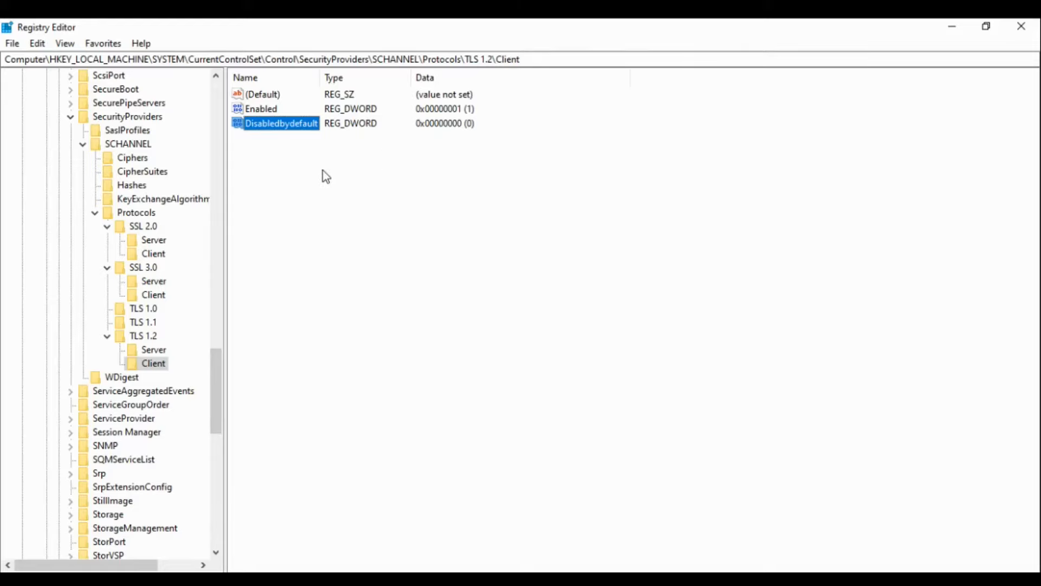
{"action": "mouse_move", "coordinate": [334, 153]}
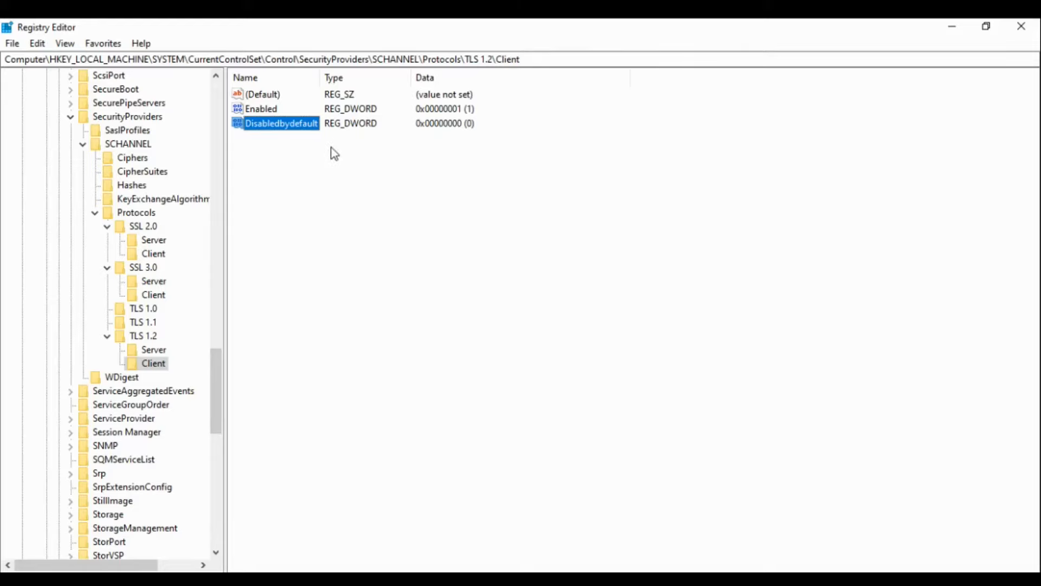
{"action": "mouse_move", "coordinate": [281, 247]}
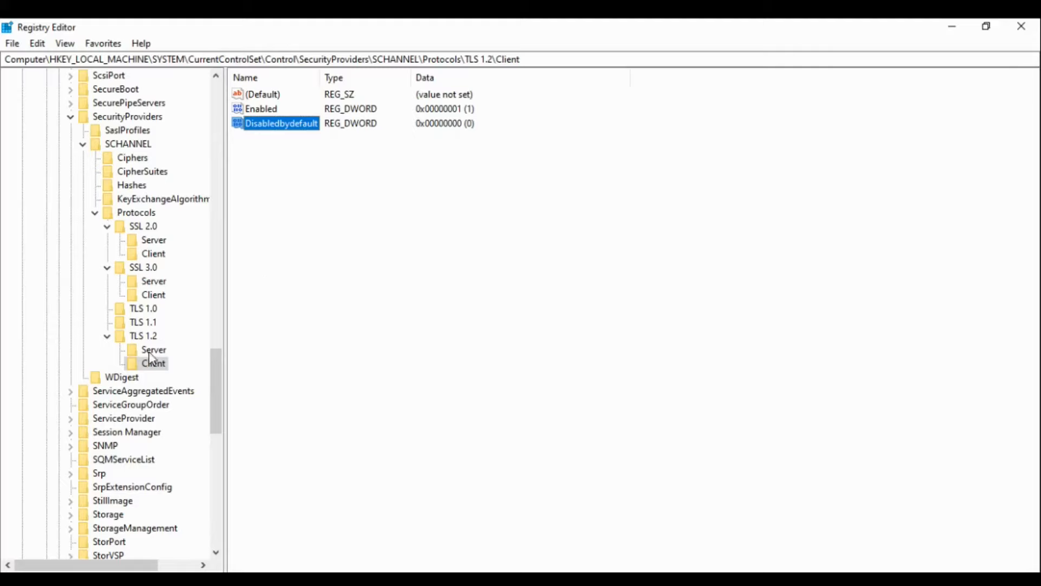
{"action": "mouse_move", "coordinate": [155, 370]}
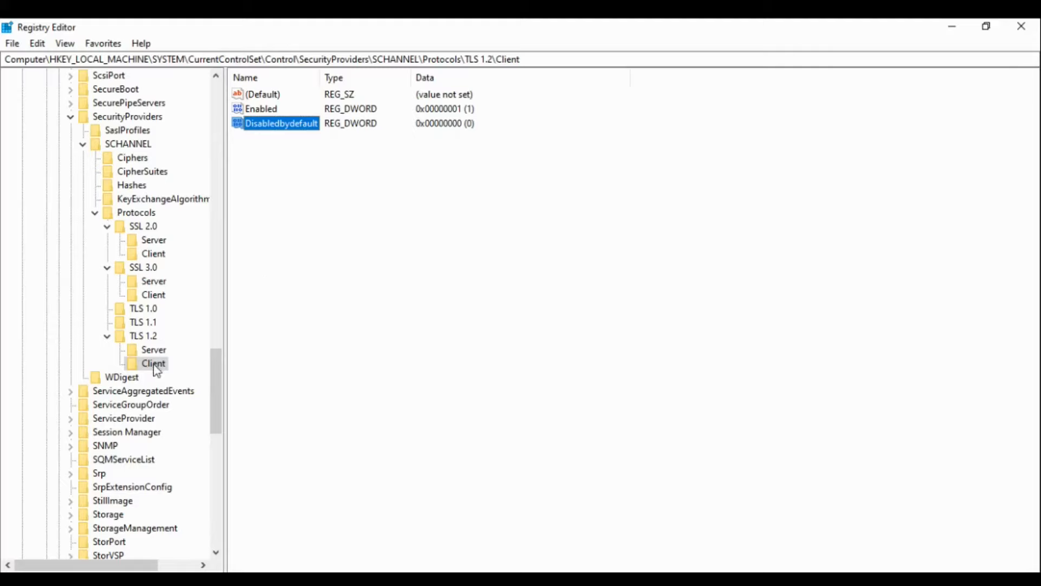
- Check the TLS 1.2 Server and Client values (Enabled 1, Disabledbydefault 0), ending on Server
{"action": "left_click", "coordinate": [153, 349]}
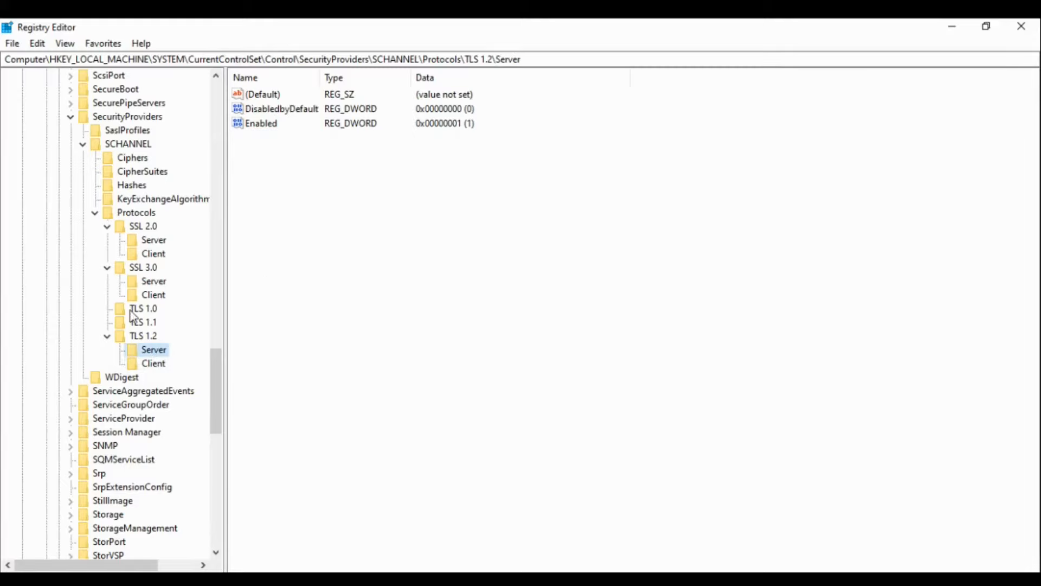
{"action": "mouse_move", "coordinate": [245, 299]}
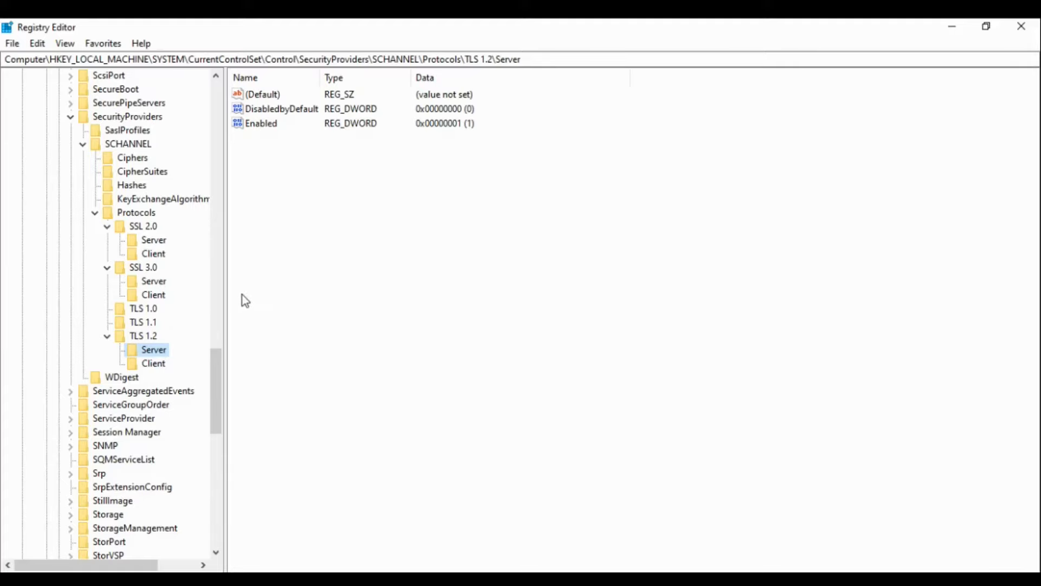
{"action": "mouse_move", "coordinate": [236, 307]}
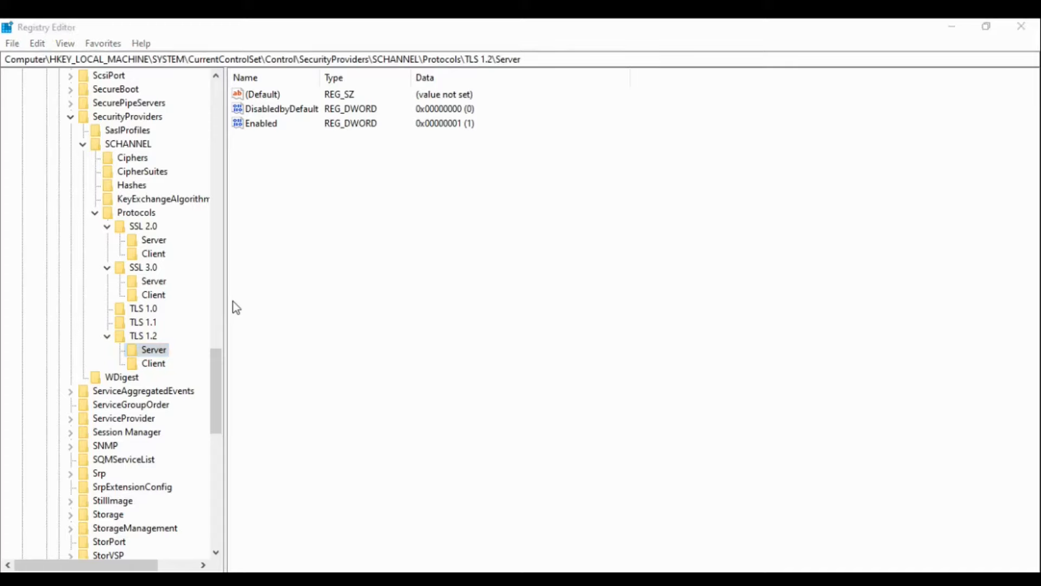
{"action": "left_click", "coordinate": [153, 363]}
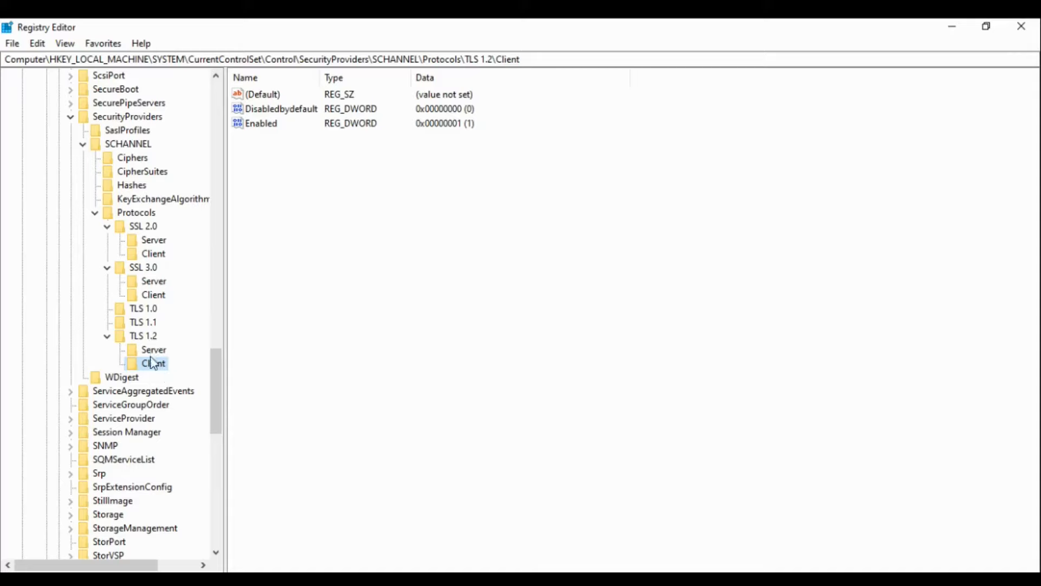
{"action": "left_click", "coordinate": [153, 349]}
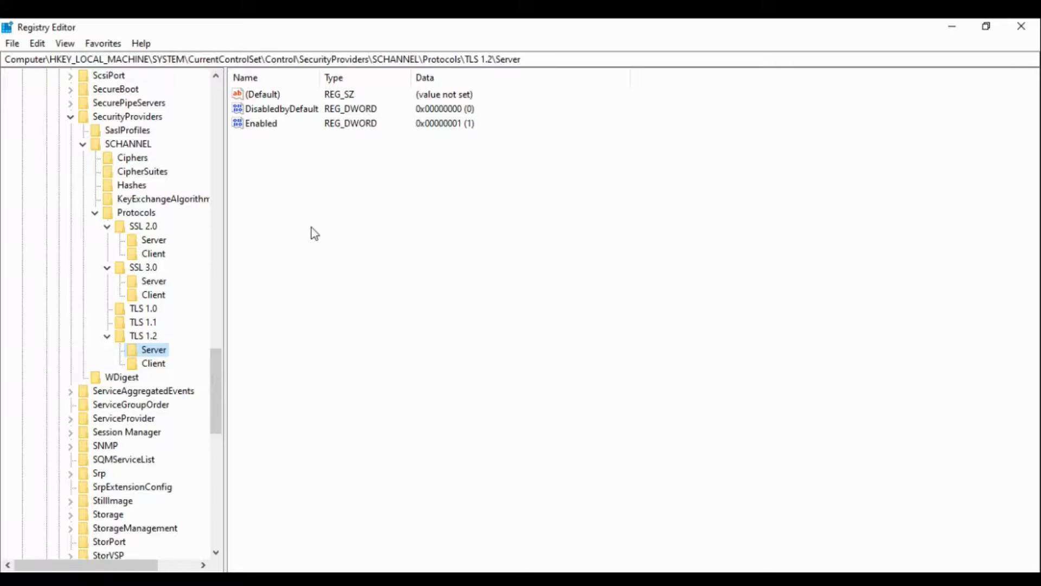
{"action": "mouse_move", "coordinate": [215, 392]}
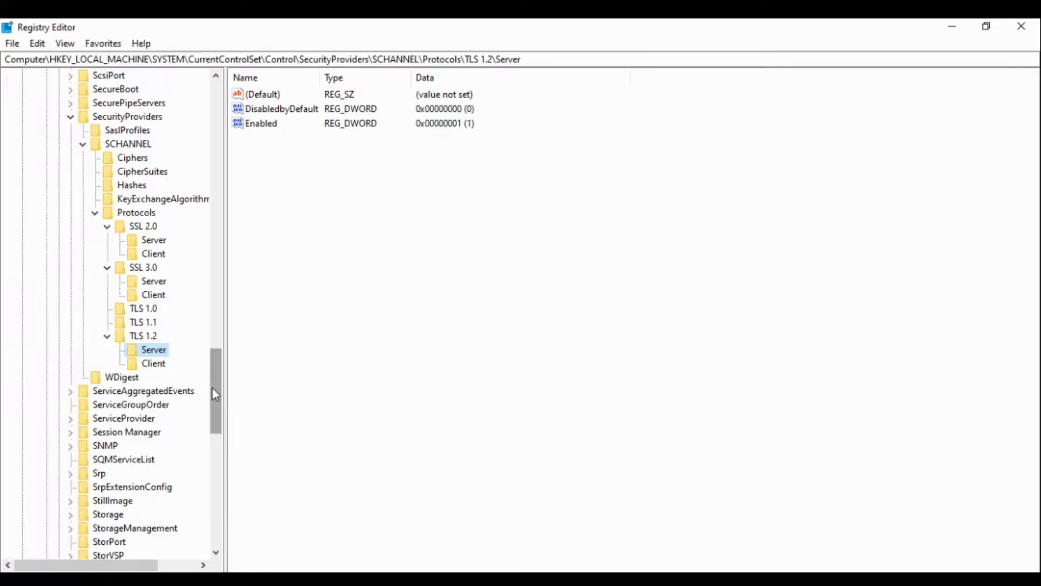
{"action": "scroll", "scroll_direction": "down", "scroll_amount": 3}
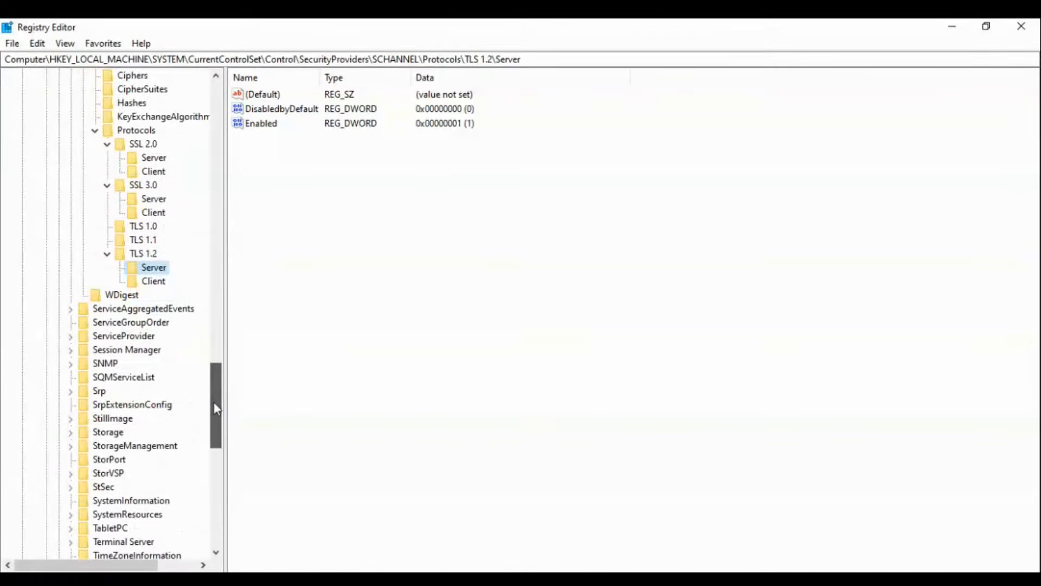
{"action": "scroll", "scroll_direction": "up", "scroll_amount": 3}
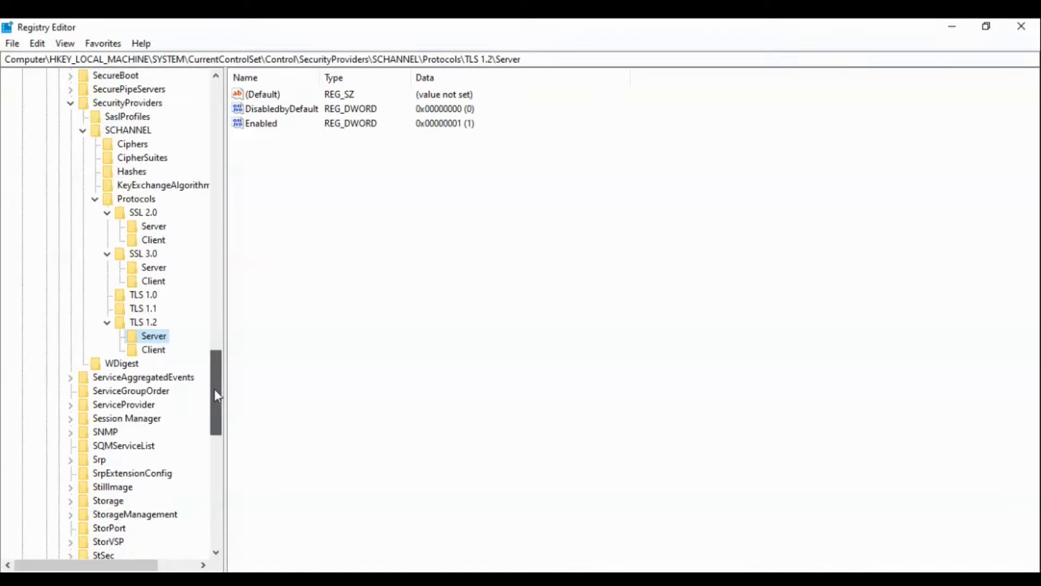